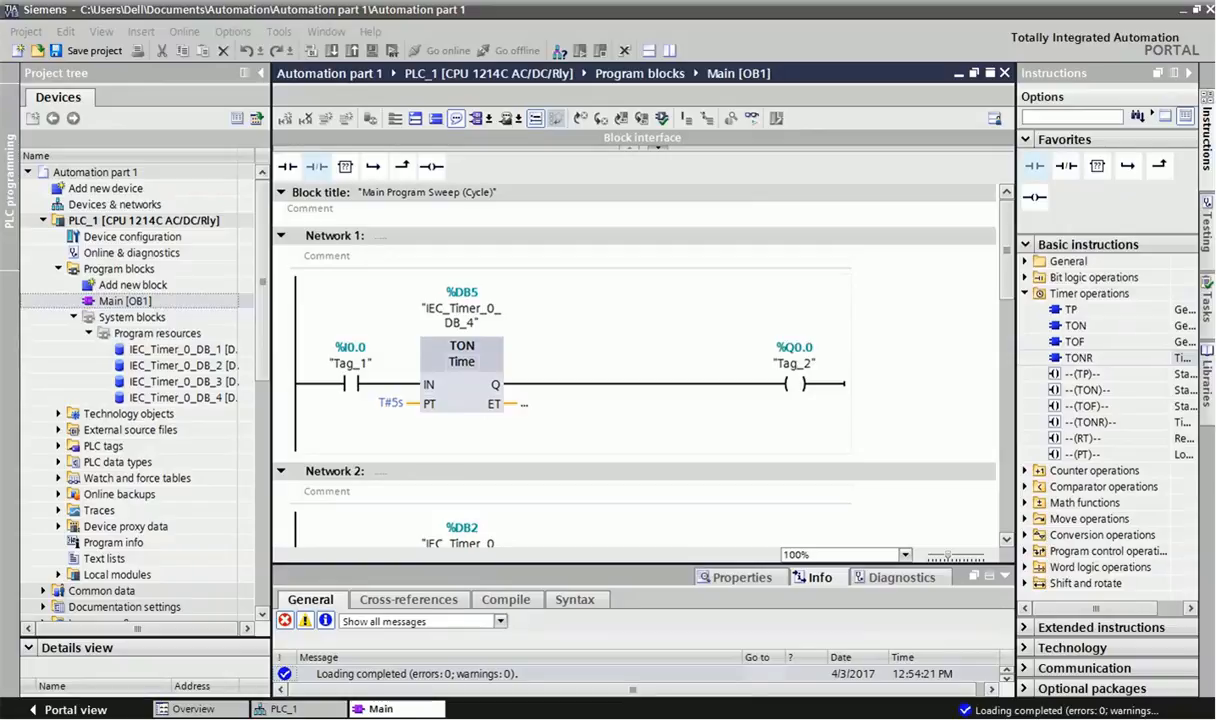
pyautogui.moveTo(737, 408)
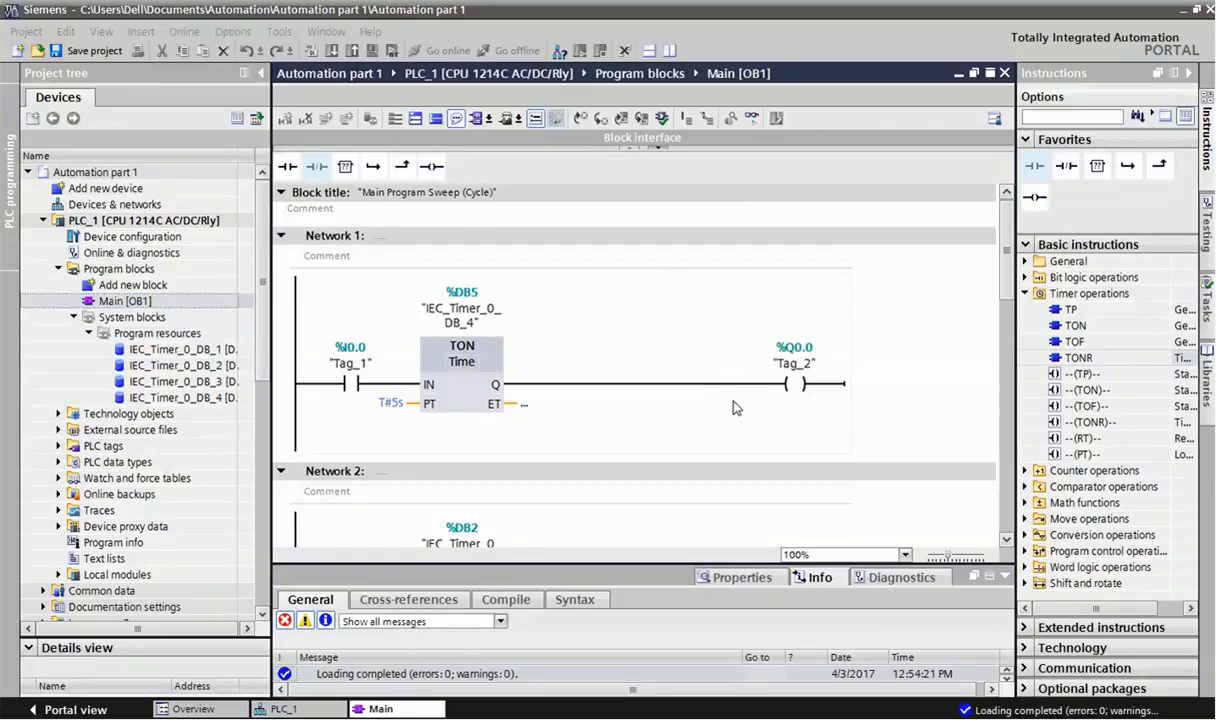
pyautogui.moveTo(740, 410)
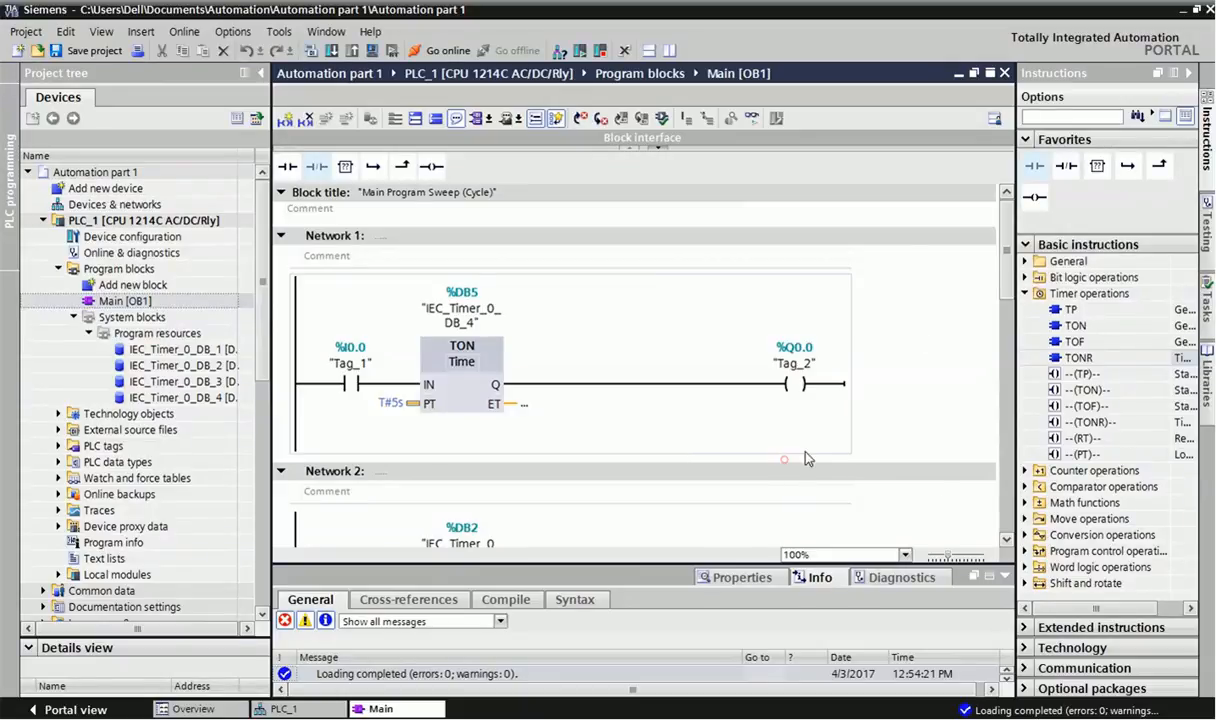
pyautogui.moveTo(903, 361)
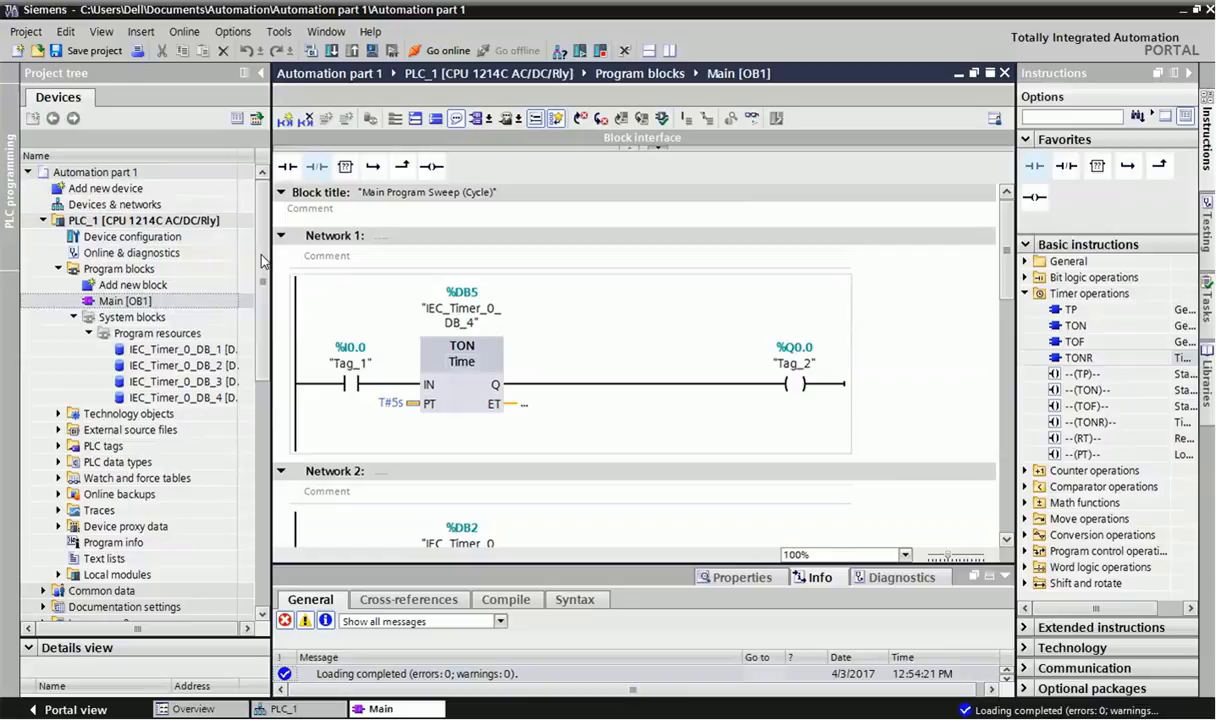
pyautogui.moveTo(800, 440)
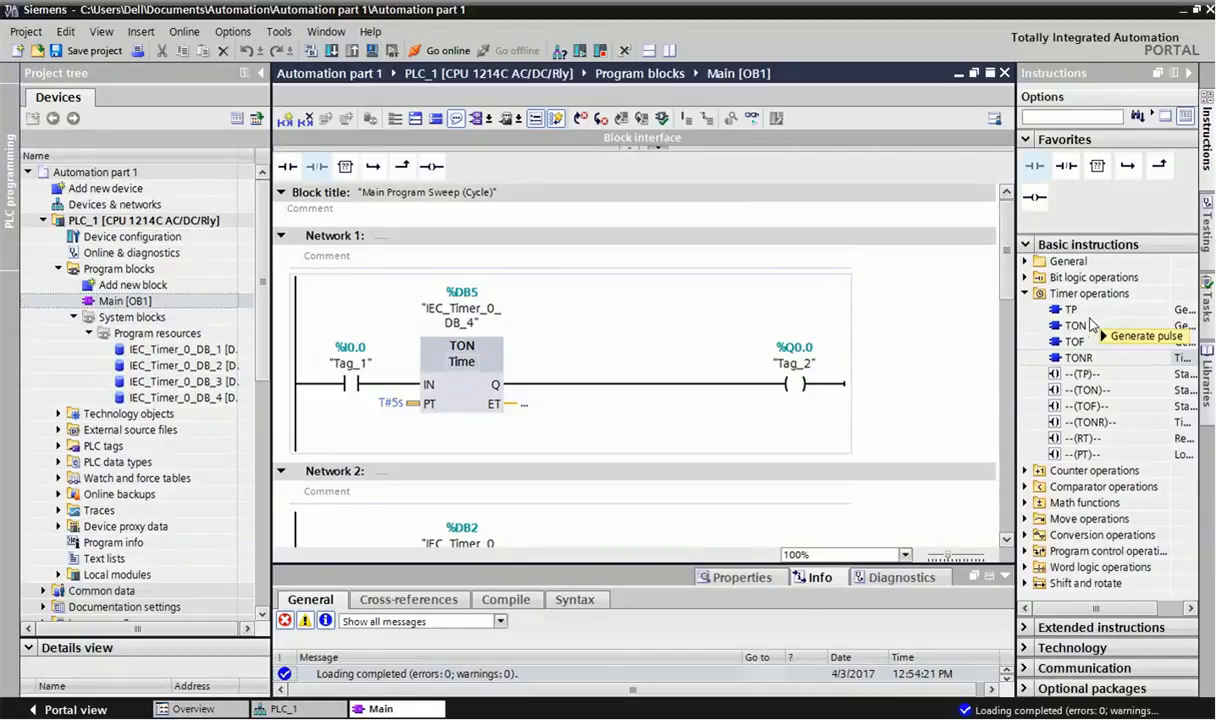
pyautogui.moveTo(1093, 365)
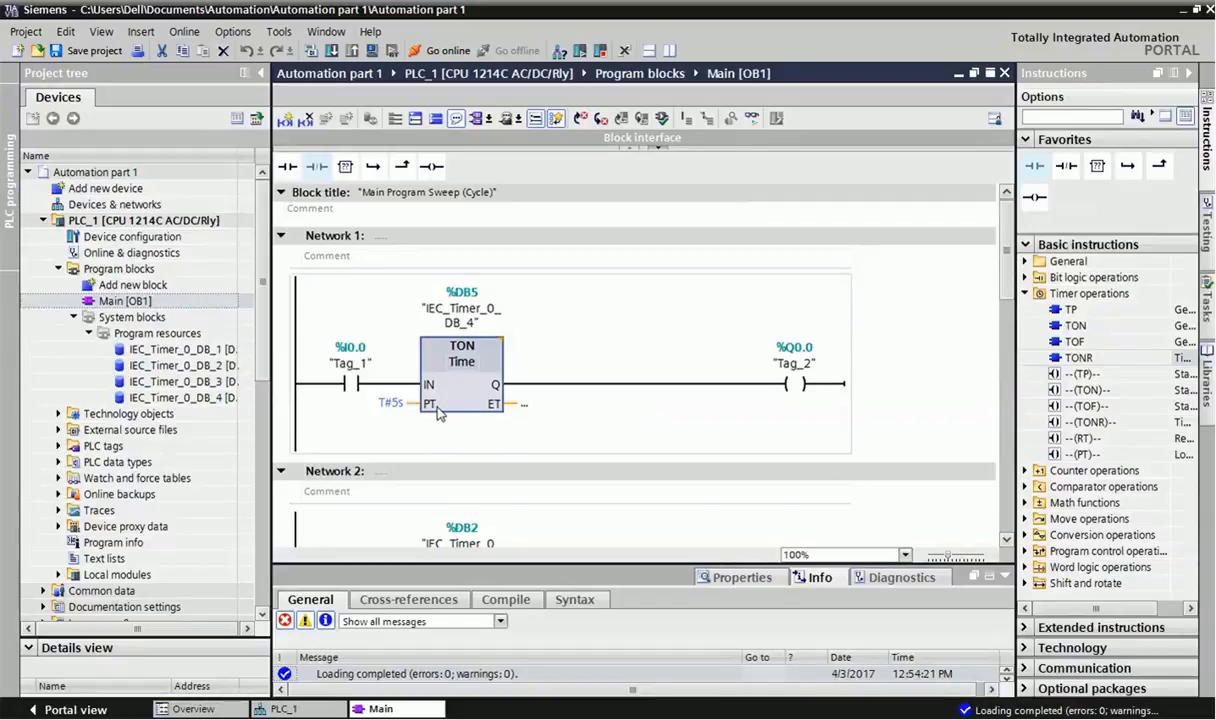
pyautogui.moveTo(519, 428)
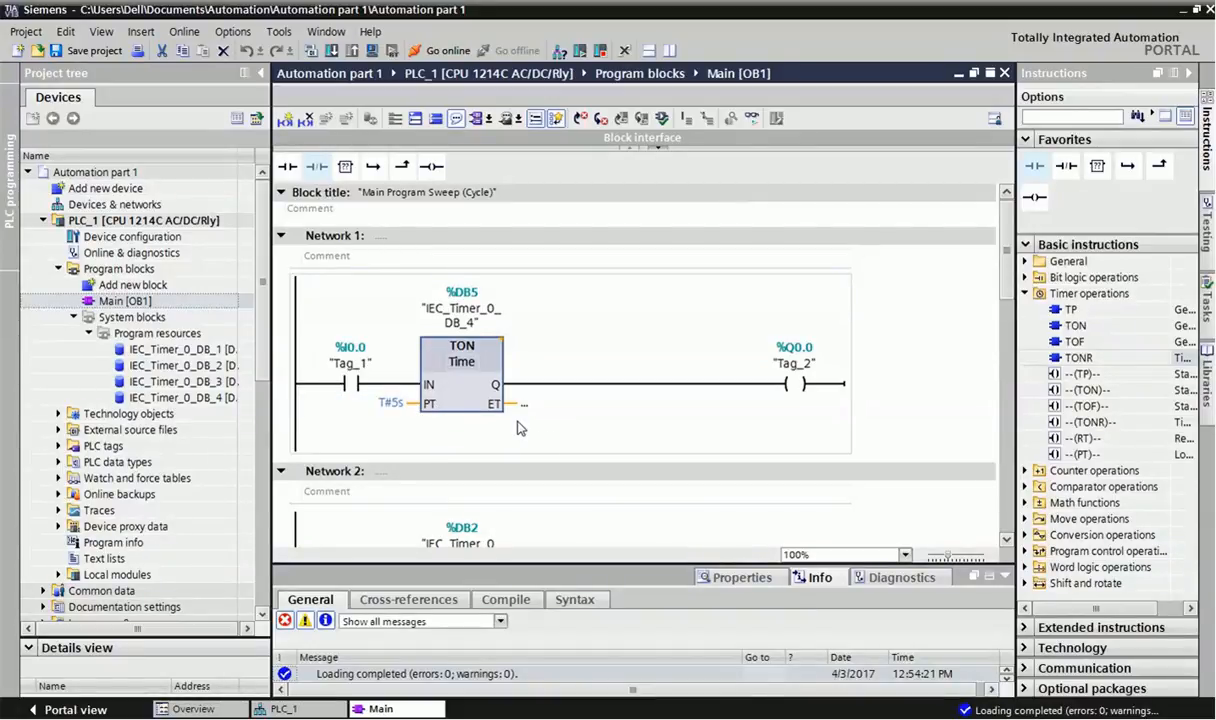
pyautogui.moveTo(622, 428)
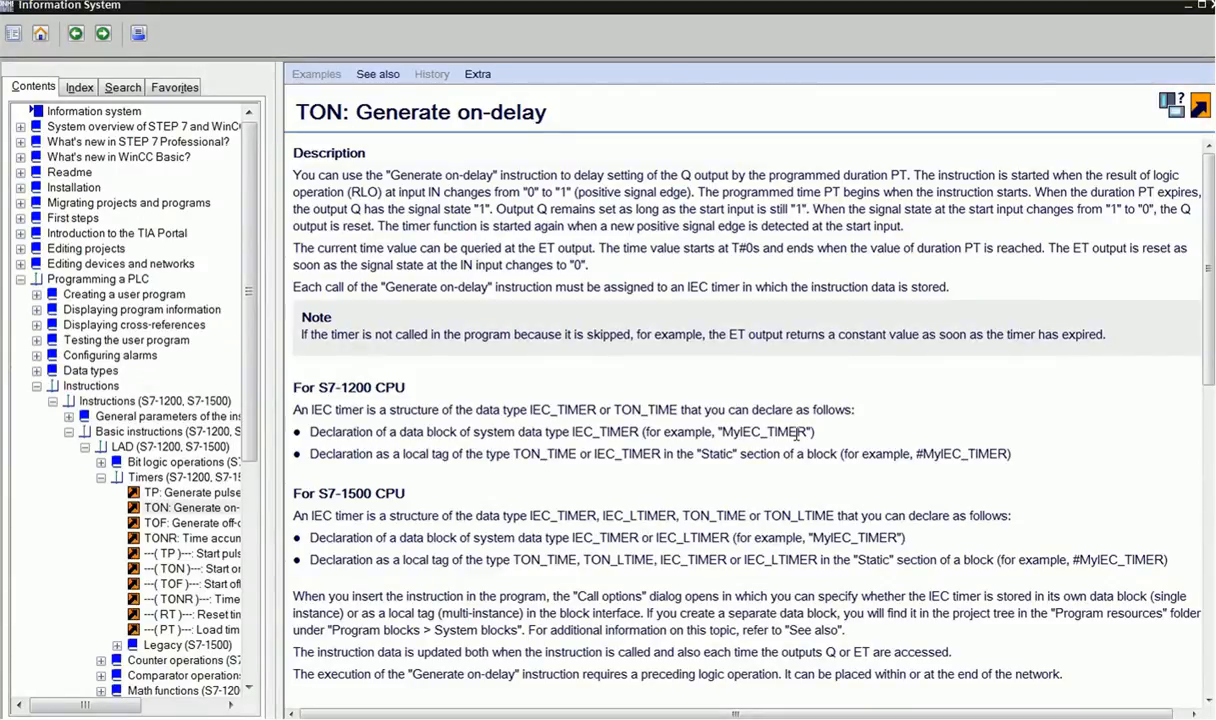
# - Scroll the 'TON: Generate on-delay' help page to its Parameters table
pyautogui.scroll(-3)
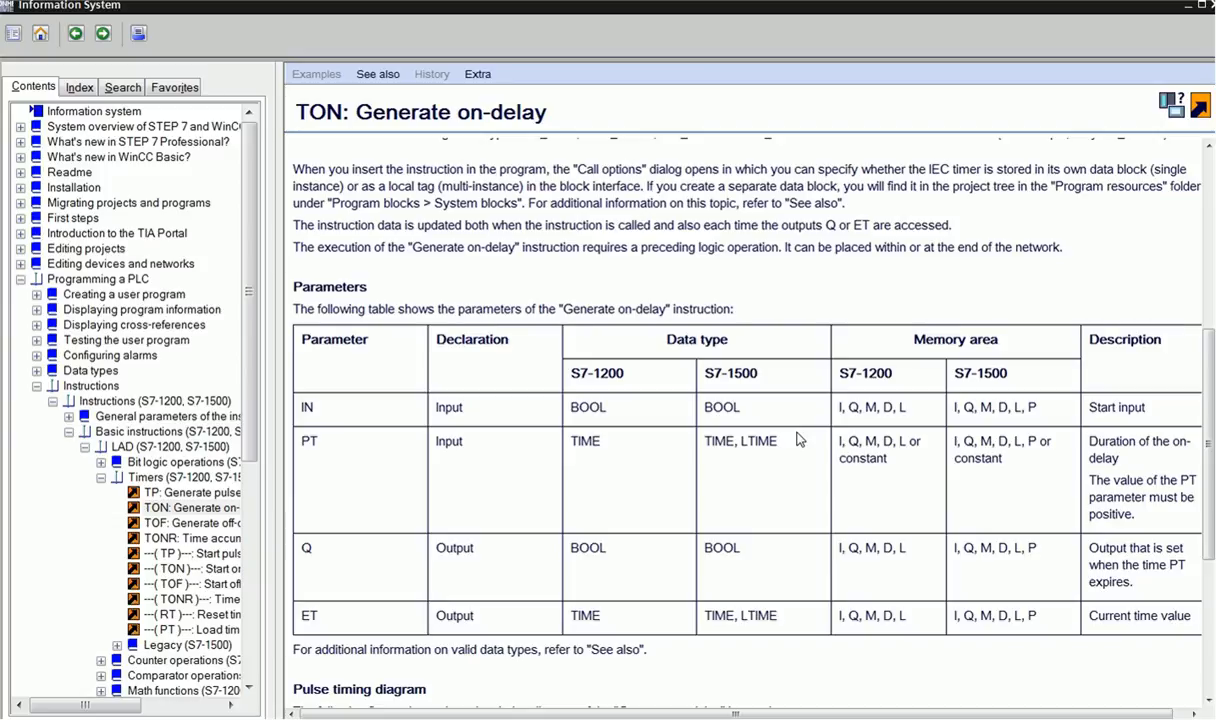
pyautogui.scroll(-3)
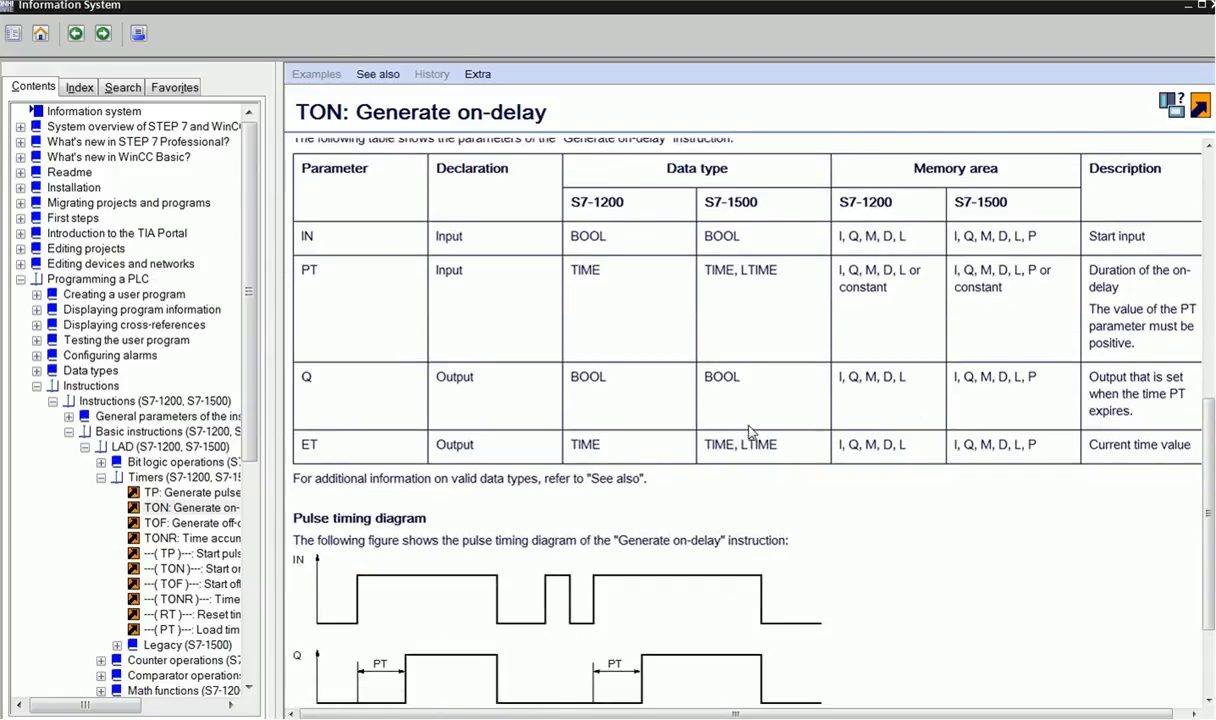
pyautogui.scroll(3)
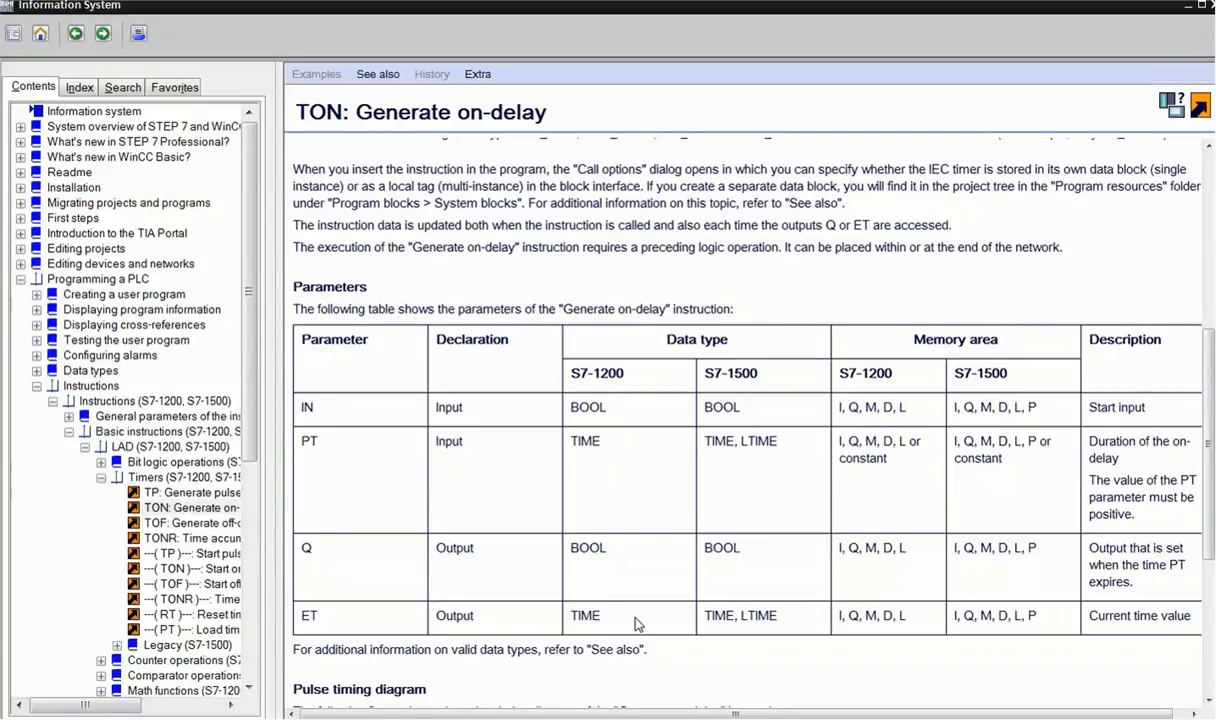
pyautogui.moveTo(627, 637)
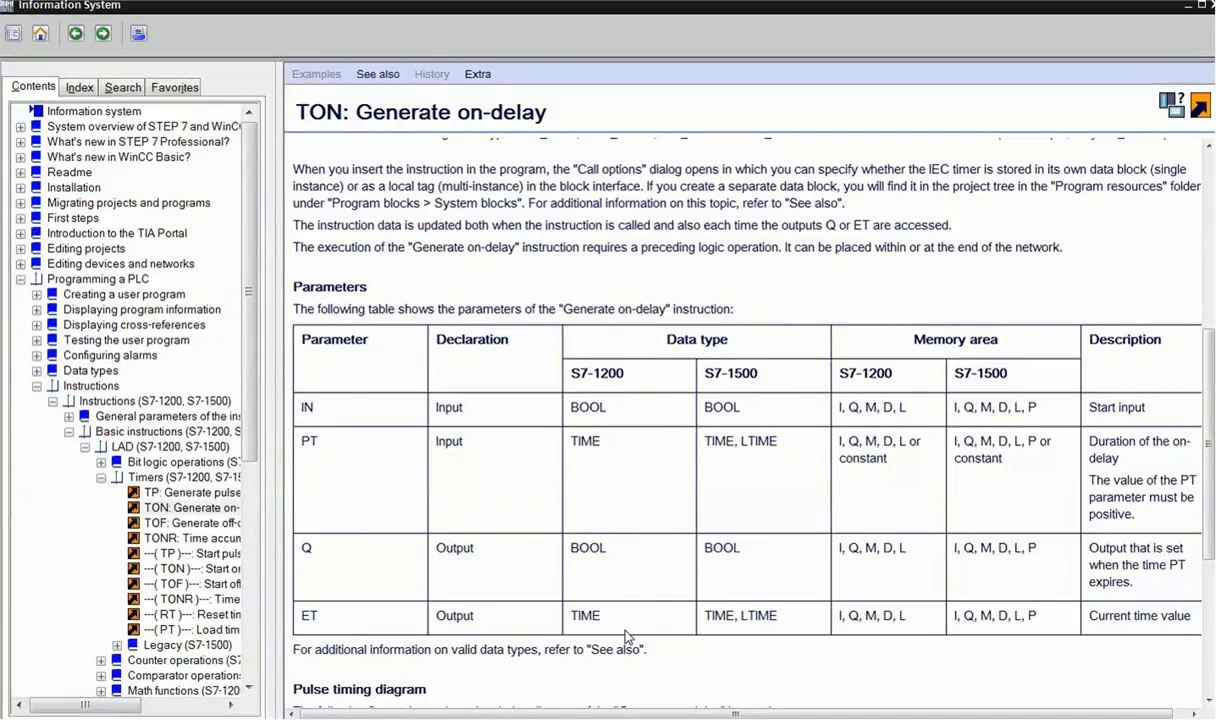
# - Scroll the TON help page down to the pulse timing diagram showing the ET curve
pyautogui.scroll(-3)
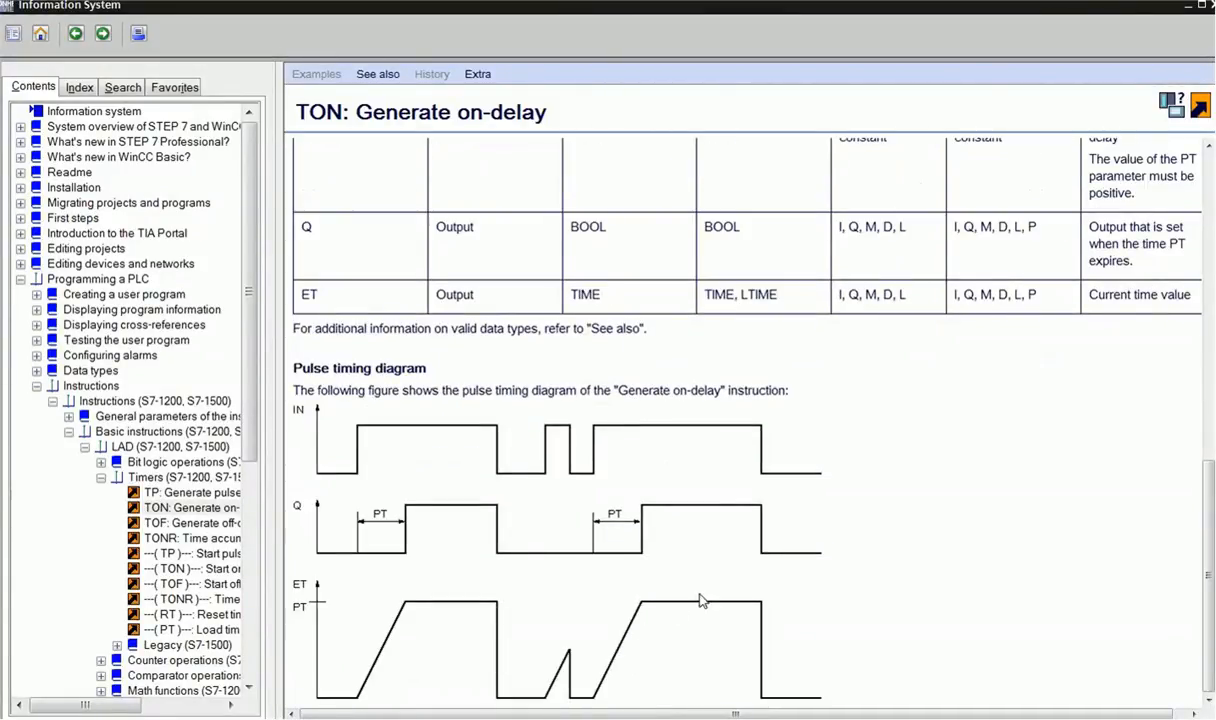
pyautogui.moveTo(537, 550)
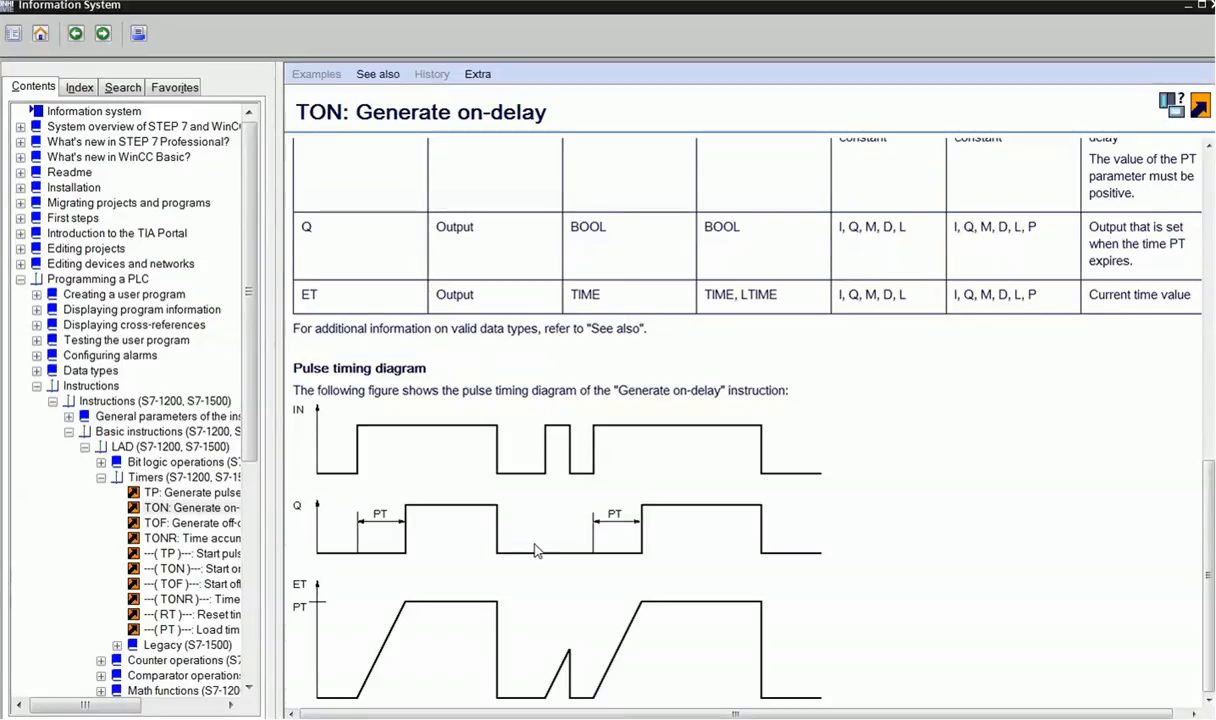
pyautogui.moveTo(557, 474)
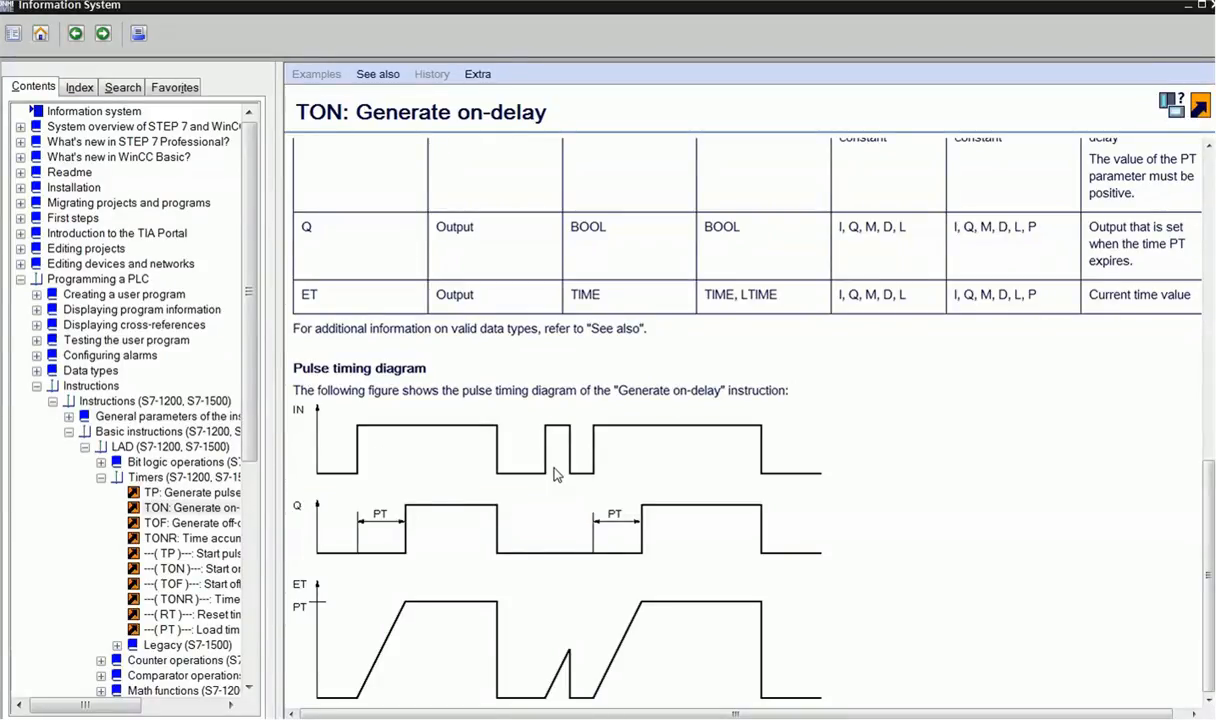
pyautogui.moveTo(565, 462)
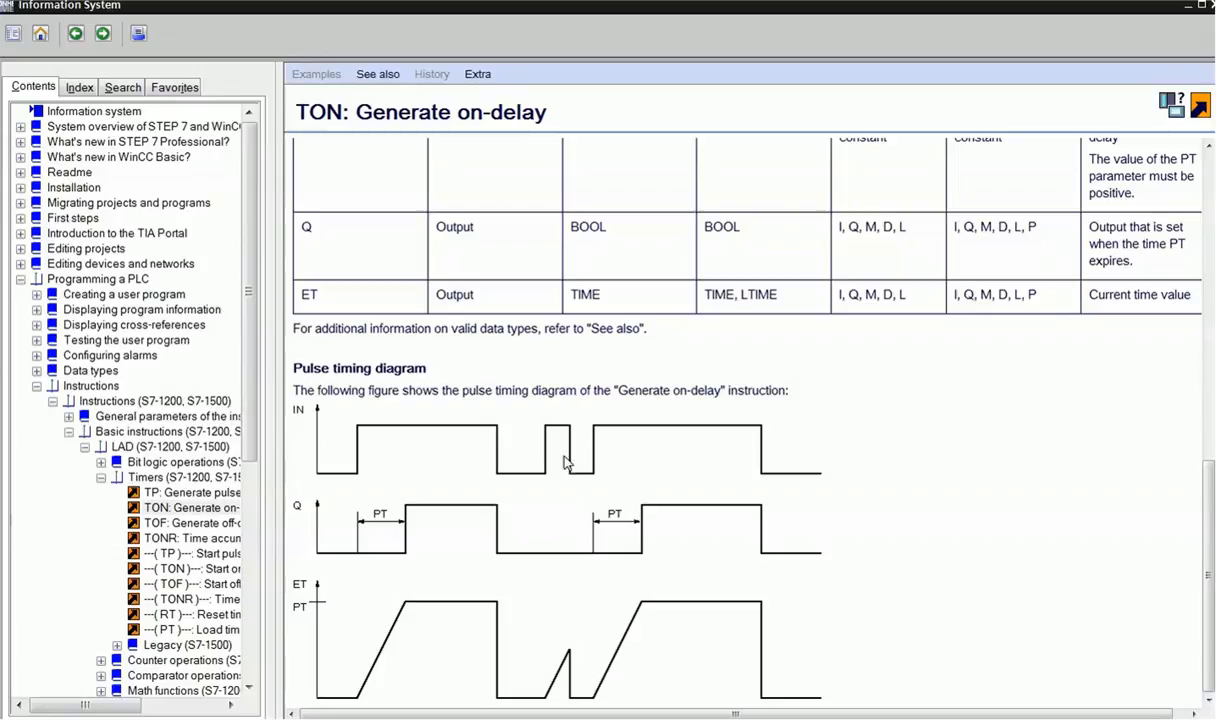
pyautogui.moveTo(310, 685)
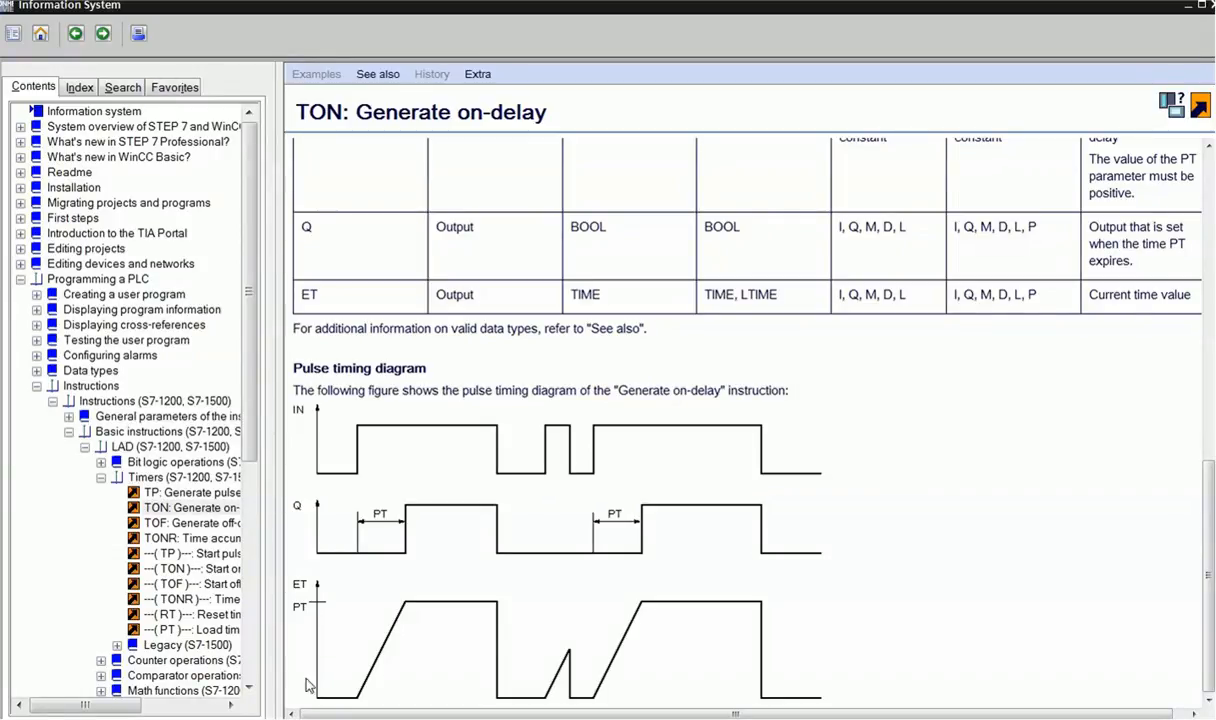
pyautogui.moveTo(367, 471)
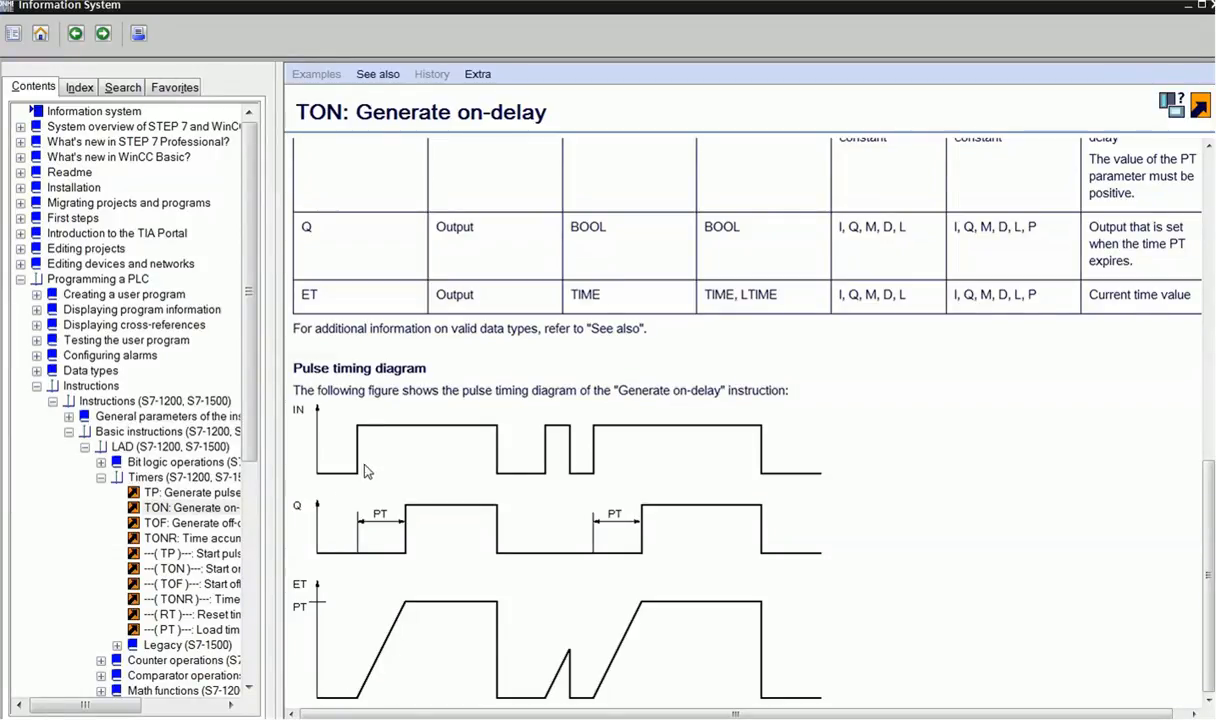
pyautogui.moveTo(362, 435)
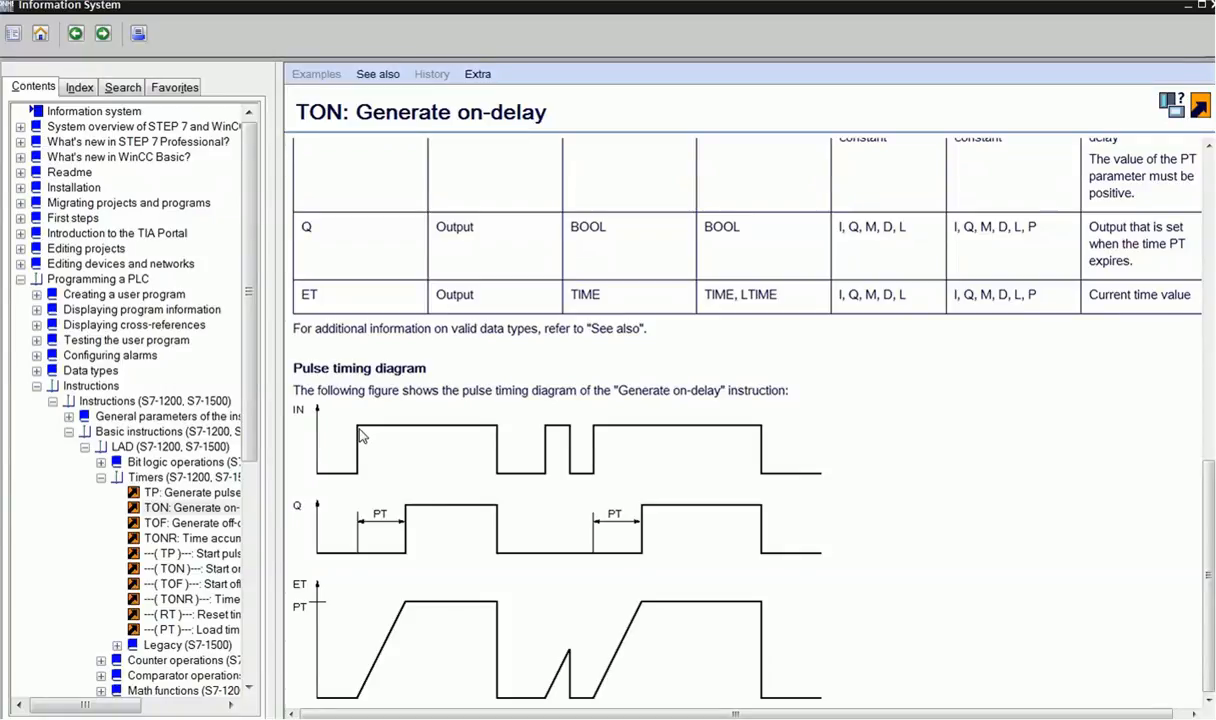
pyautogui.moveTo(391, 432)
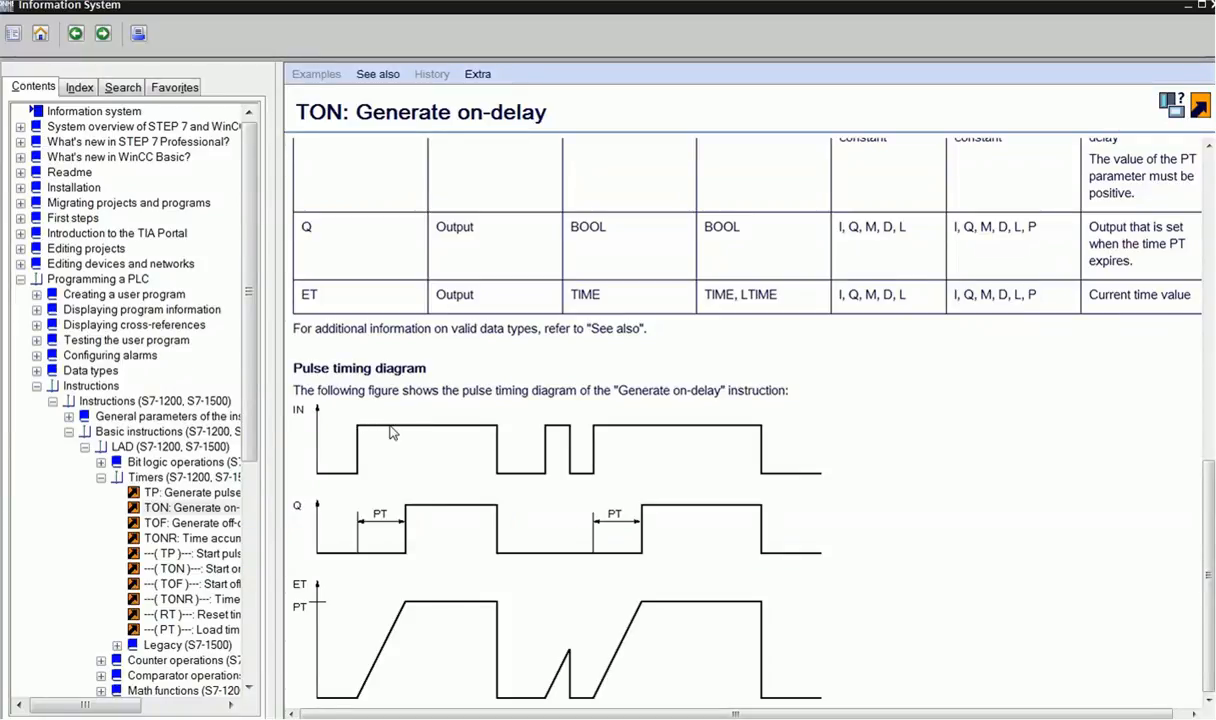
pyautogui.moveTo(363, 695)
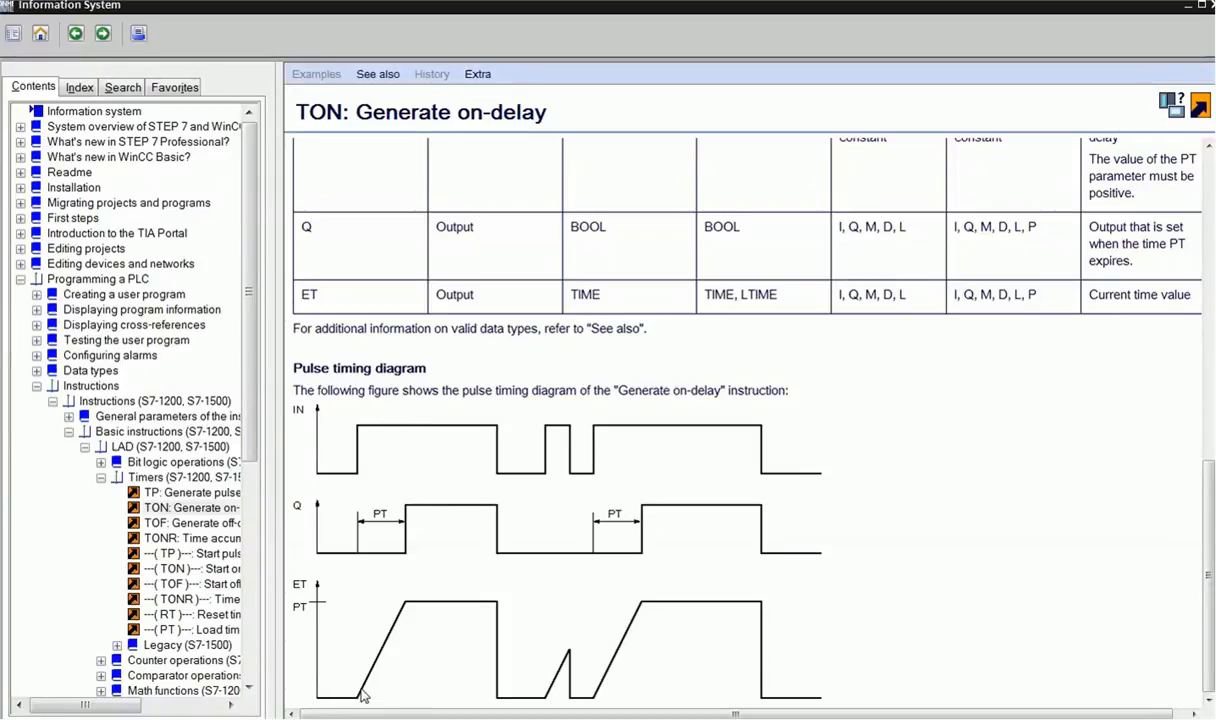
pyautogui.moveTo(380, 667)
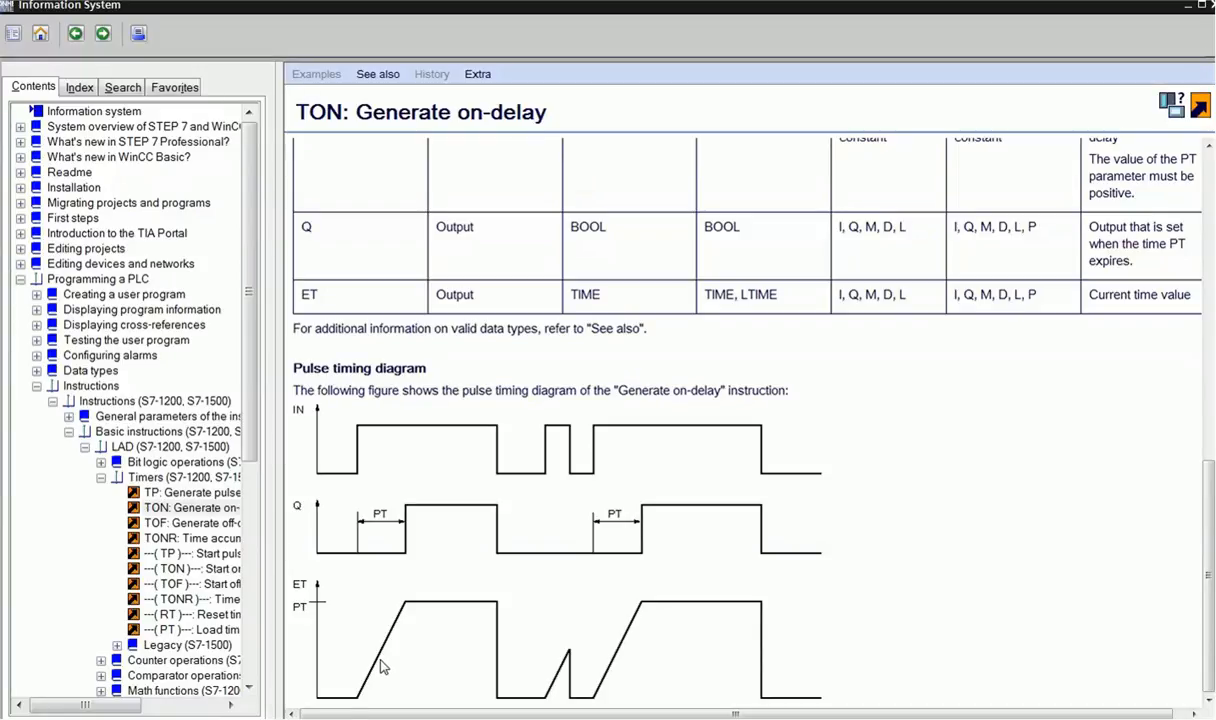
pyautogui.moveTo(400, 530)
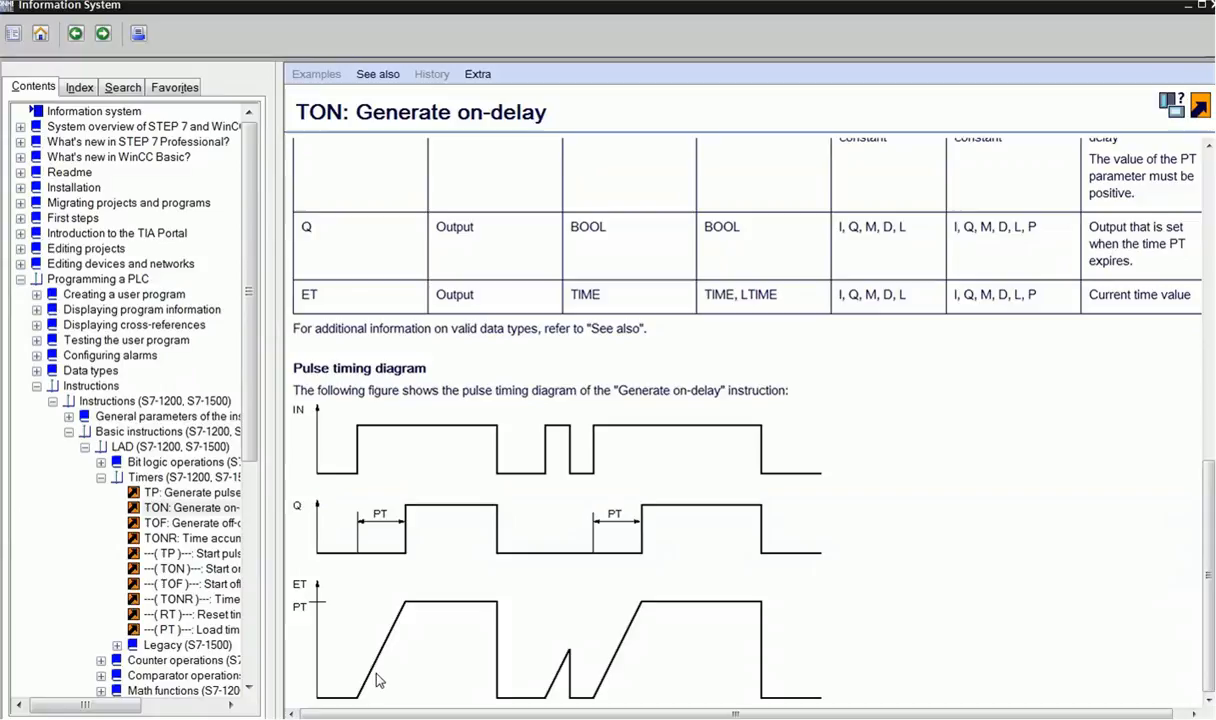
pyautogui.moveTo(408, 612)
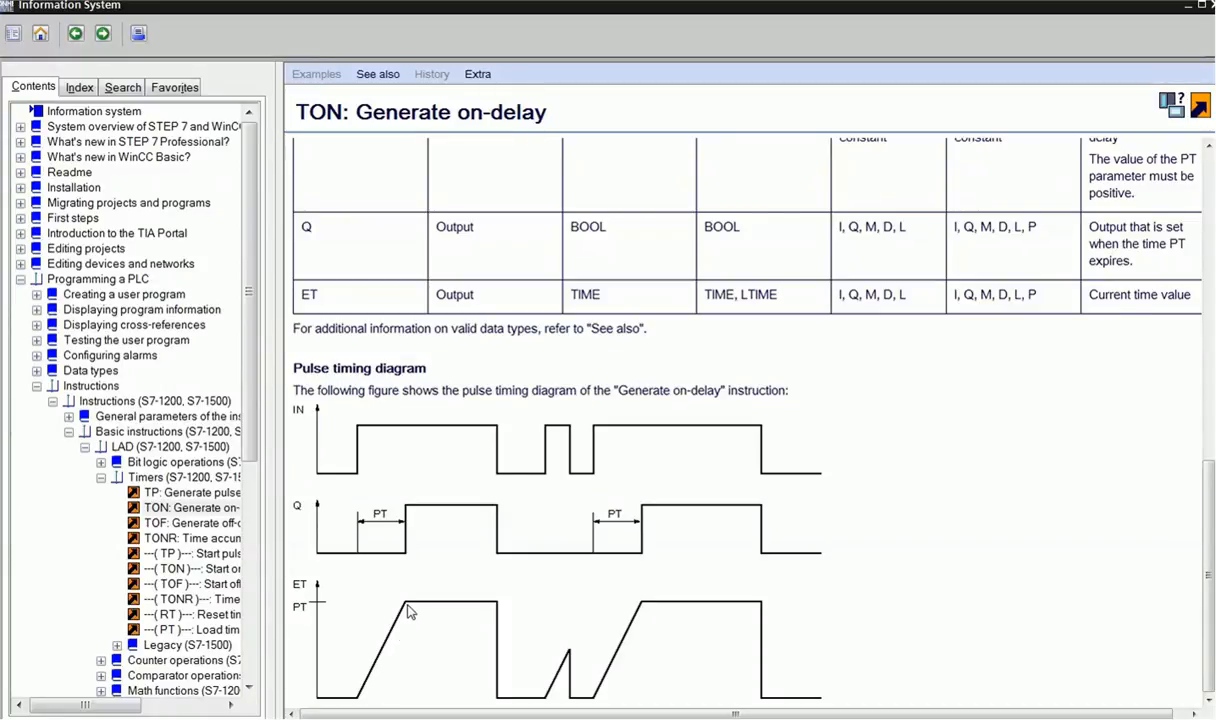
pyautogui.moveTo(415, 515)
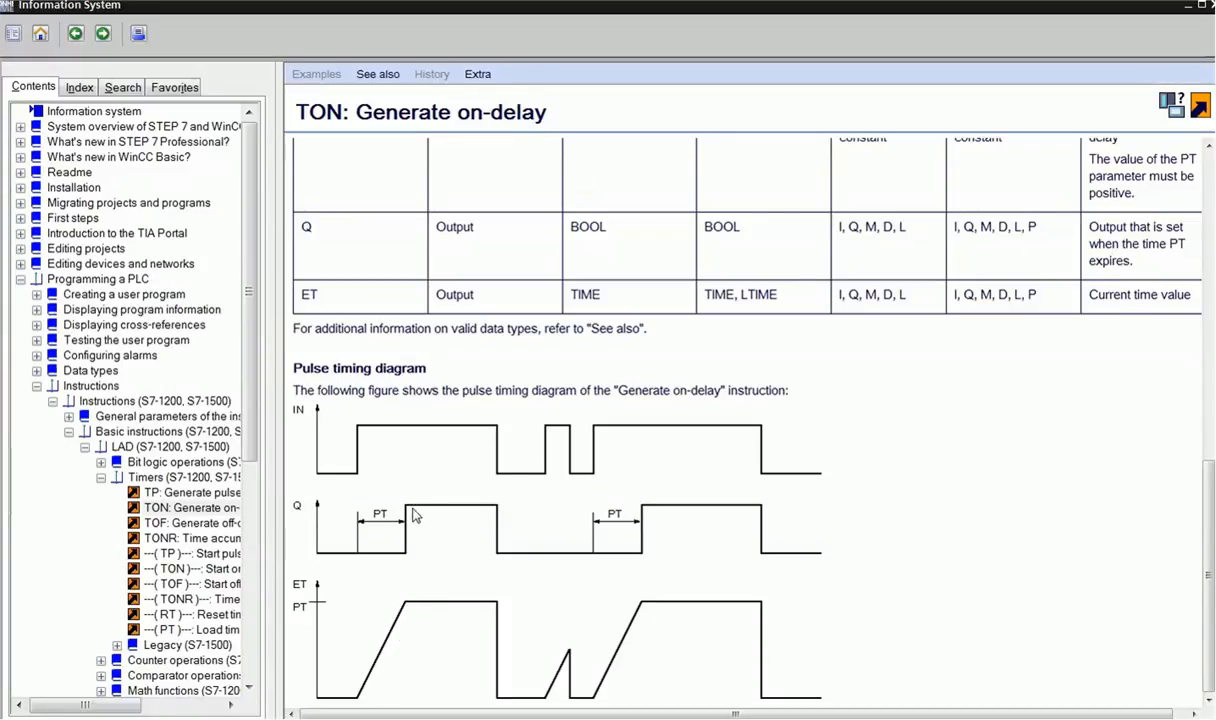
pyautogui.moveTo(463, 513)
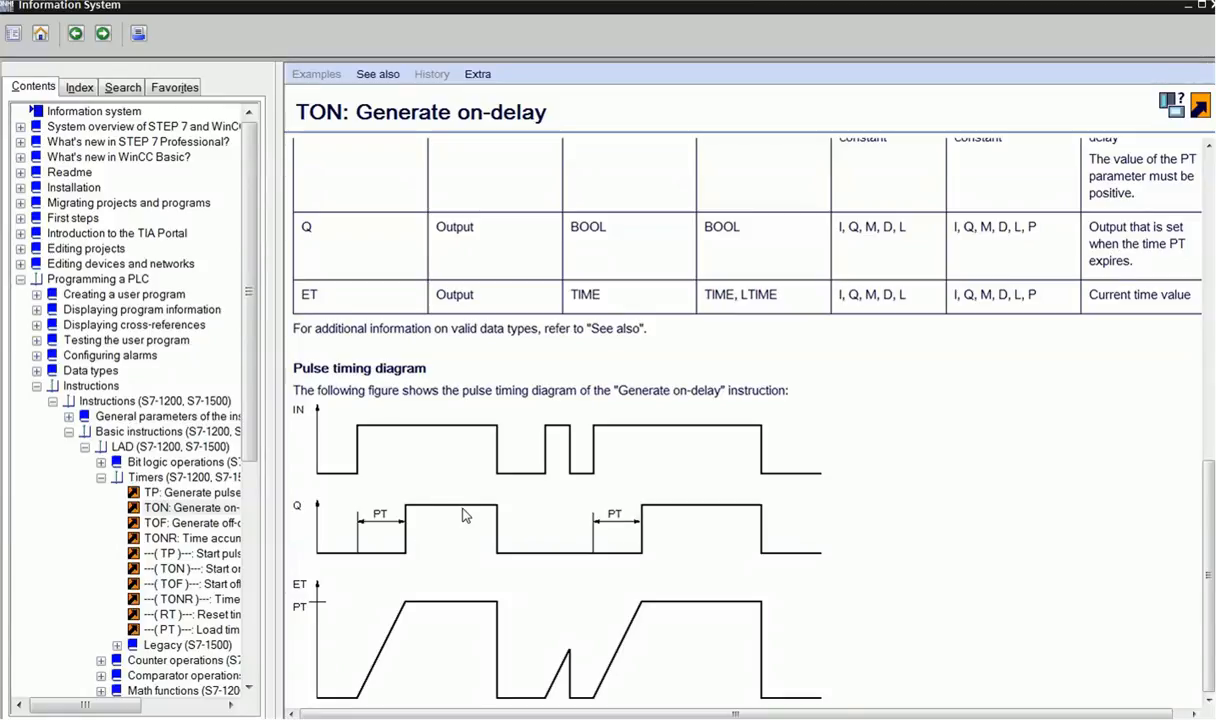
pyautogui.moveTo(503, 480)
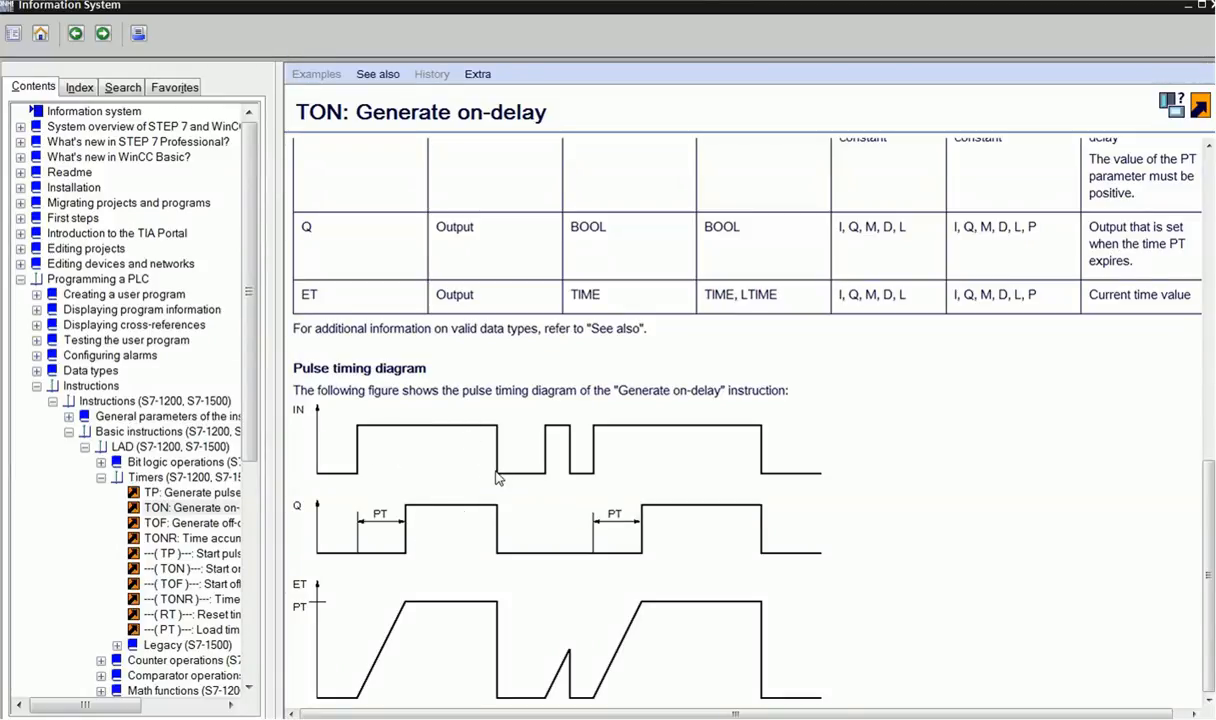
pyautogui.moveTo(493, 527)
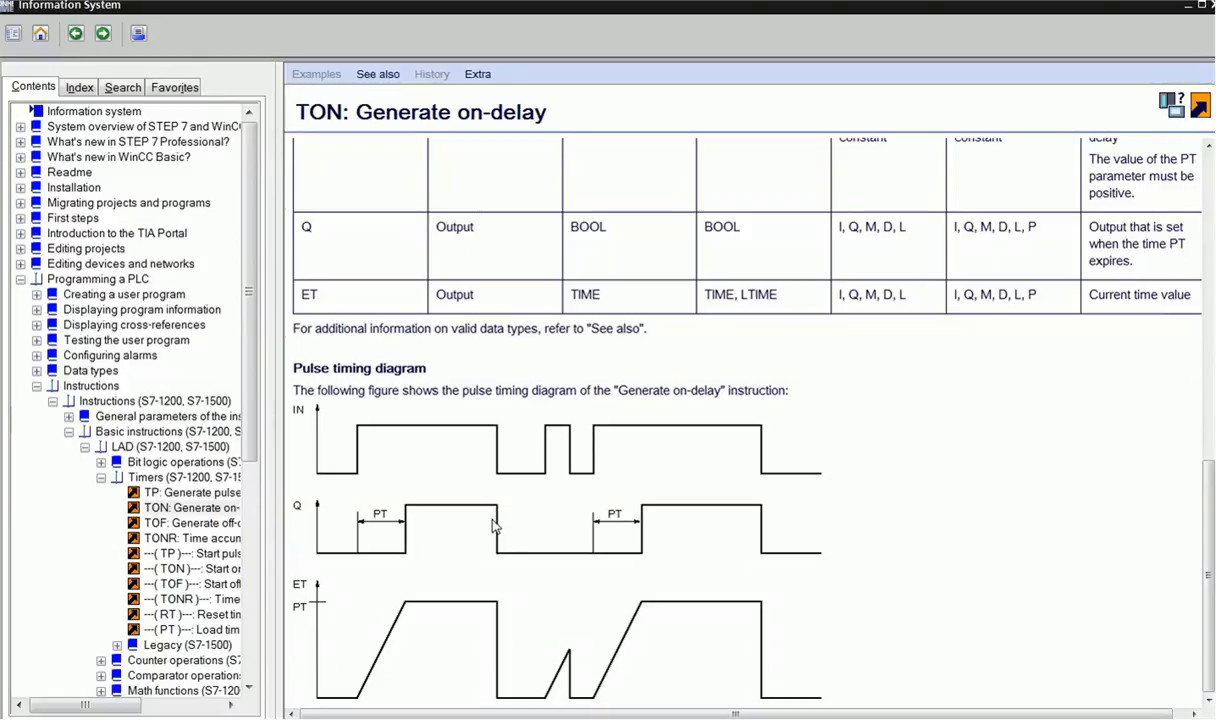
pyautogui.moveTo(500, 665)
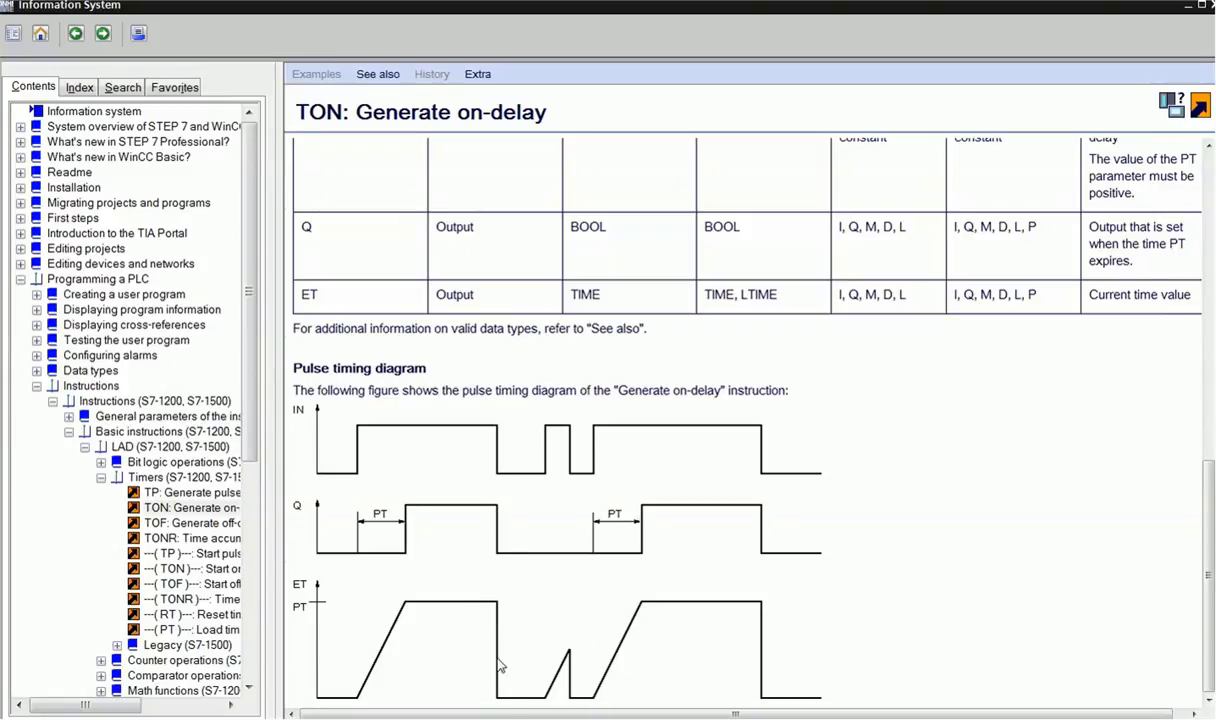
pyautogui.moveTo(500, 707)
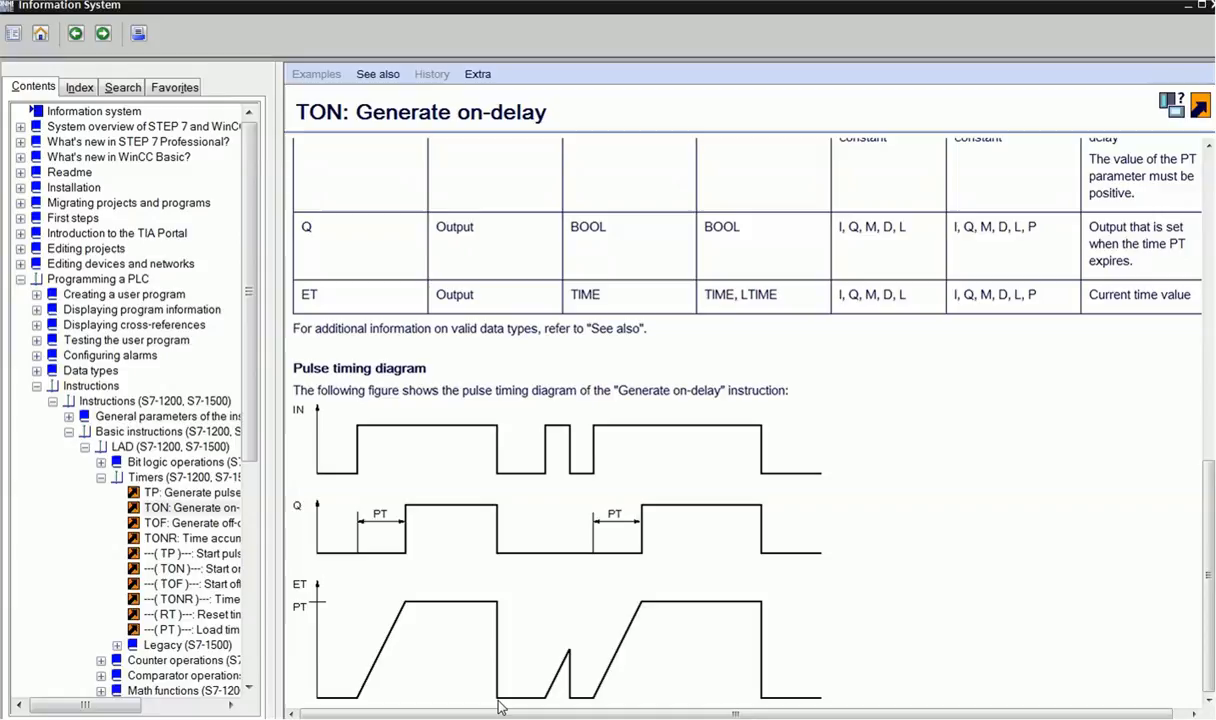
pyautogui.moveTo(490, 557)
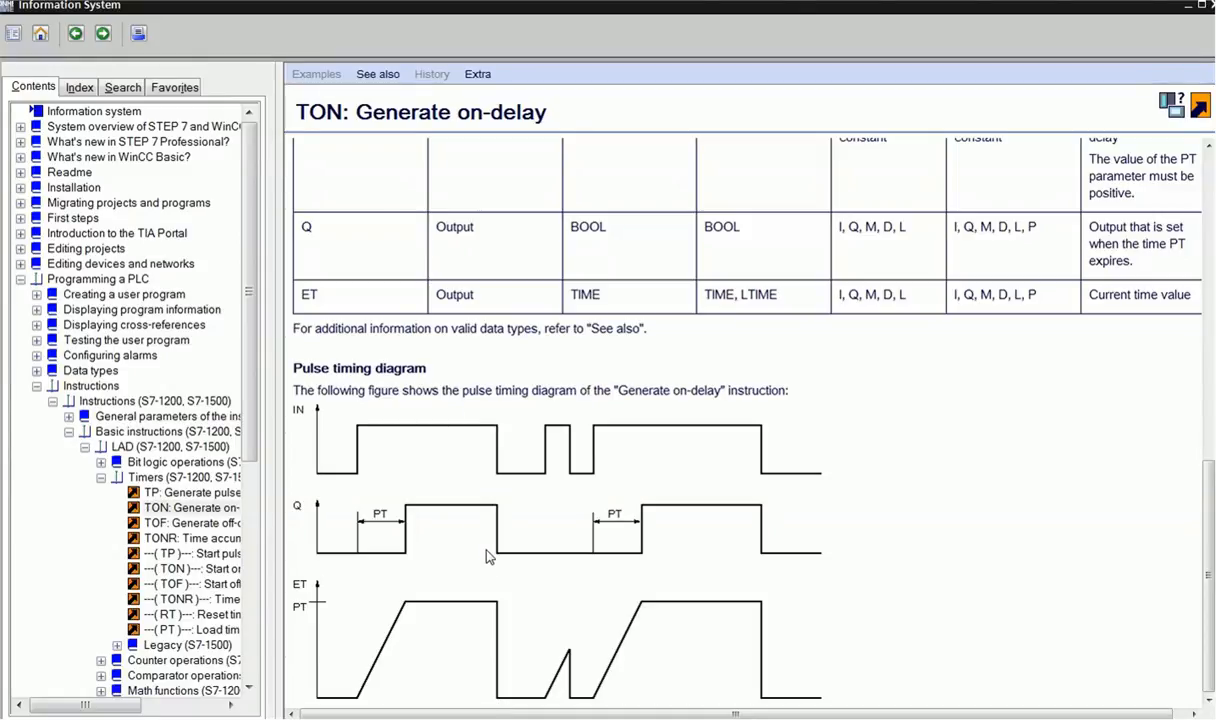
pyautogui.moveTo(562, 429)
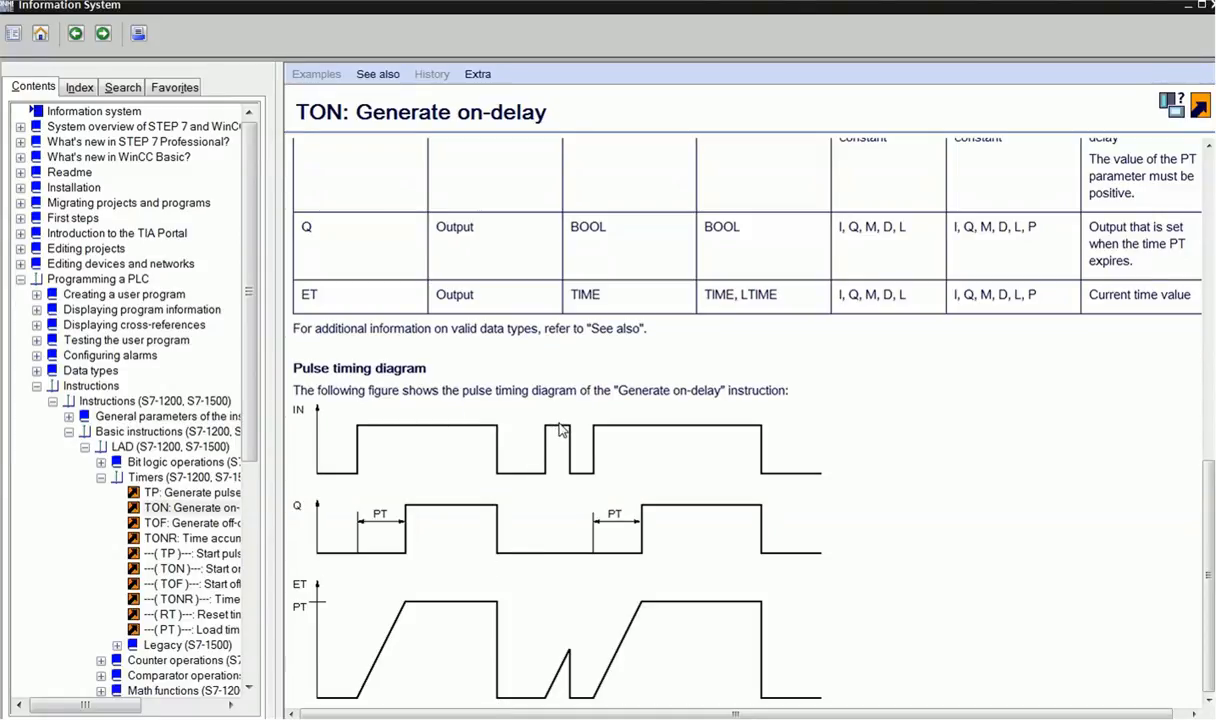
pyautogui.moveTo(548, 703)
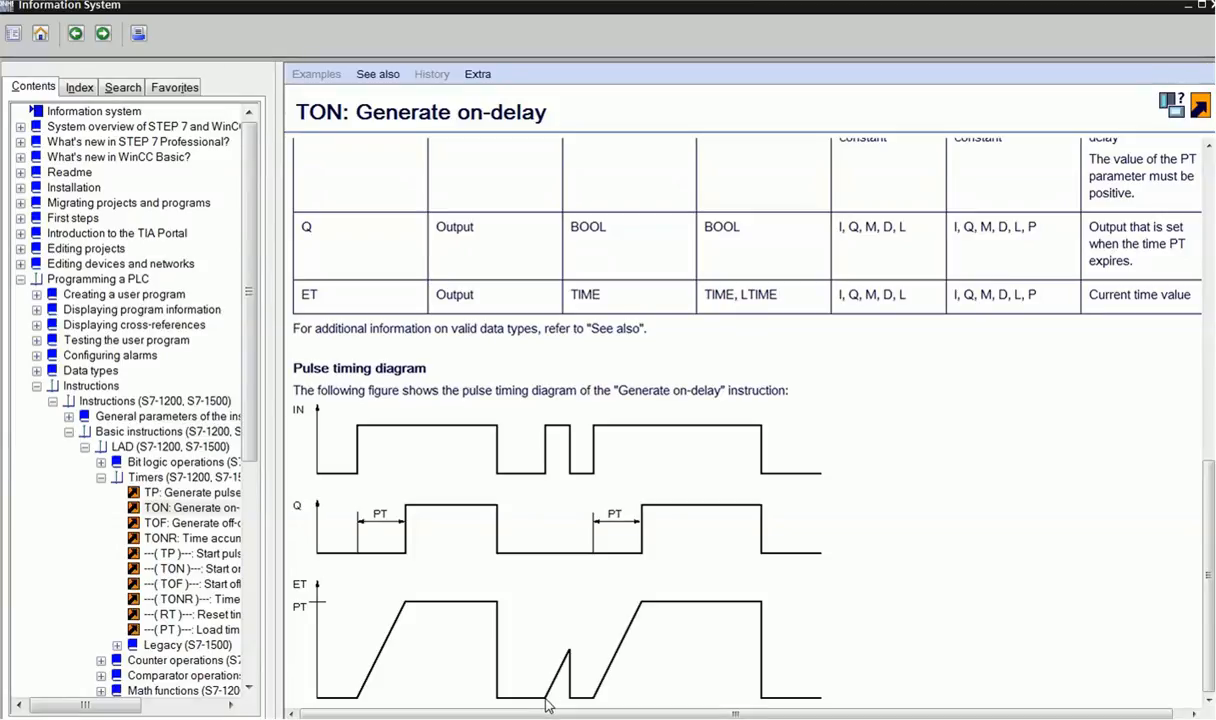
pyautogui.moveTo(562, 677)
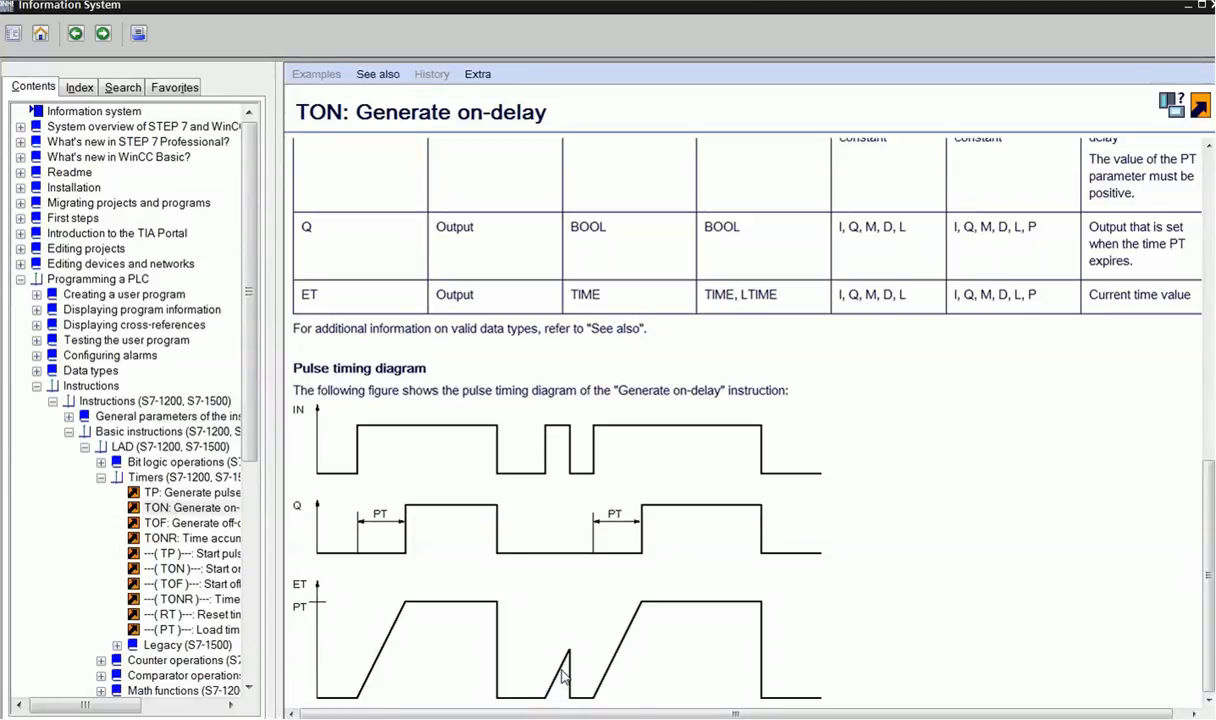
pyautogui.moveTo(670, 609)
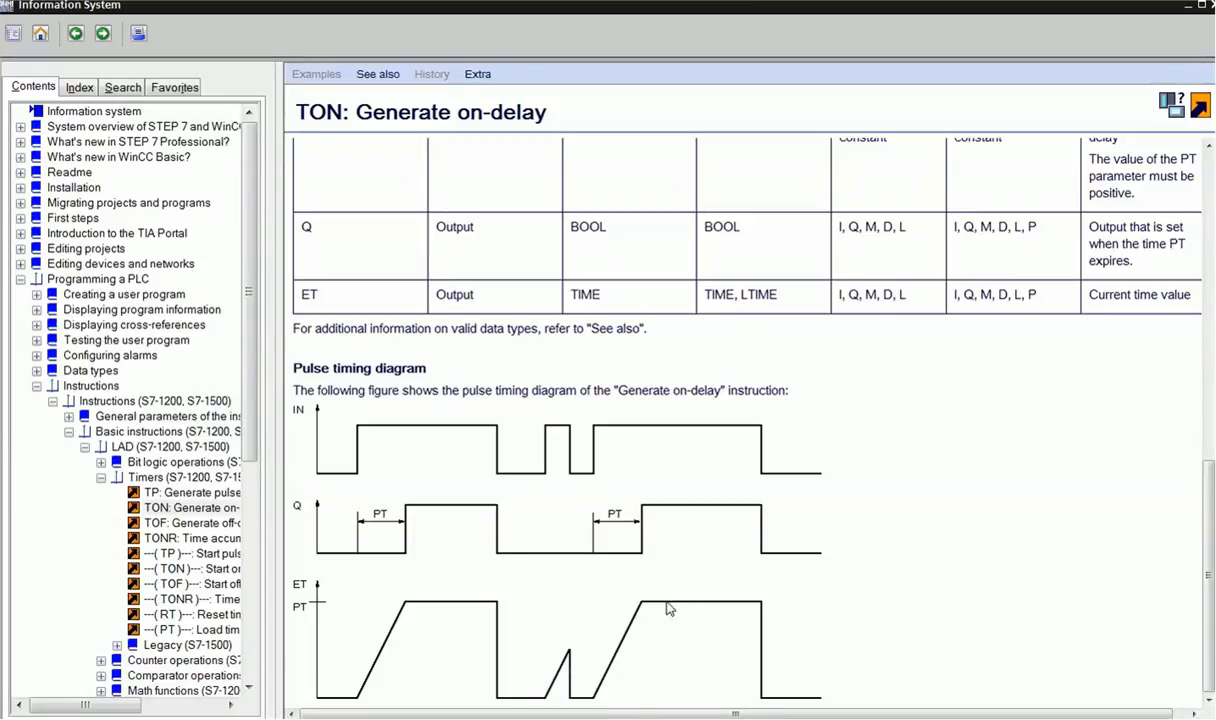
pyautogui.moveTo(1113, 250)
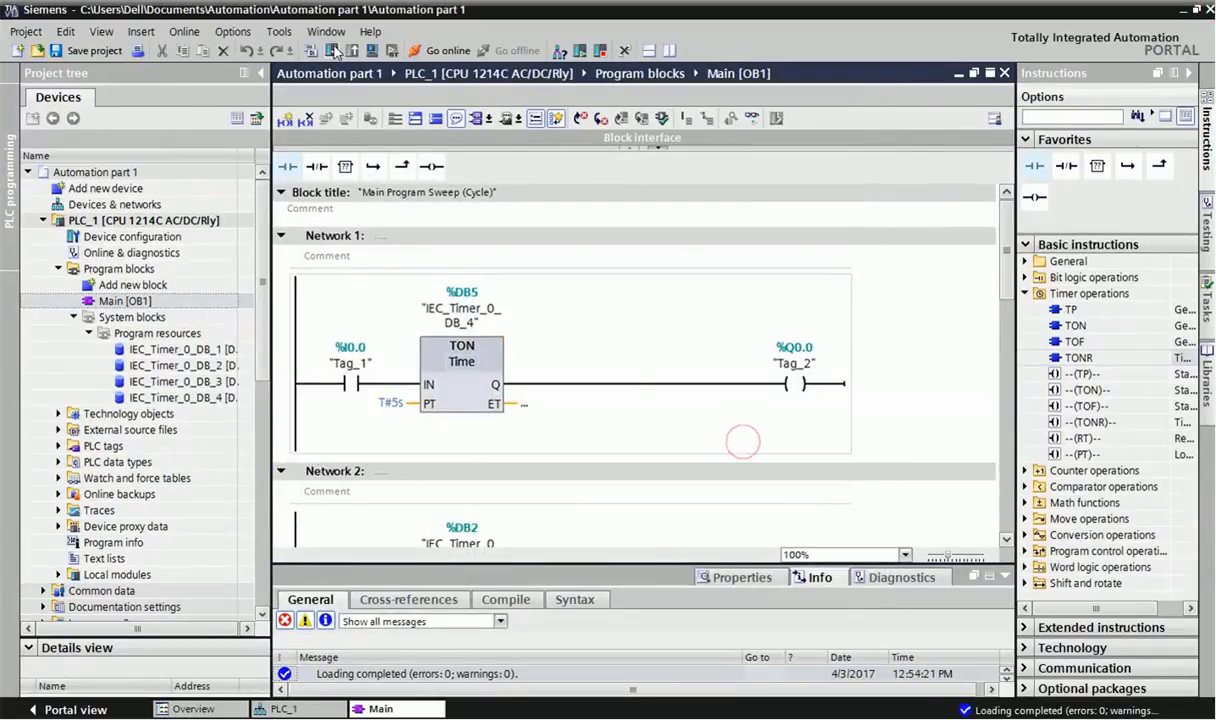
# - Download the program to PLC_1, loading and finishing the download
pyautogui.click(333, 50)
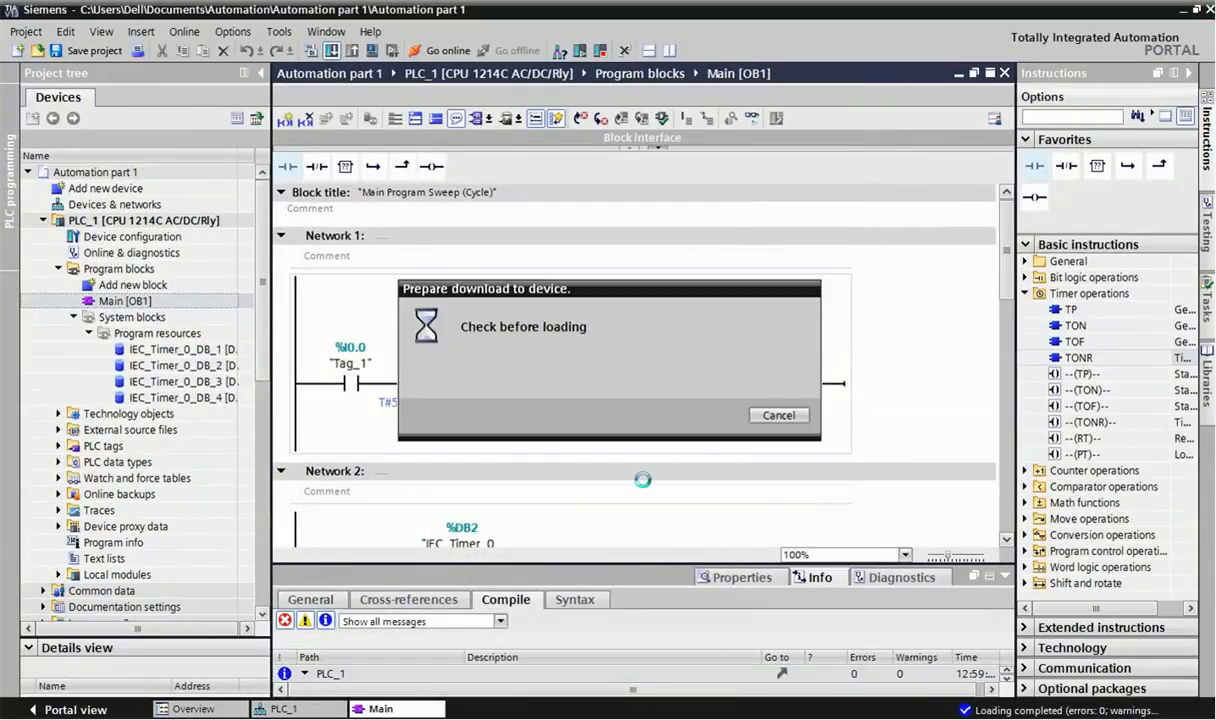
pyautogui.click(811, 533)
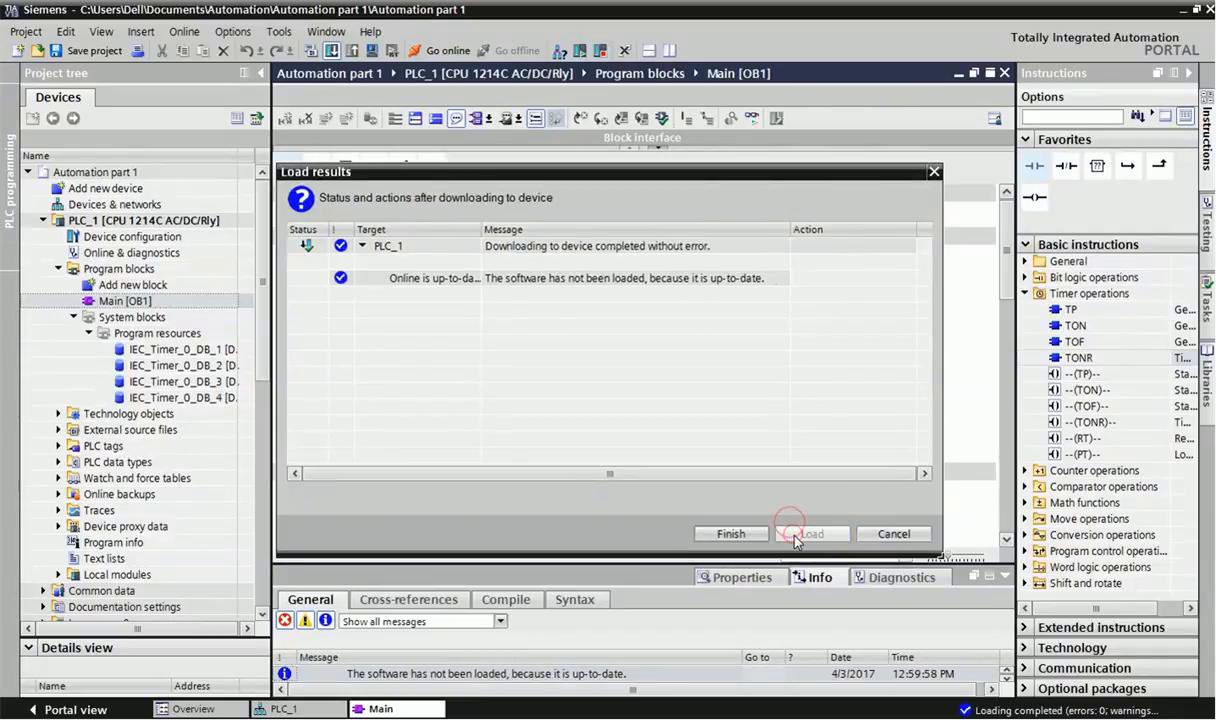
pyautogui.click(730, 533)
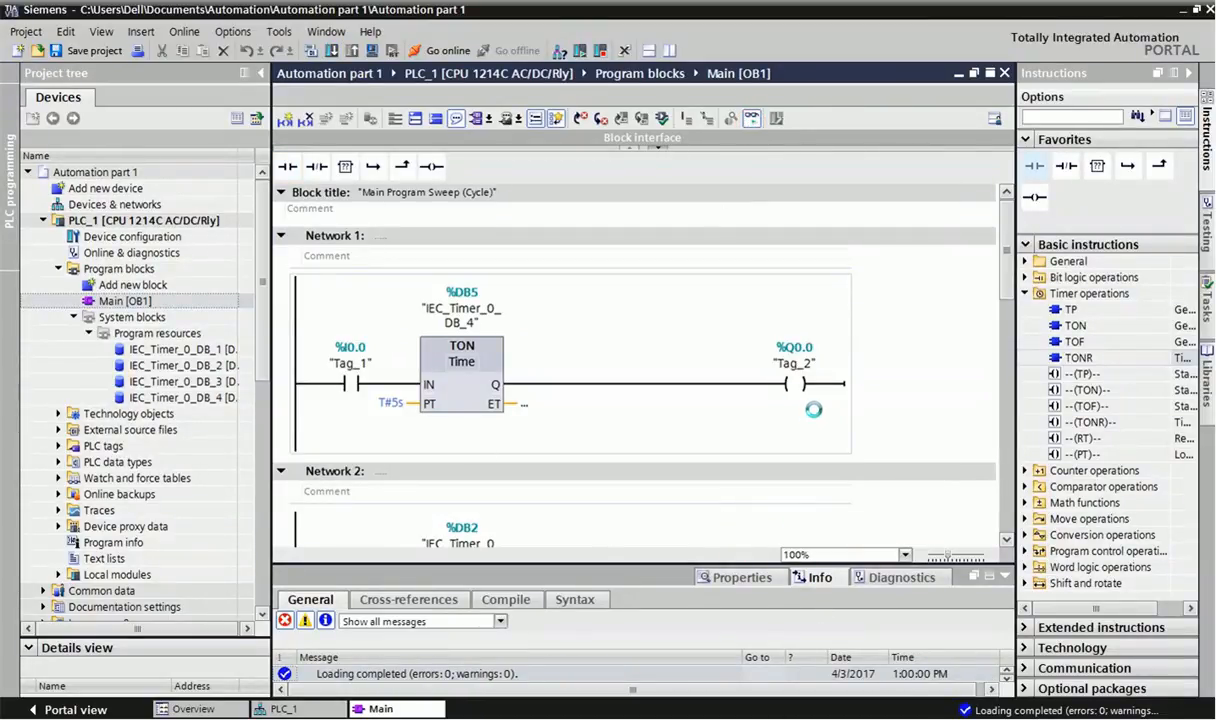
# - Monitor Main [OB1] online, then go offline and confirm disconnecting
pyautogui.click(438, 51)
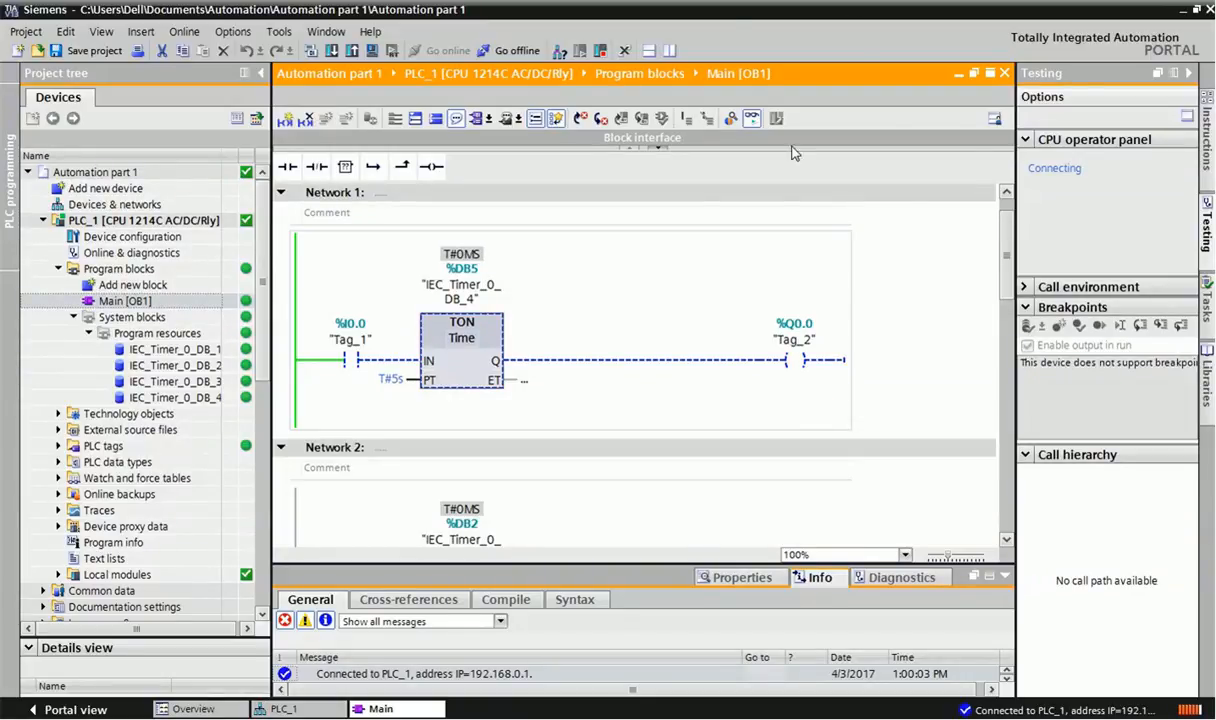
pyautogui.click(516, 50)
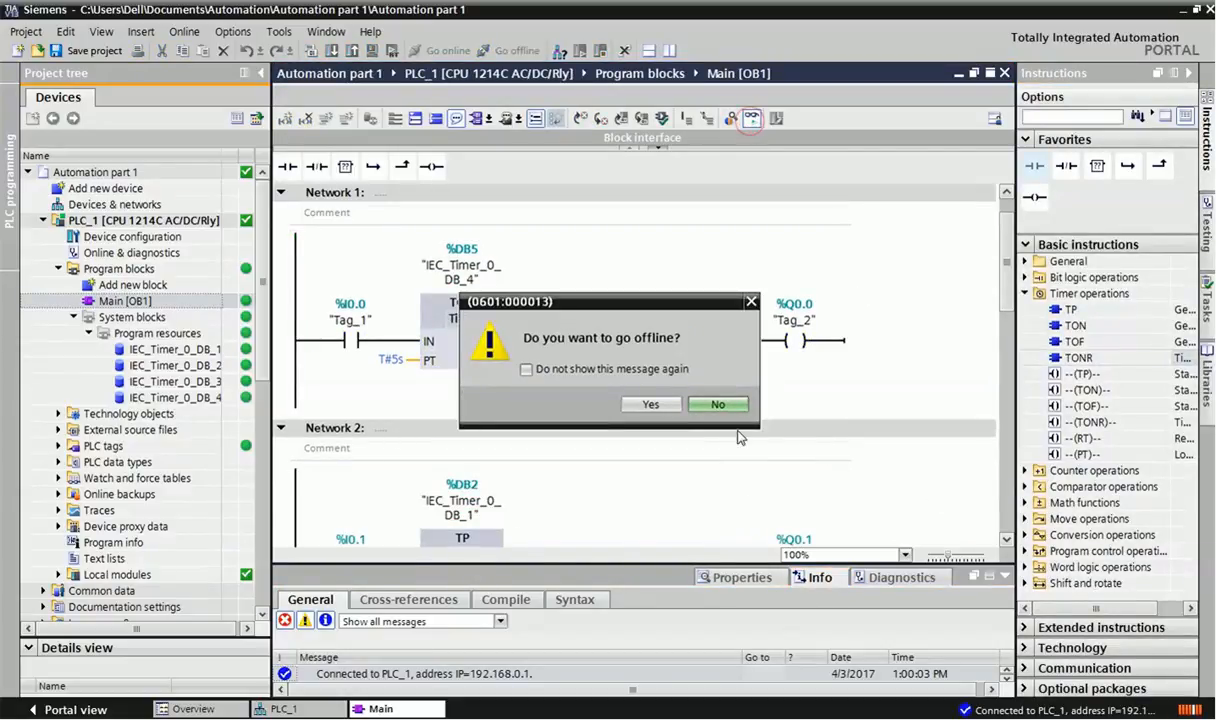
pyautogui.click(651, 404)
pyautogui.write('10')
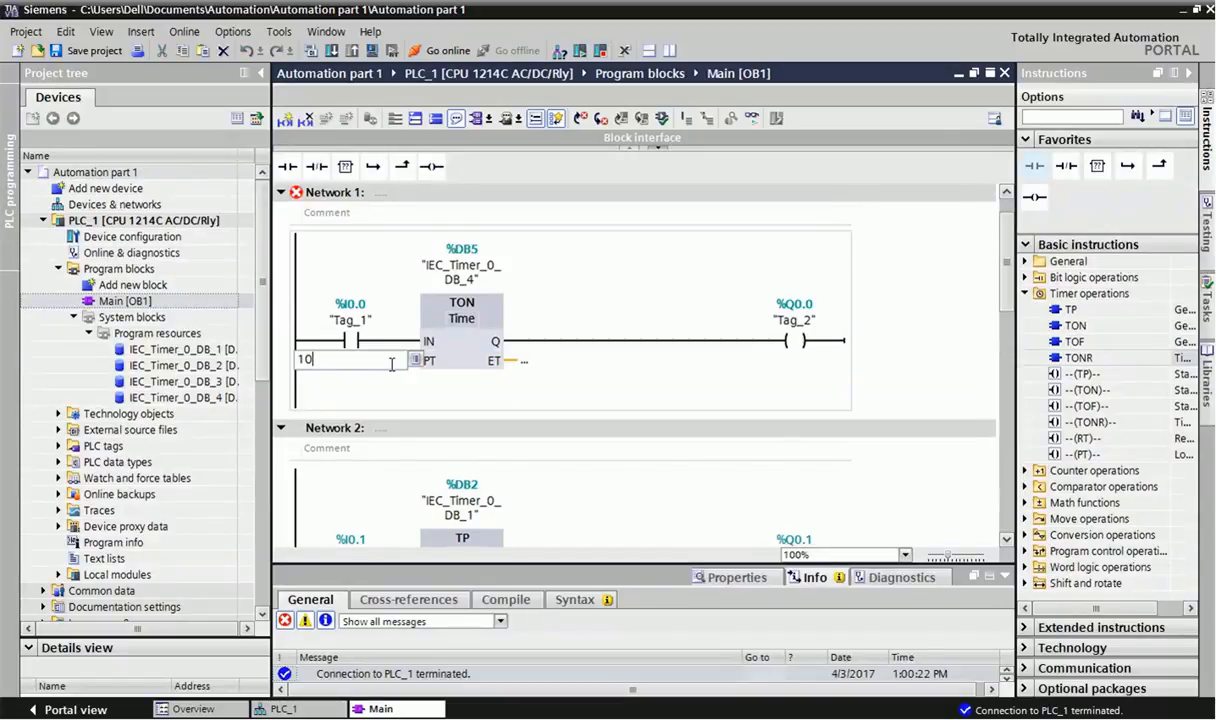
# - Enter 5s as the Network 1 TON preset time, keeping PT at T#5s
pyautogui.write('5')
pyautogui.press('Return')
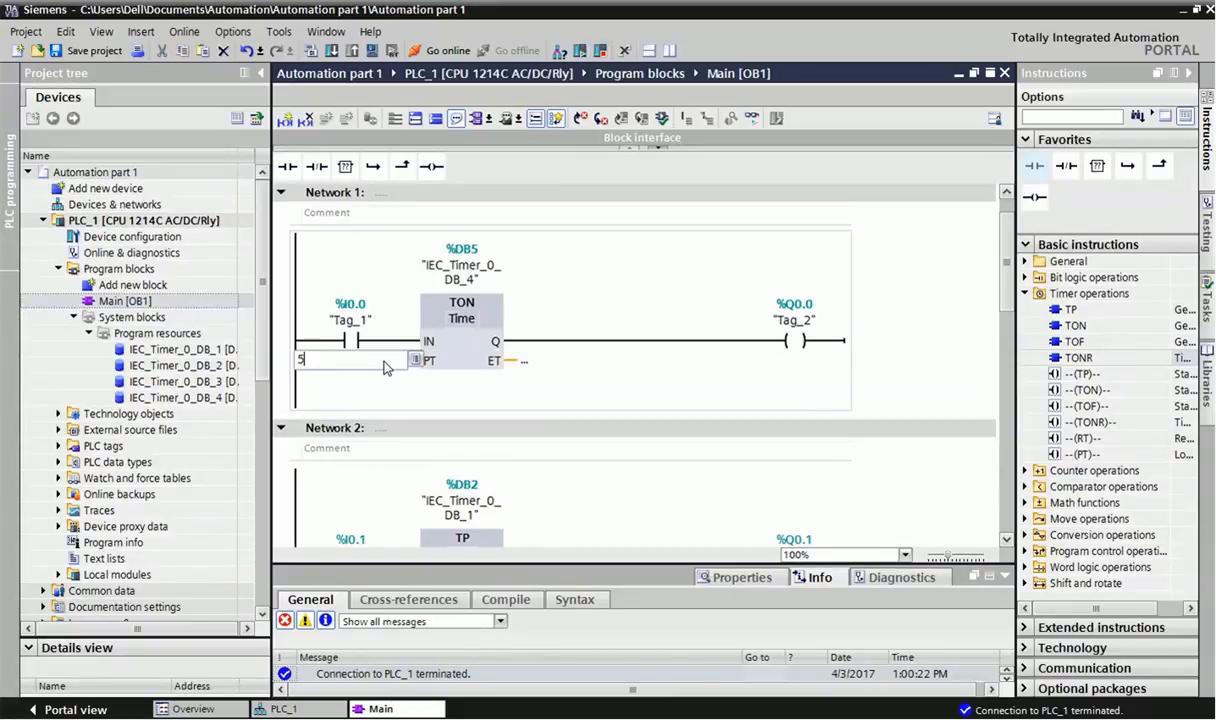
pyautogui.write('s')
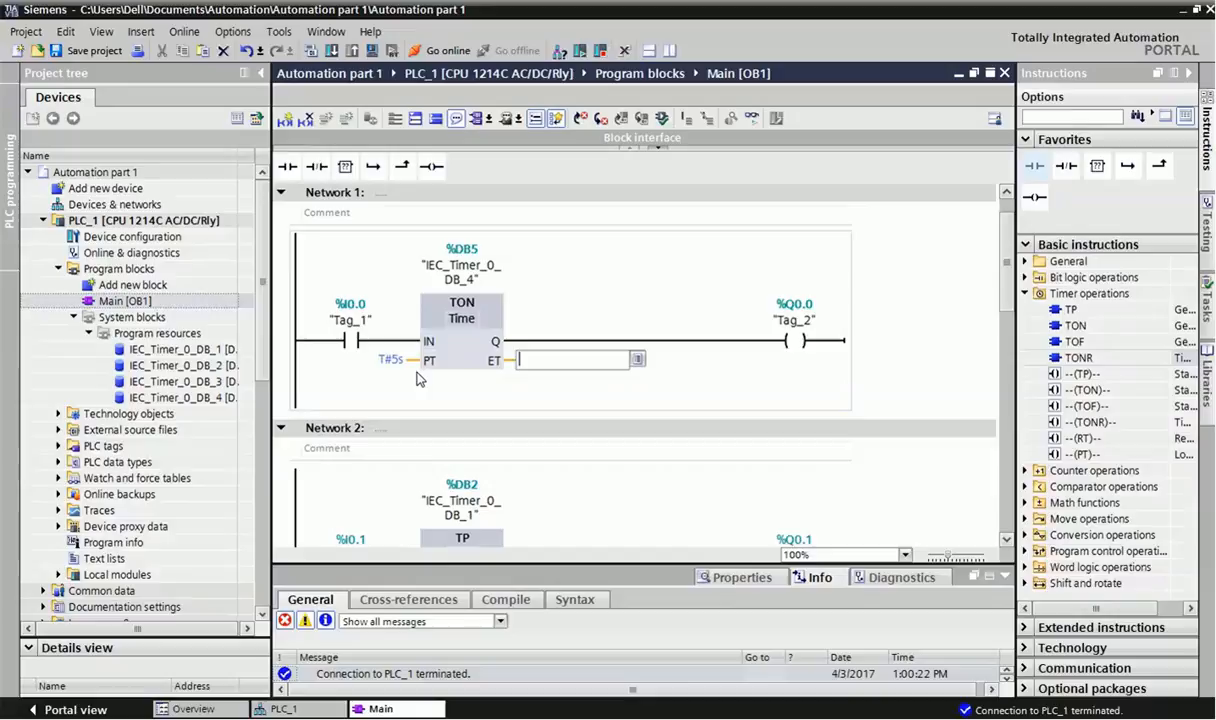
pyautogui.moveTo(597, 393)
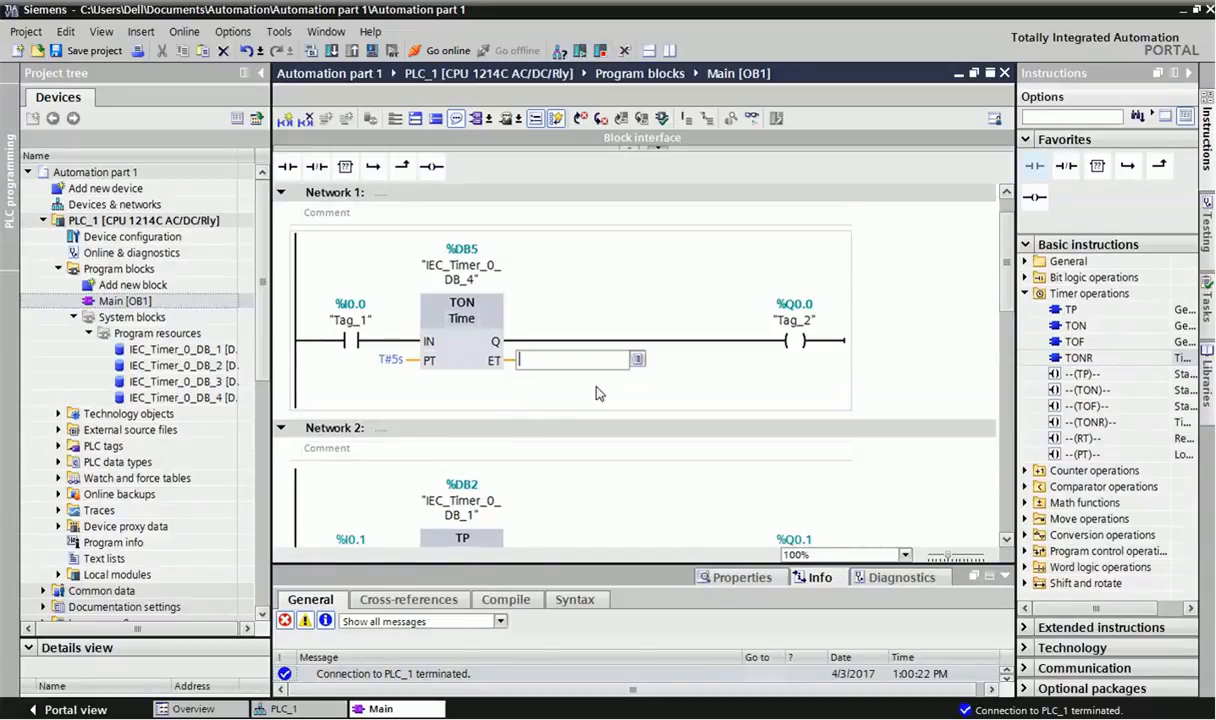
pyautogui.moveTo(556, 329)
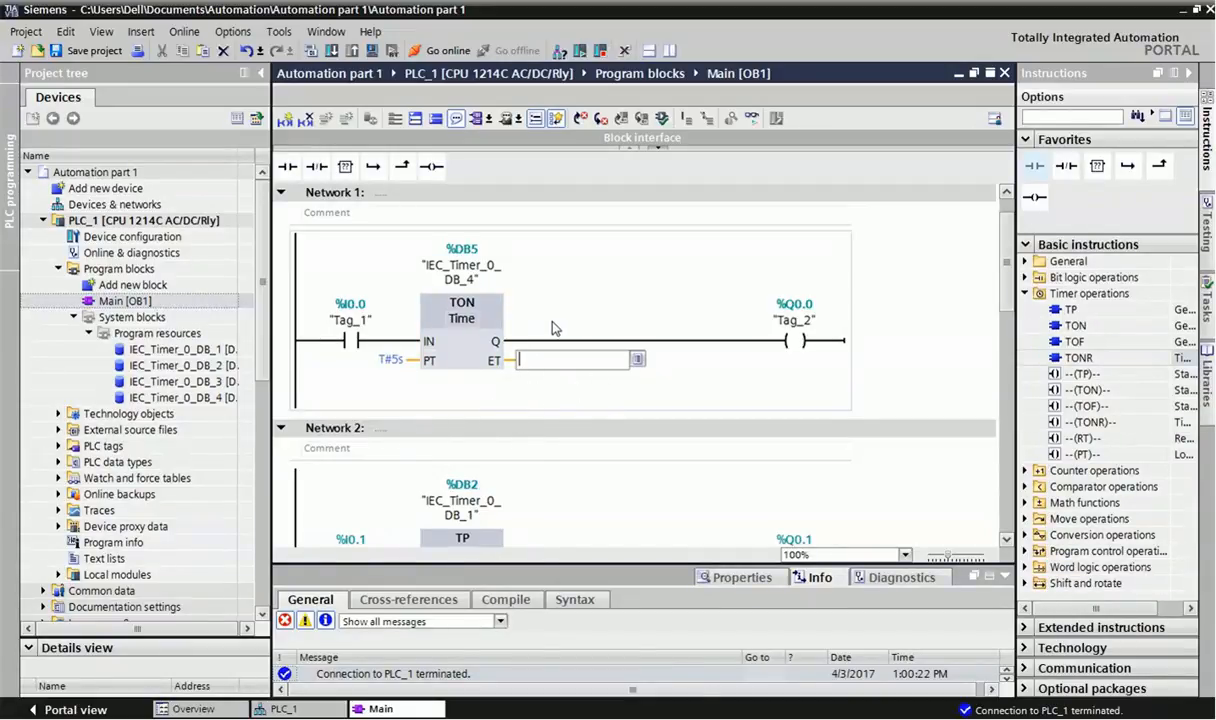
pyautogui.moveTo(585, 385)
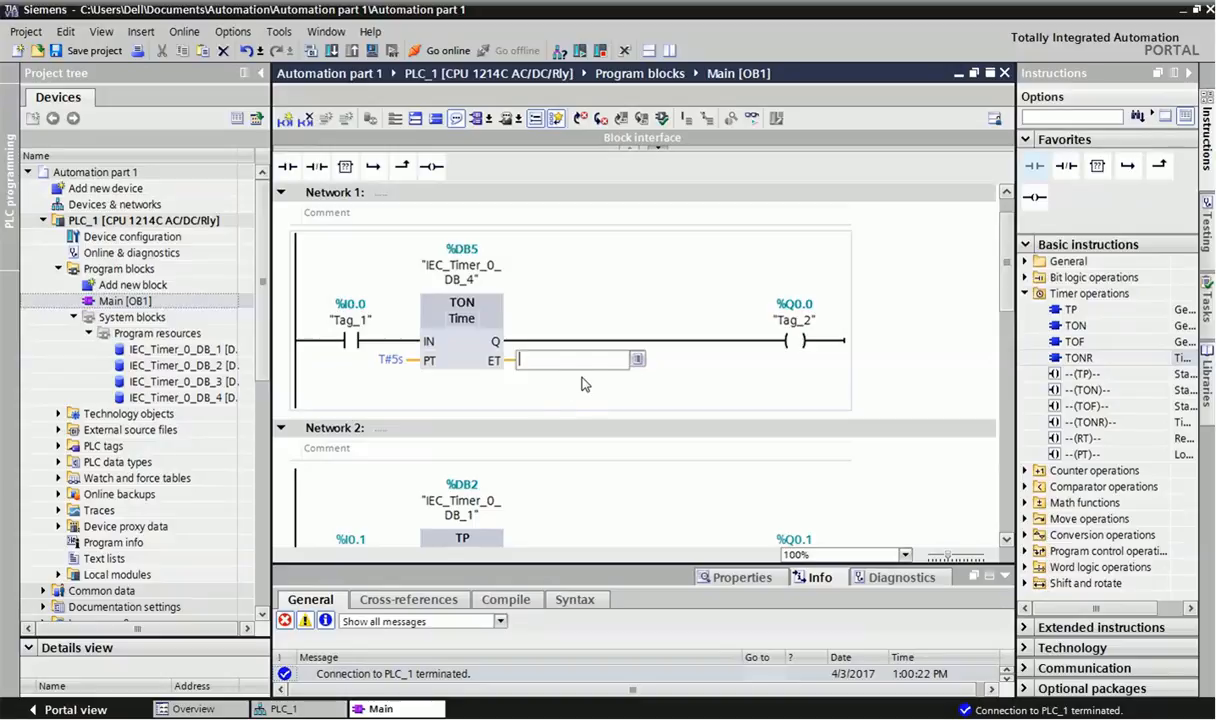
# - Address the TON ET output as md0 and the TP ET output as md4
pyautogui.write('m')
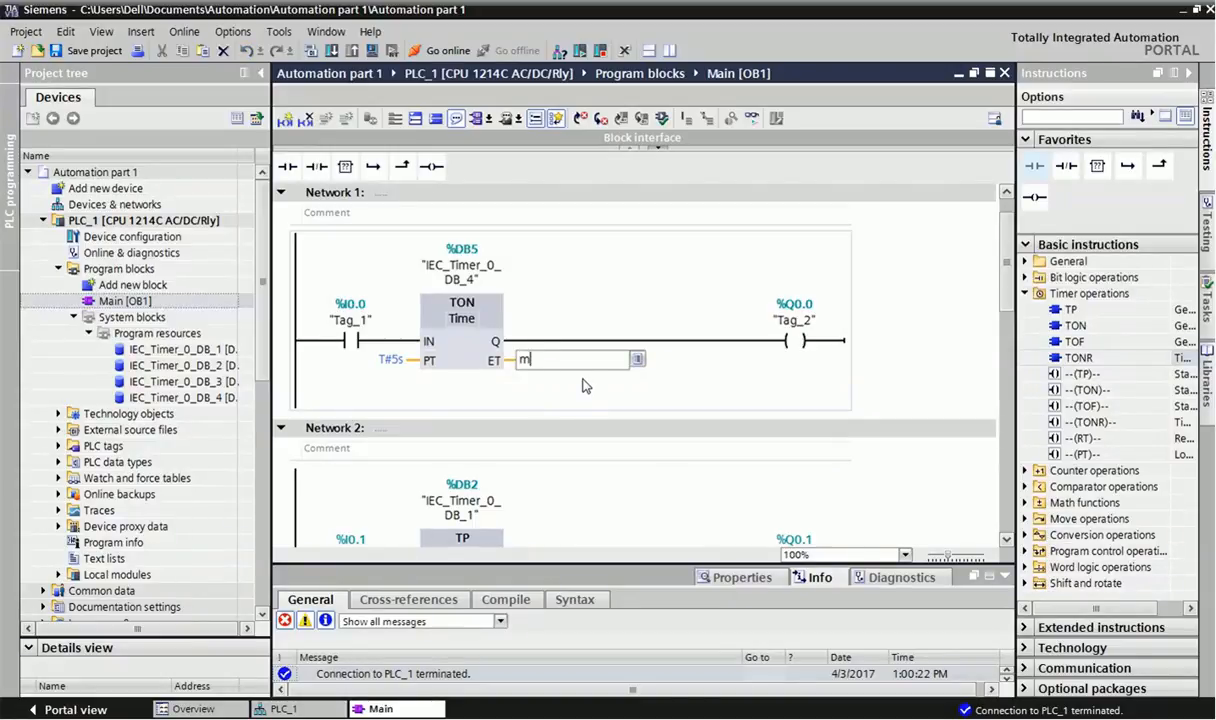
pyautogui.write('d')
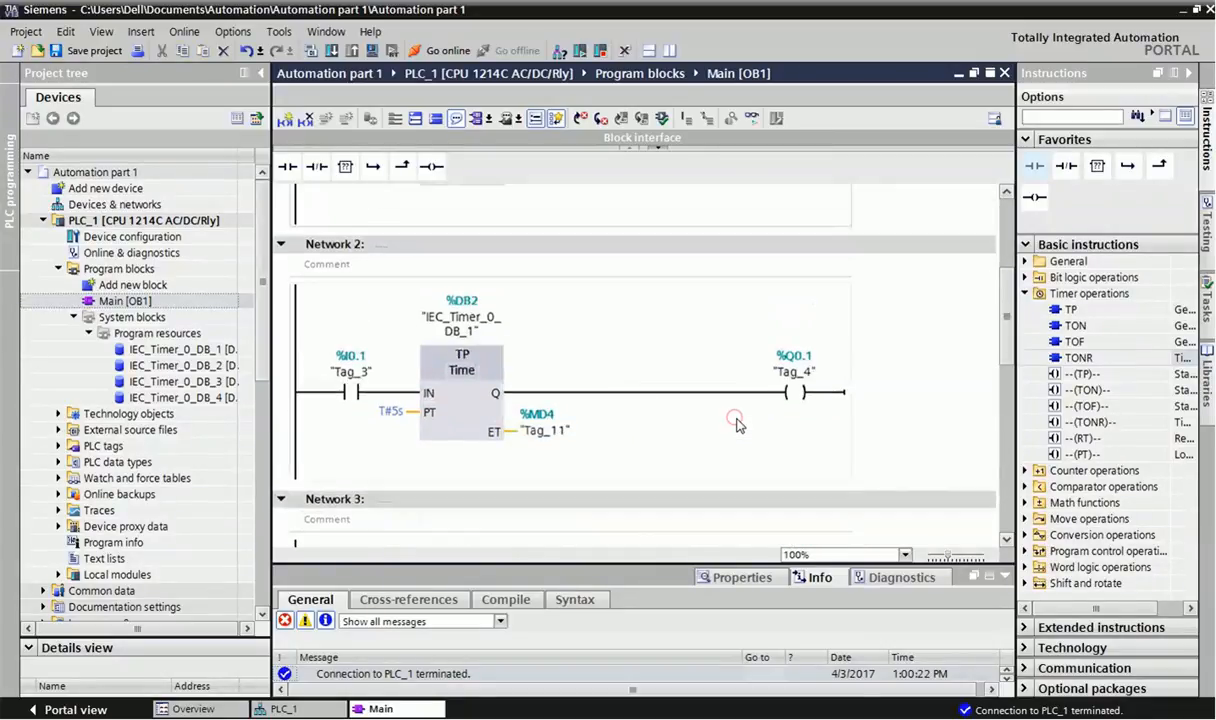
pyautogui.scroll(3)
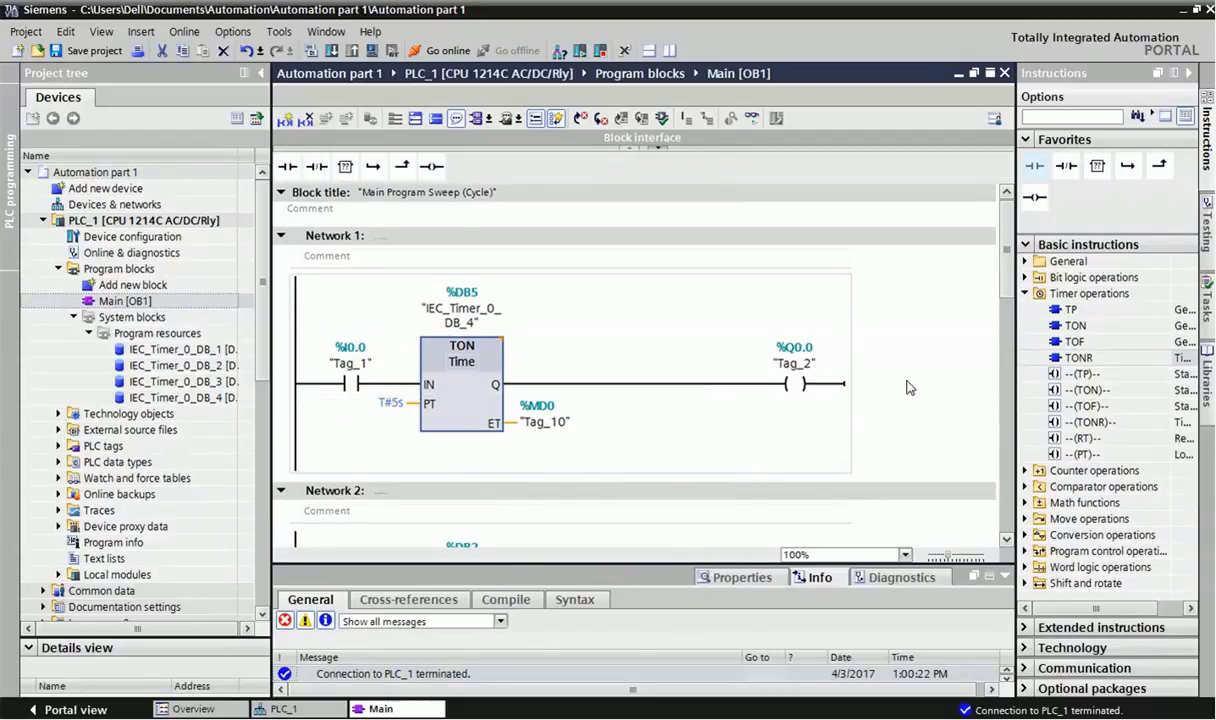
pyautogui.moveTo(419, 445)
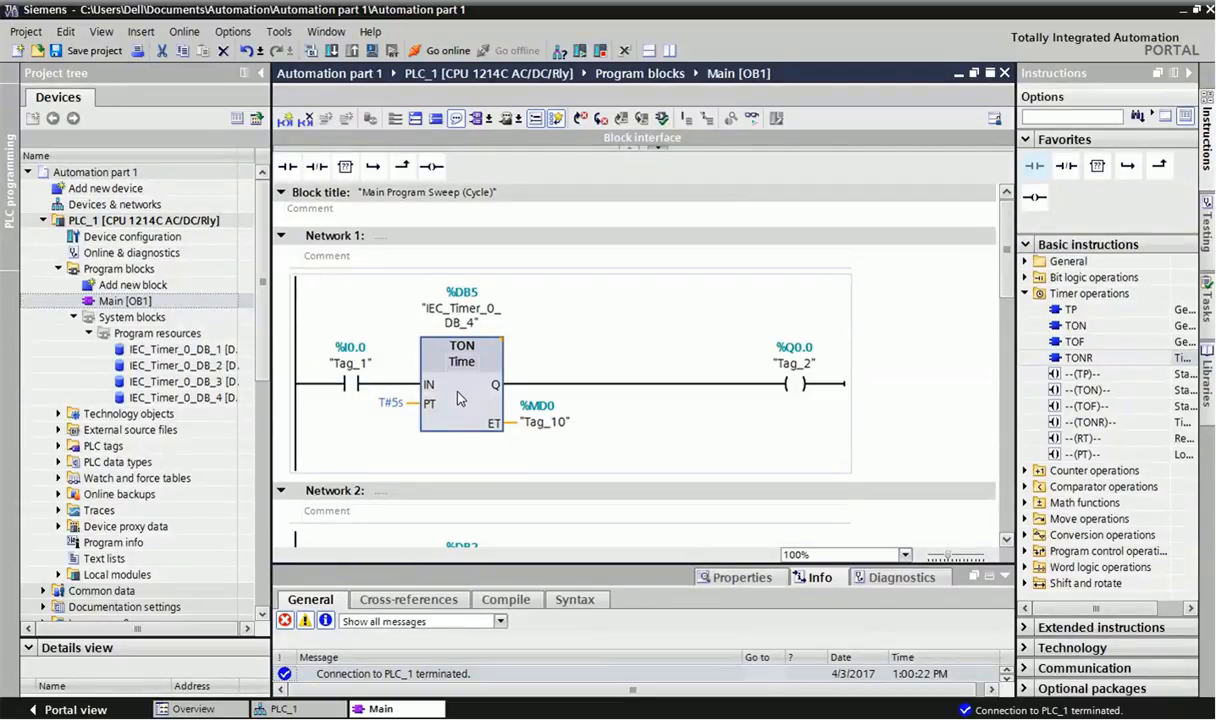
pyautogui.click(390, 402)
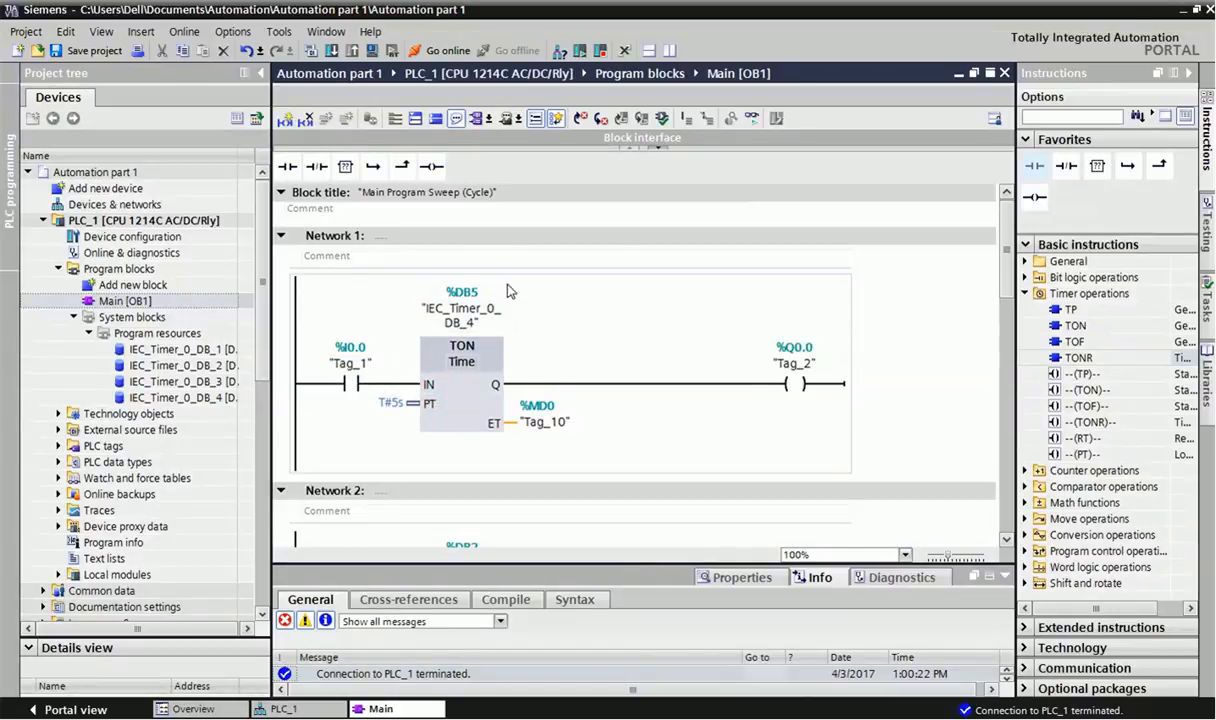
pyautogui.scroll(-3)
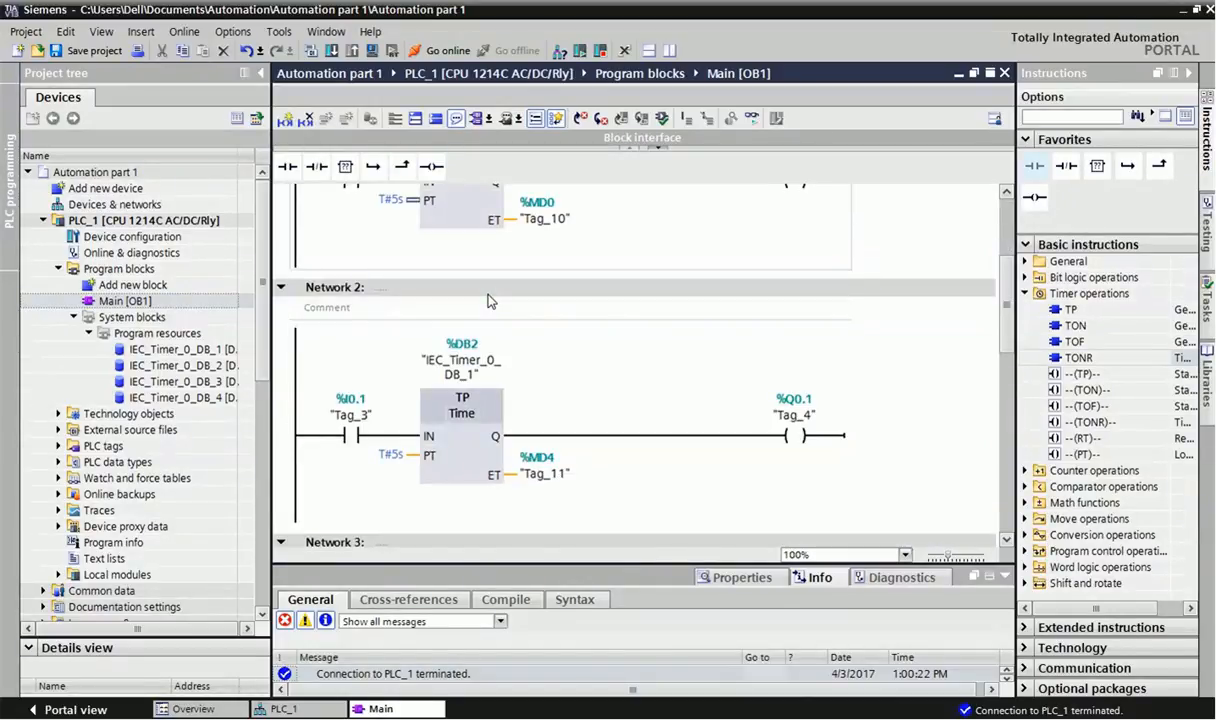
pyautogui.click(461, 412)
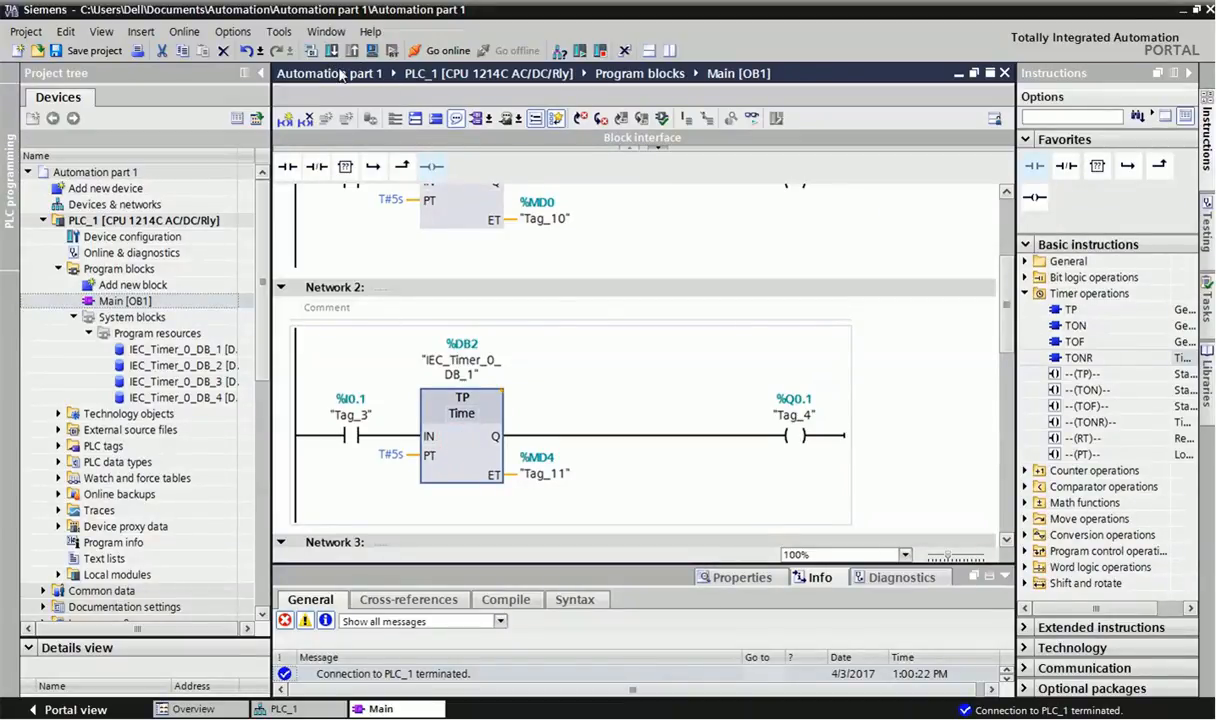
pyautogui.moveTo(583, 337)
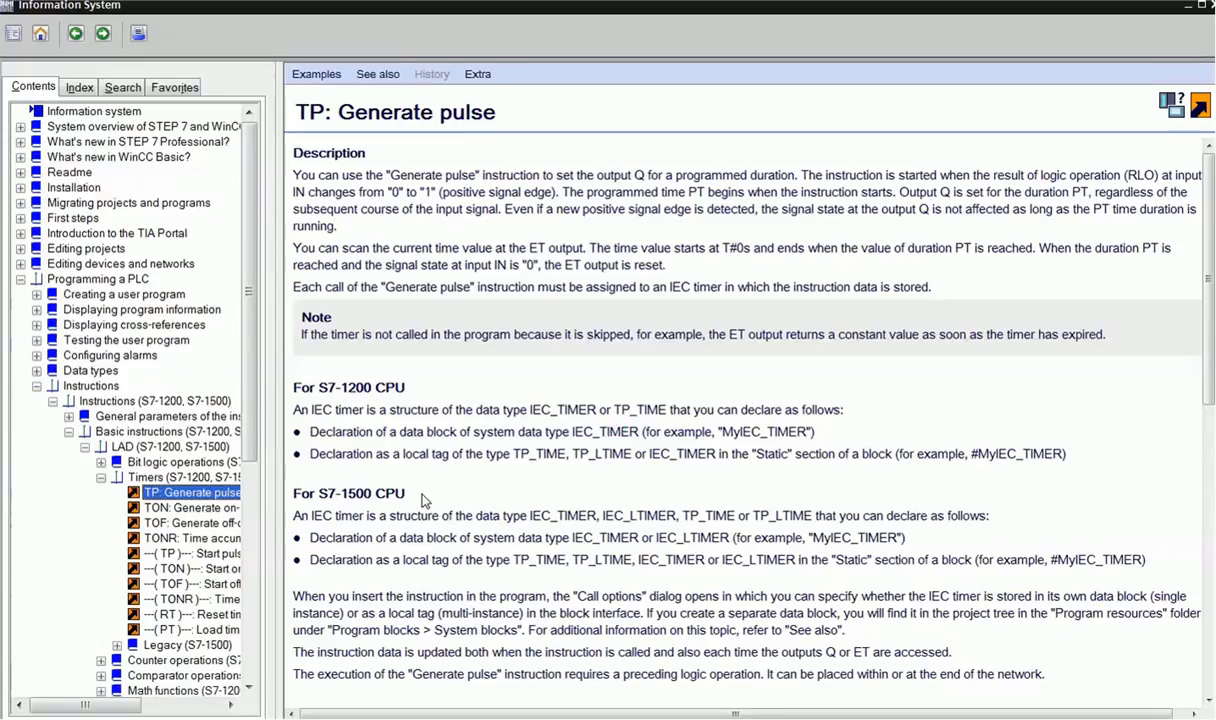
# - Scroll the TP: Generate pulse help page down to its pulse timing diagram
pyautogui.scroll(-3)
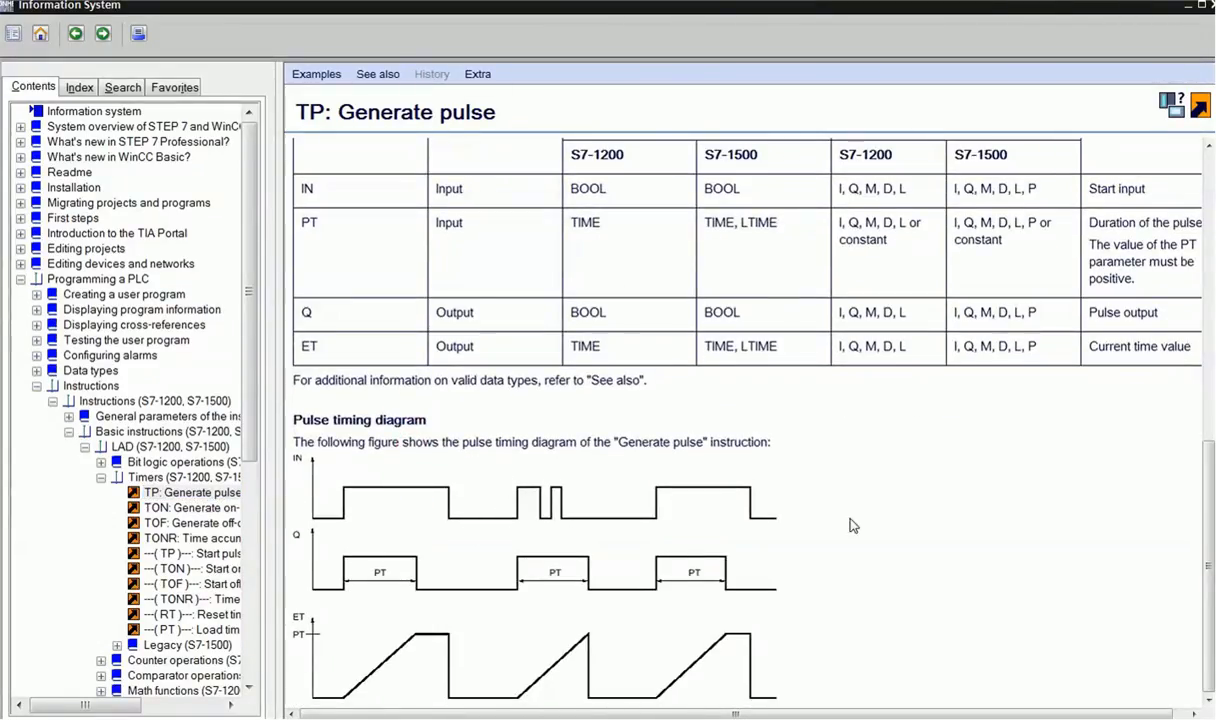
pyautogui.moveTo(407, 532)
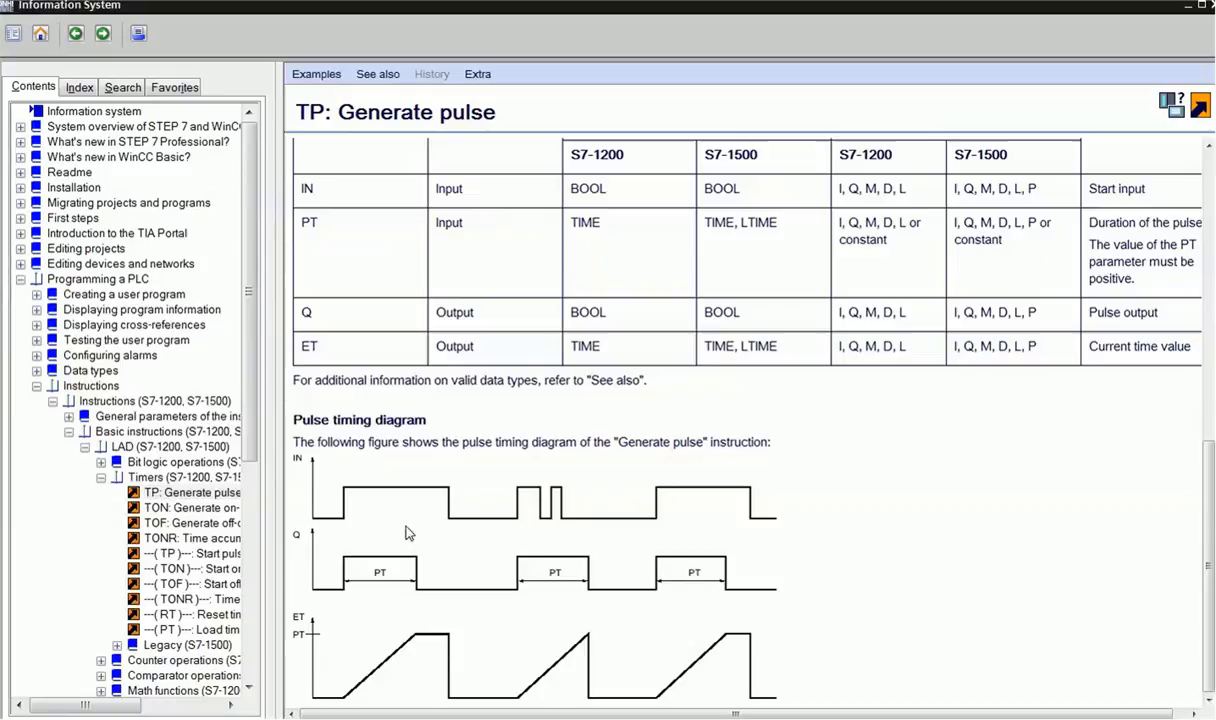
pyautogui.moveTo(350, 500)
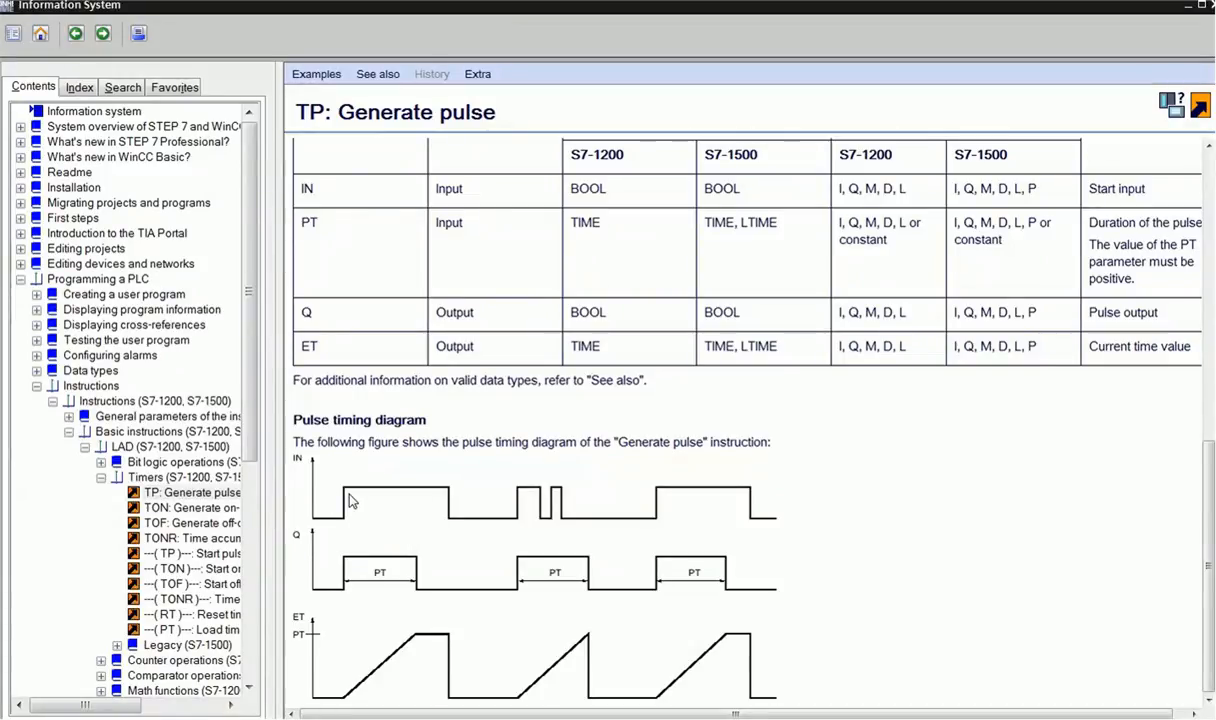
pyautogui.moveTo(540, 555)
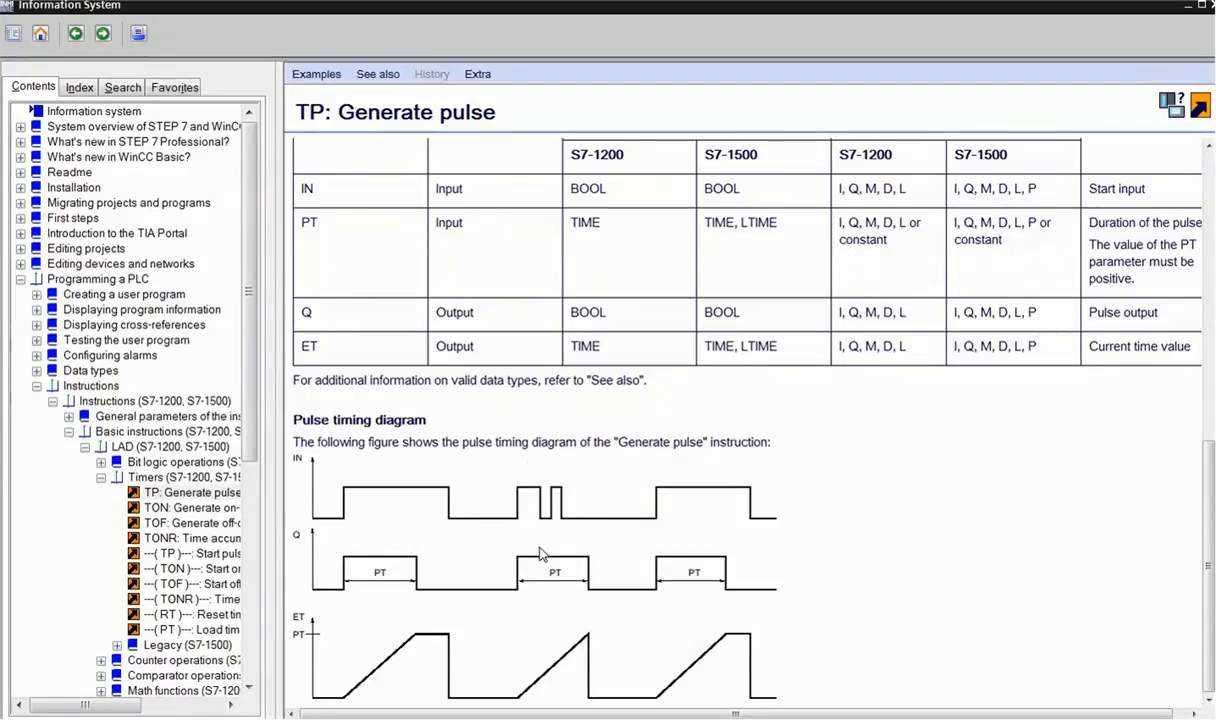
pyautogui.moveTo(508, 615)
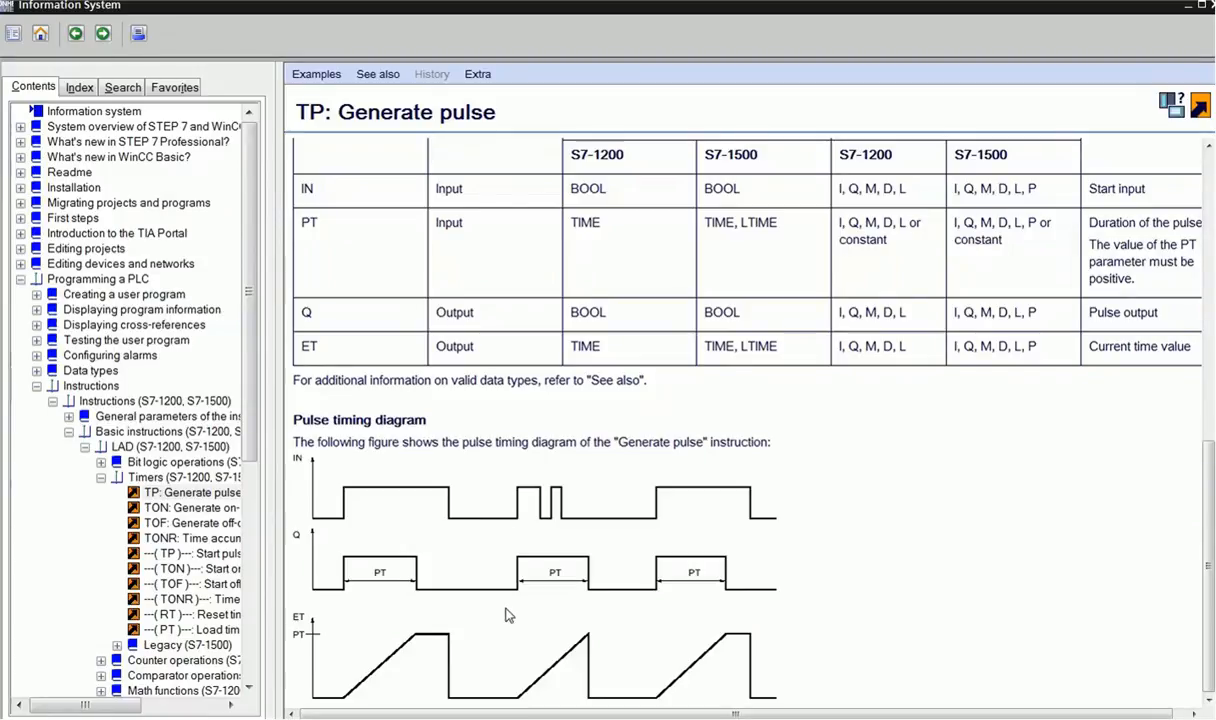
pyautogui.moveTo(520, 705)
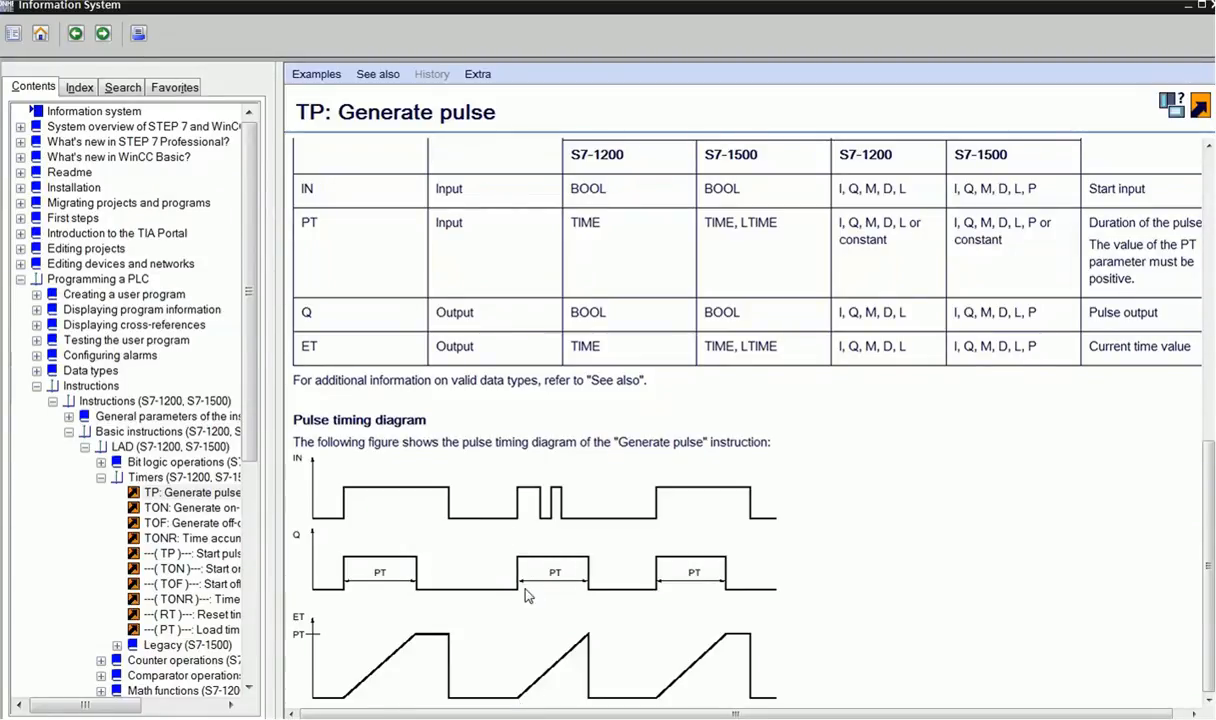
pyautogui.moveTo(573, 587)
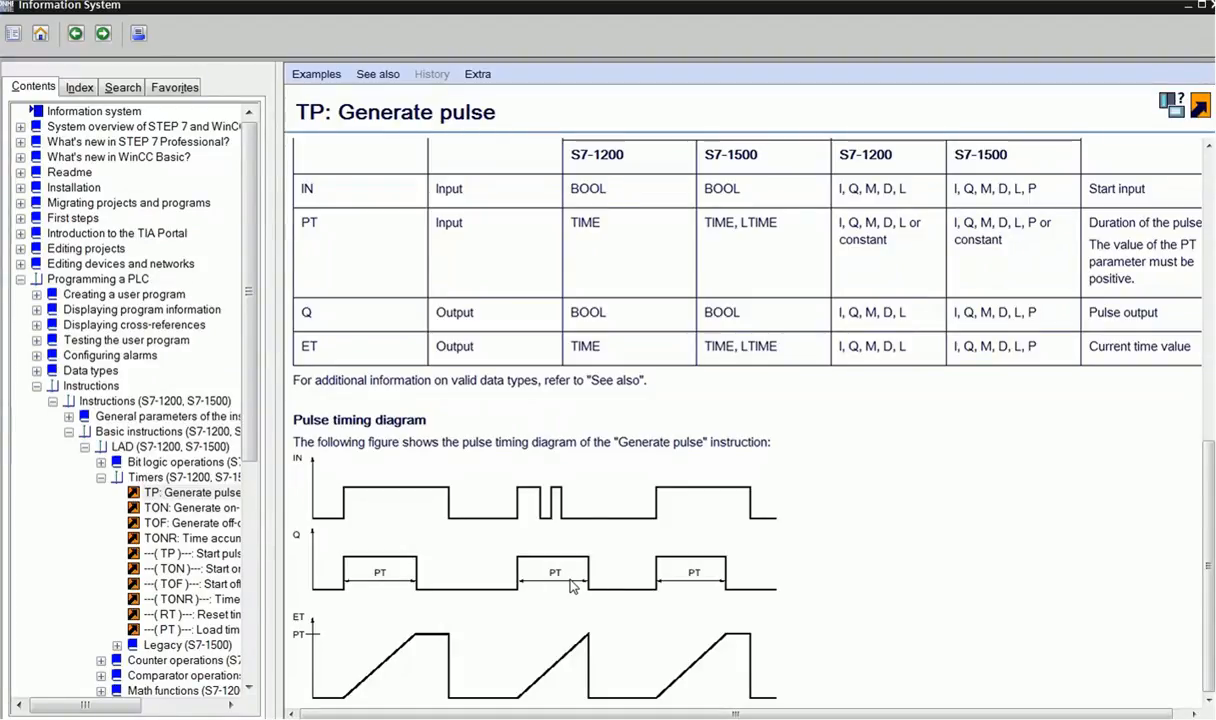
pyautogui.moveTo(558, 578)
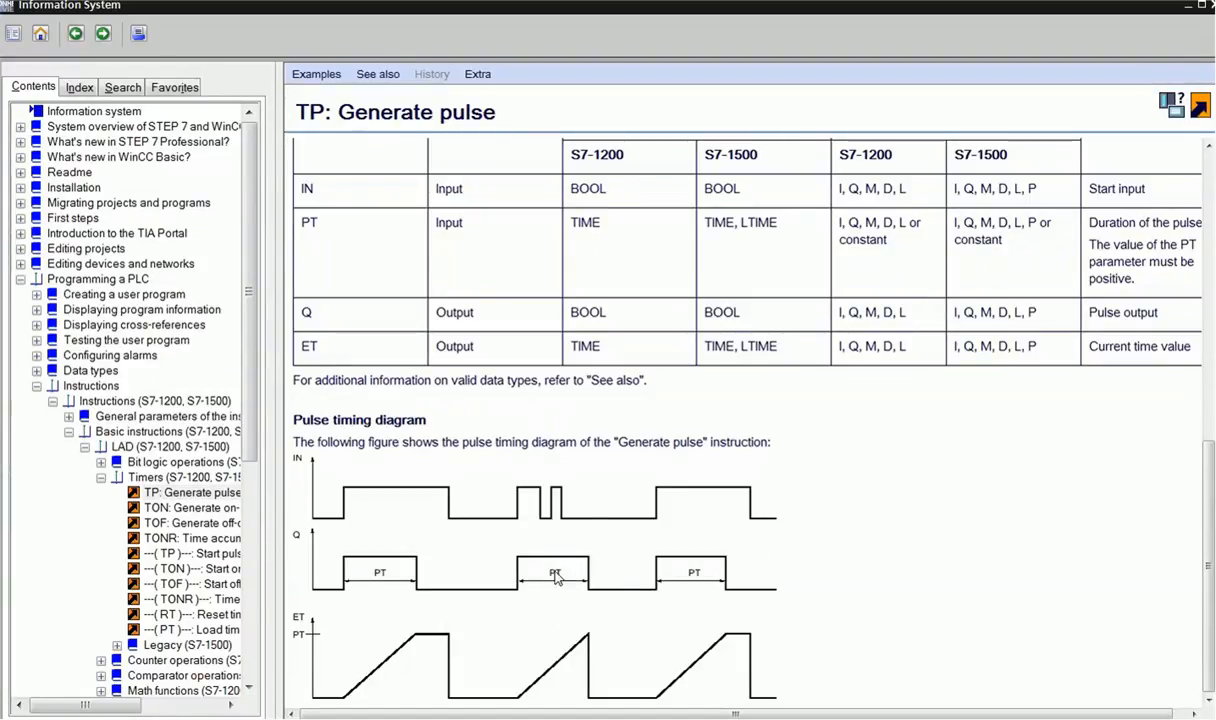
pyautogui.moveTo(615, 573)
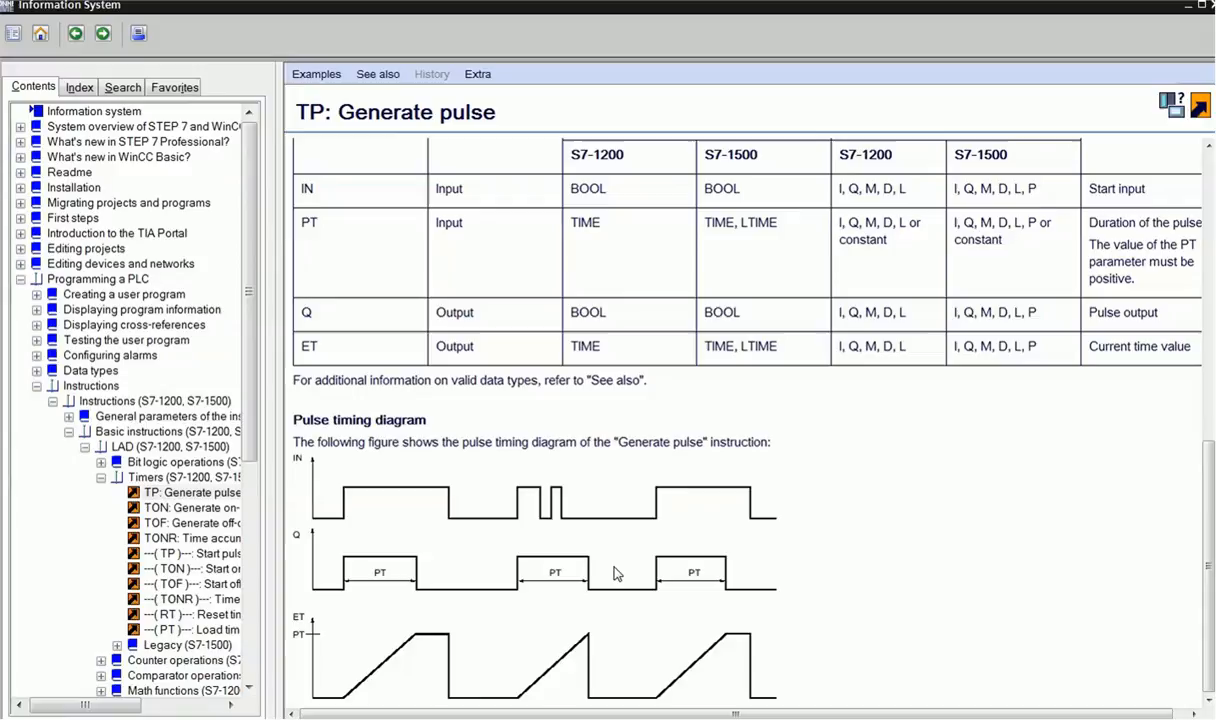
pyautogui.moveTo(322, 555)
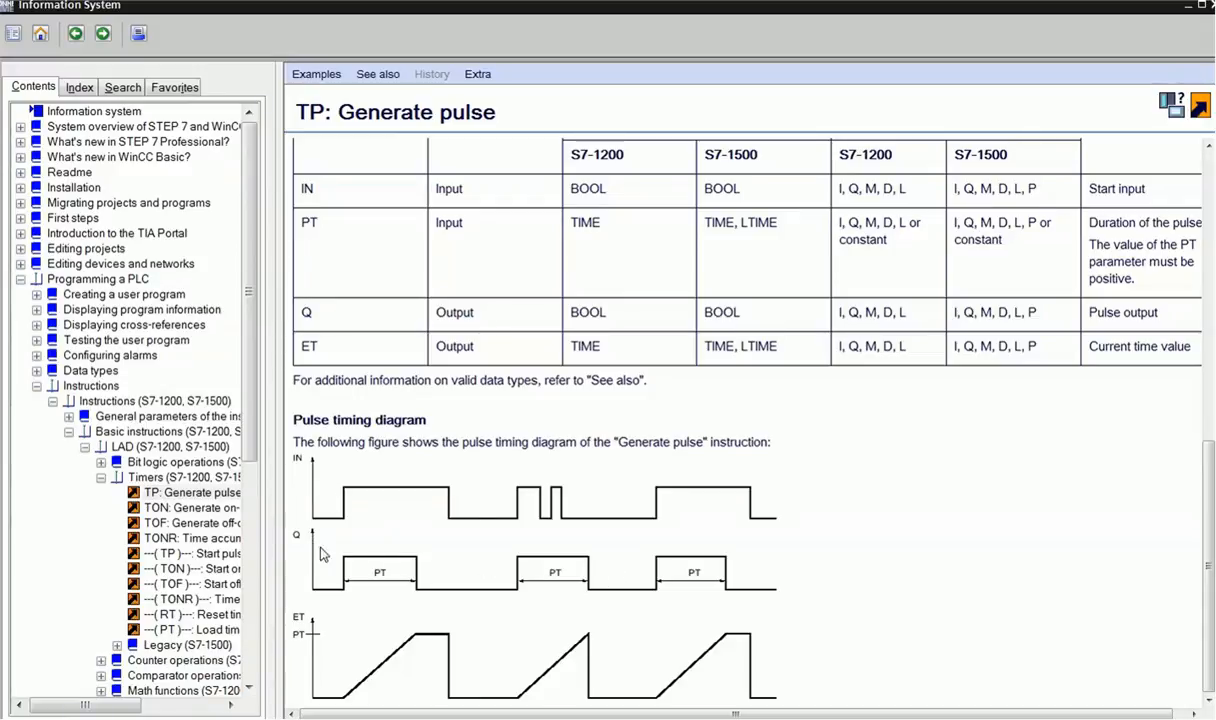
pyautogui.moveTo(347, 602)
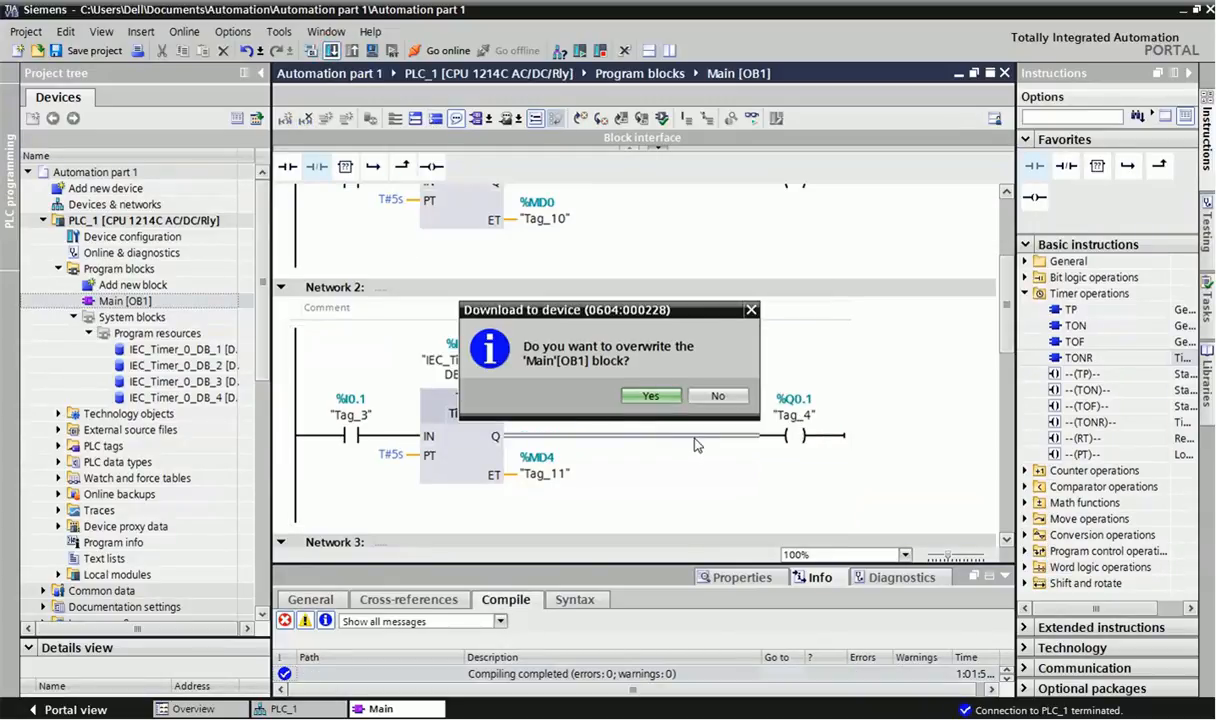
# - Confirm overwriting Main [OB1], switch monitoring on, and scroll to the TOF network
pyautogui.click(650, 395)
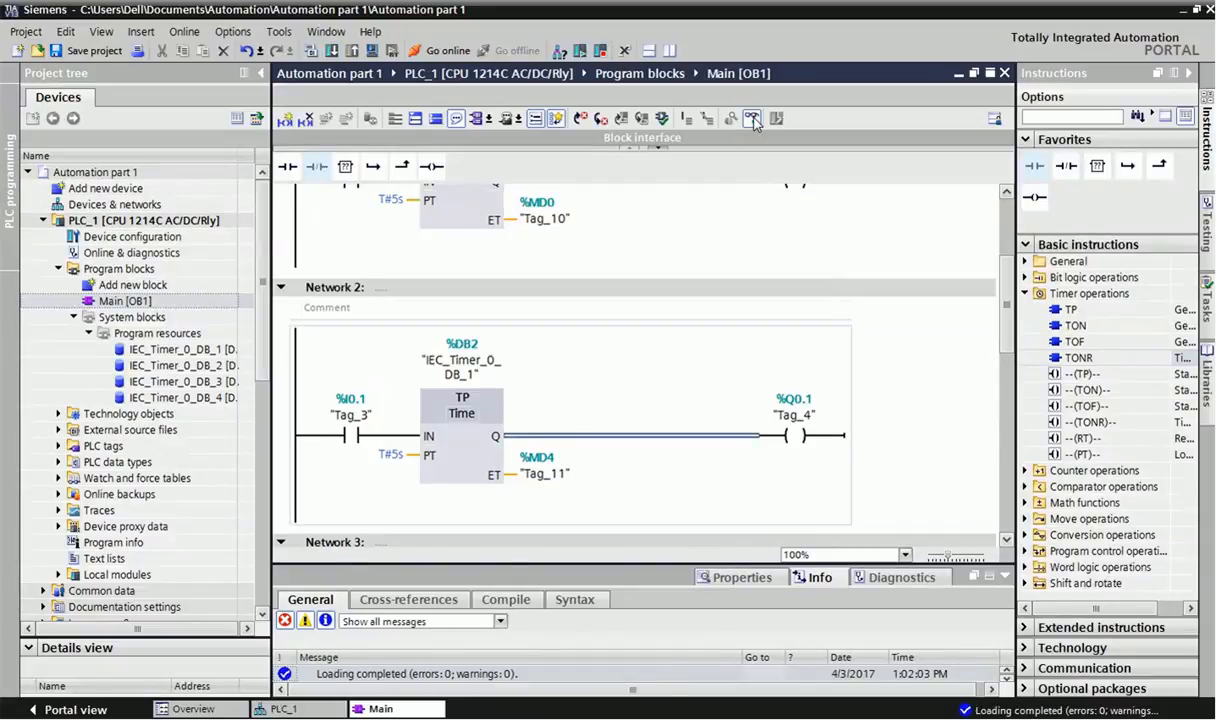
pyautogui.click(438, 51)
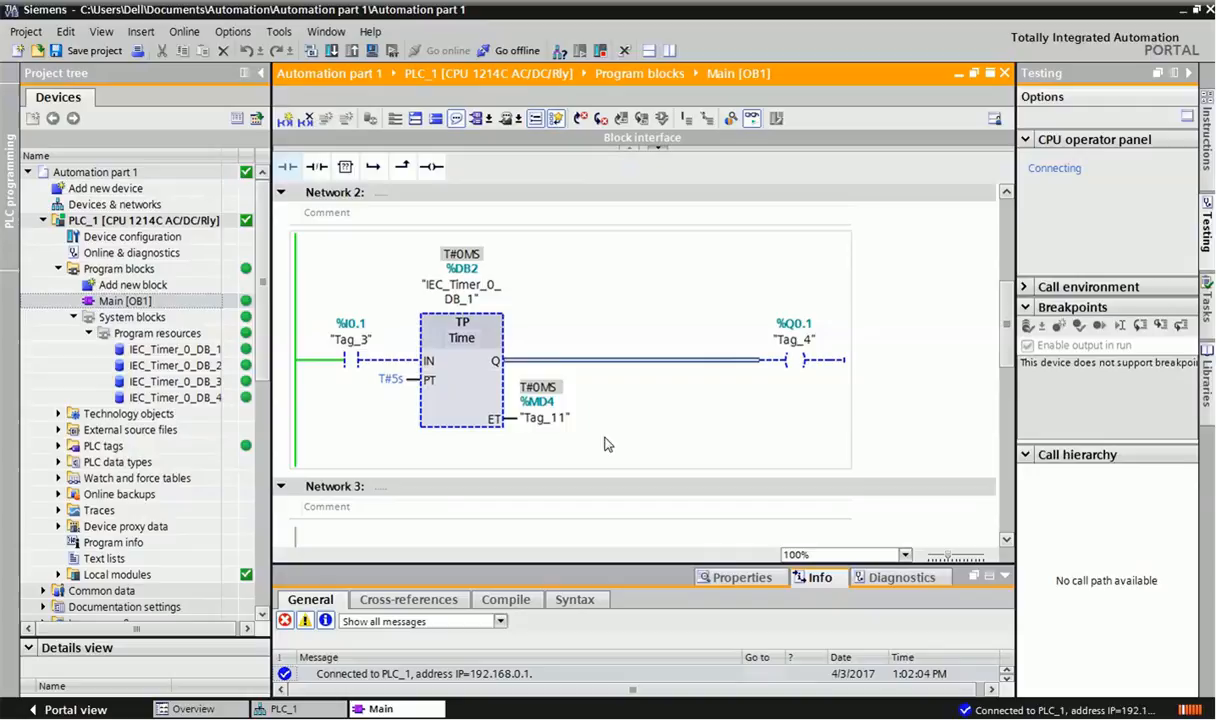
pyautogui.scroll(-3)
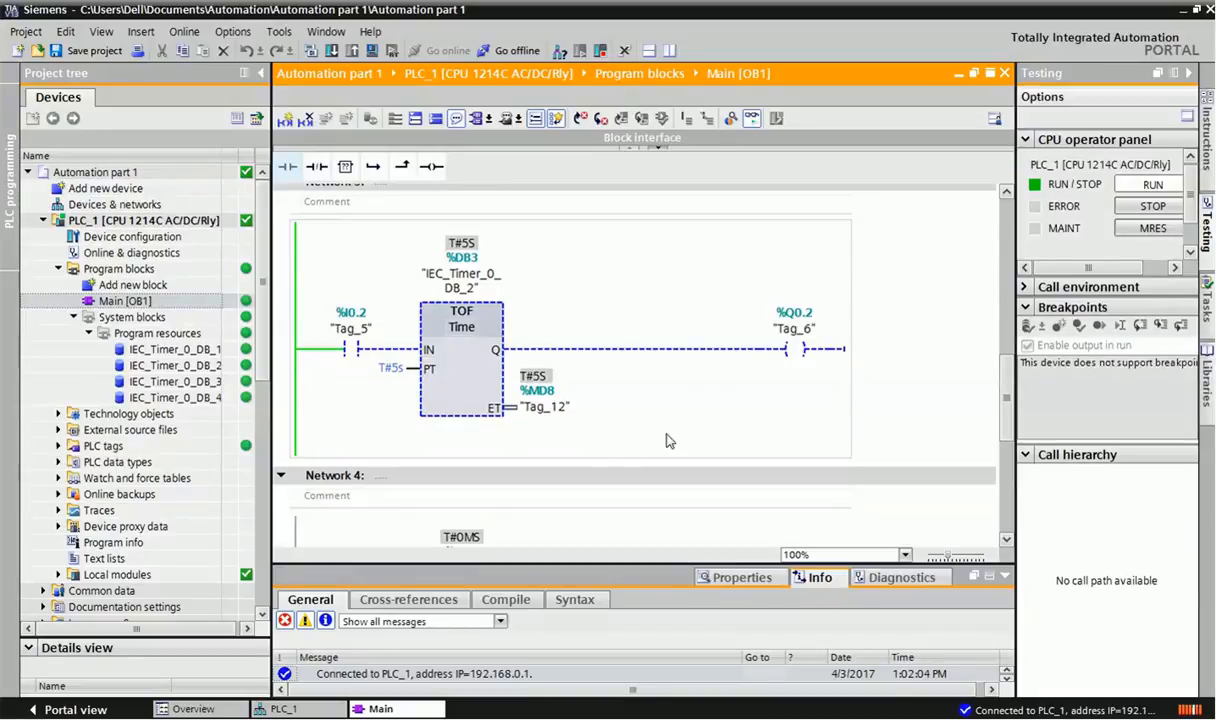
pyautogui.moveTo(530, 373)
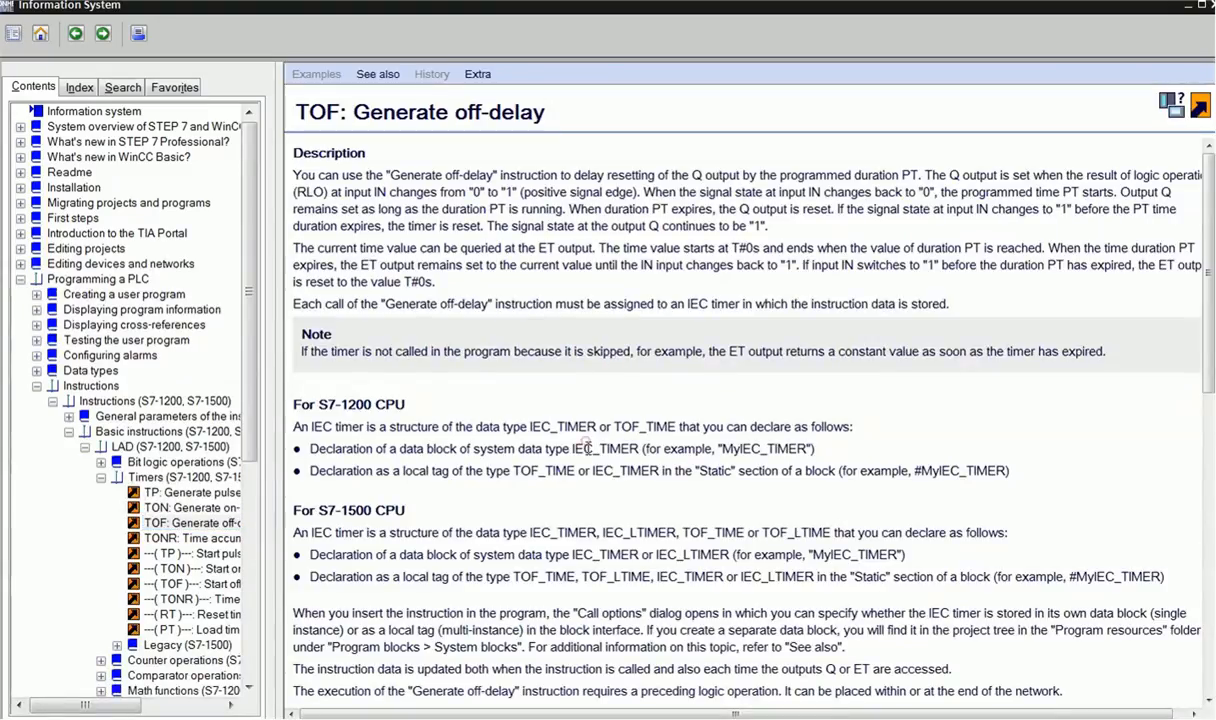
# - Scroll through the TOF: Generate off-delay parameter table and timing diagram
pyautogui.scroll(-3)
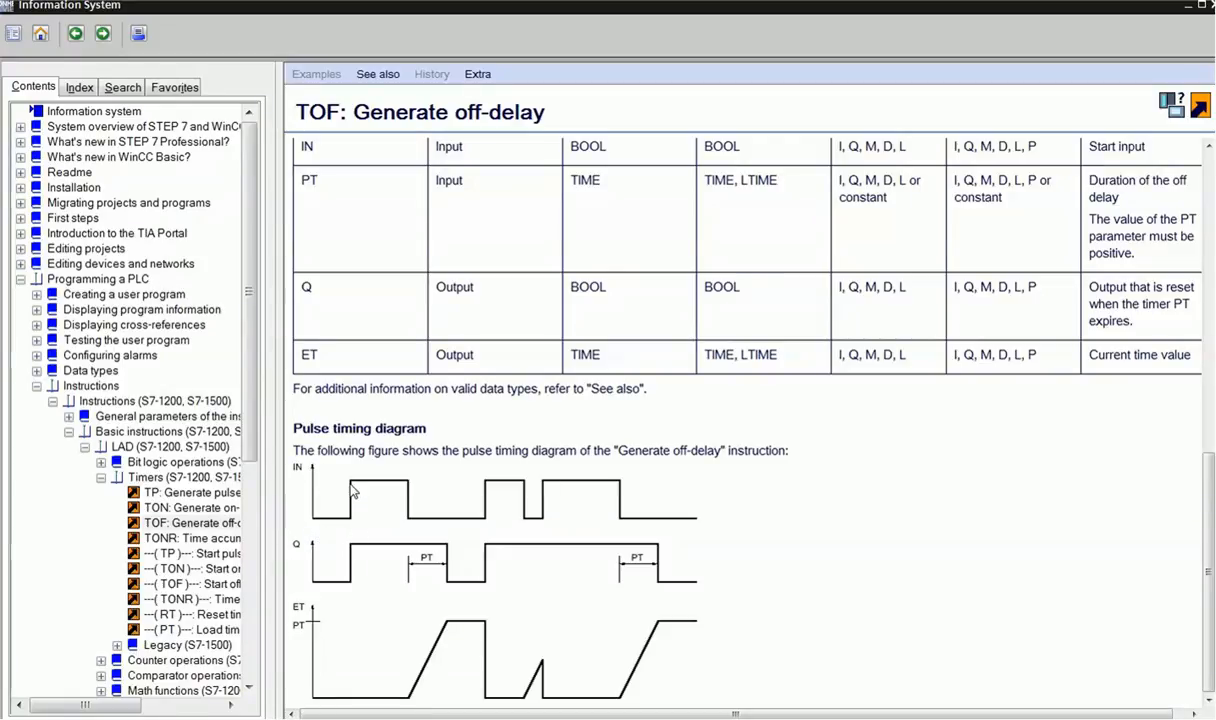
pyautogui.moveTo(351, 597)
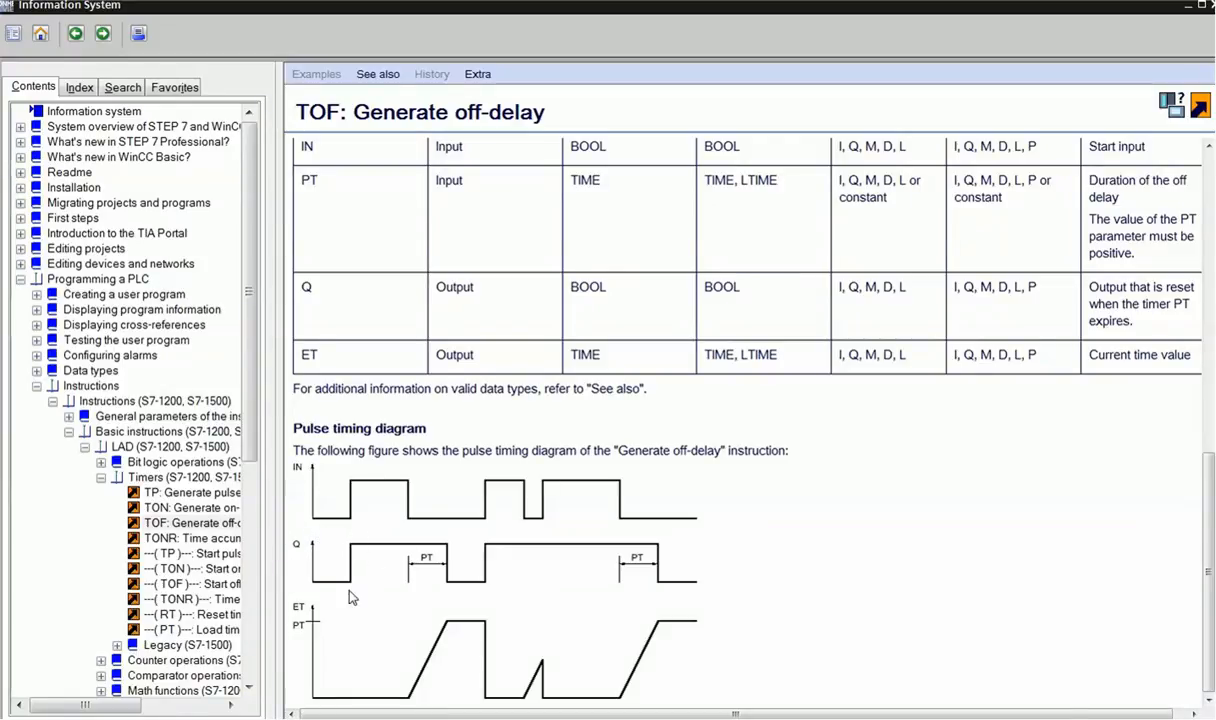
pyautogui.moveTo(390, 598)
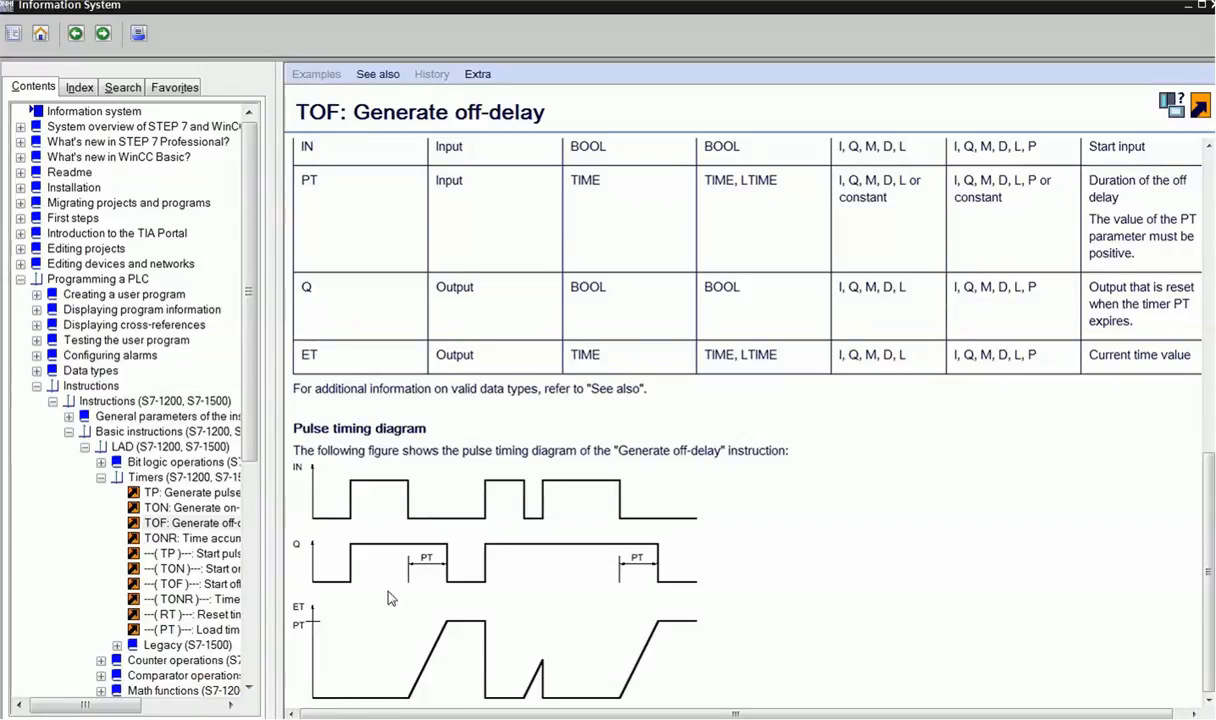
pyautogui.moveTo(405, 532)
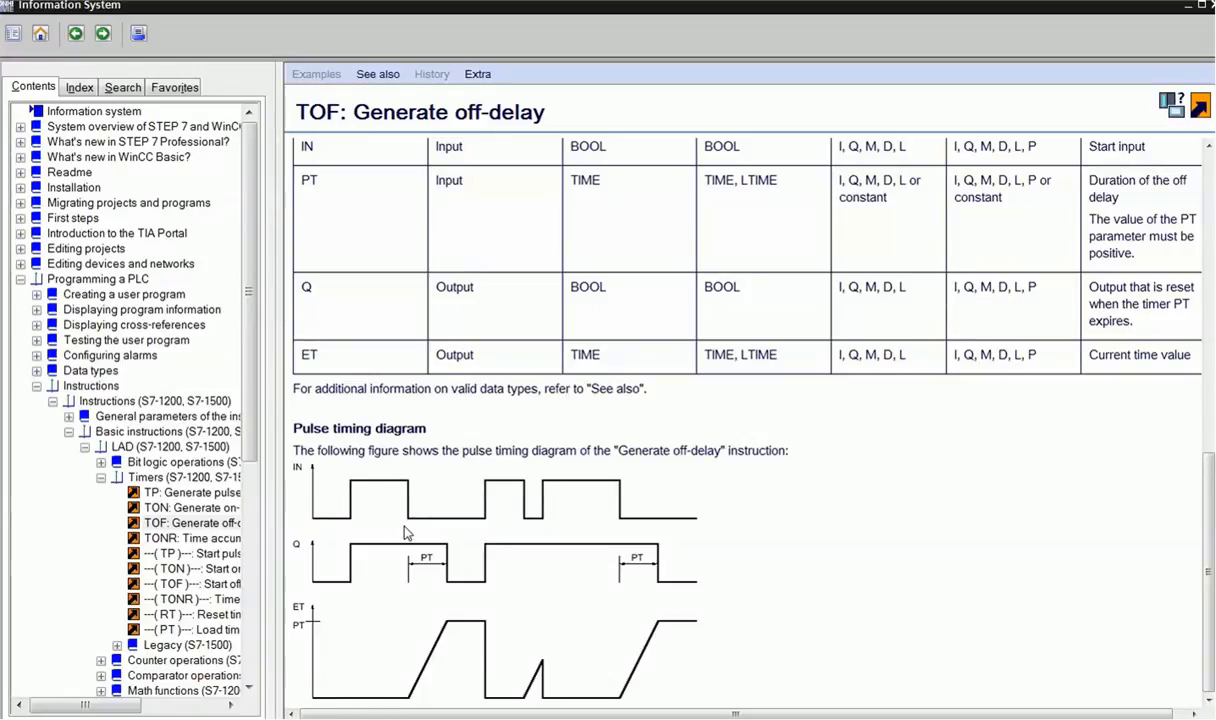
pyautogui.moveTo(424, 673)
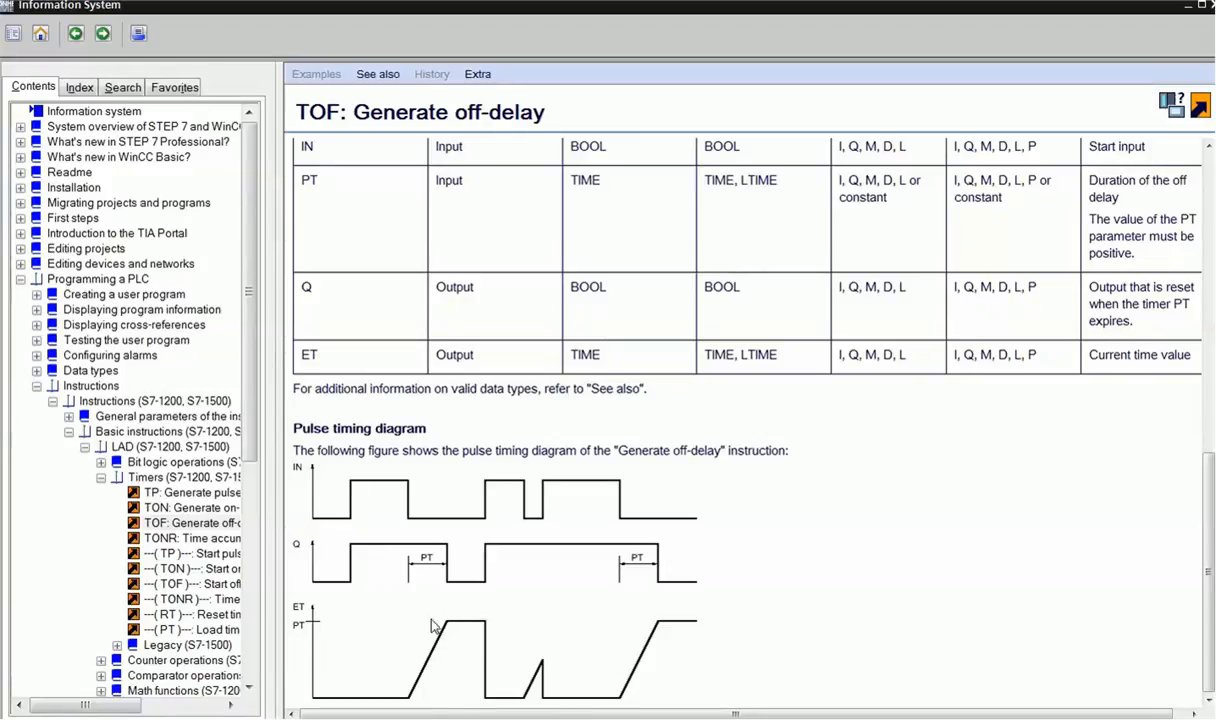
pyautogui.moveTo(398, 681)
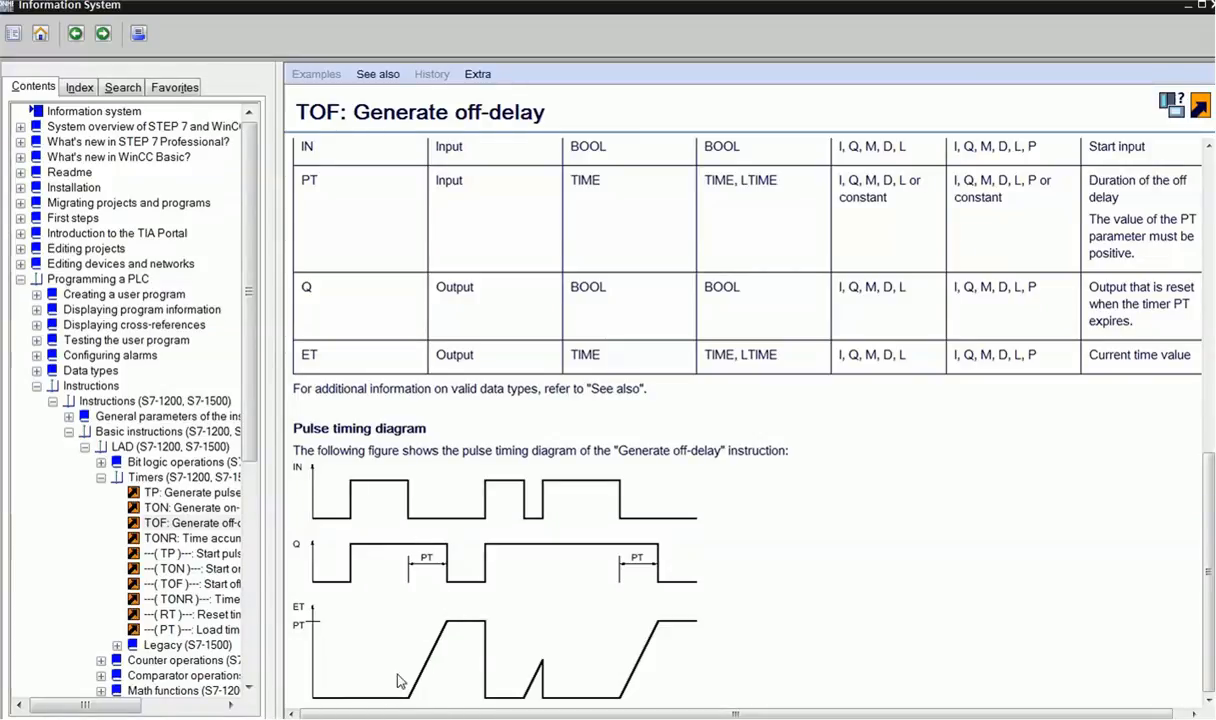
pyautogui.moveTo(448, 593)
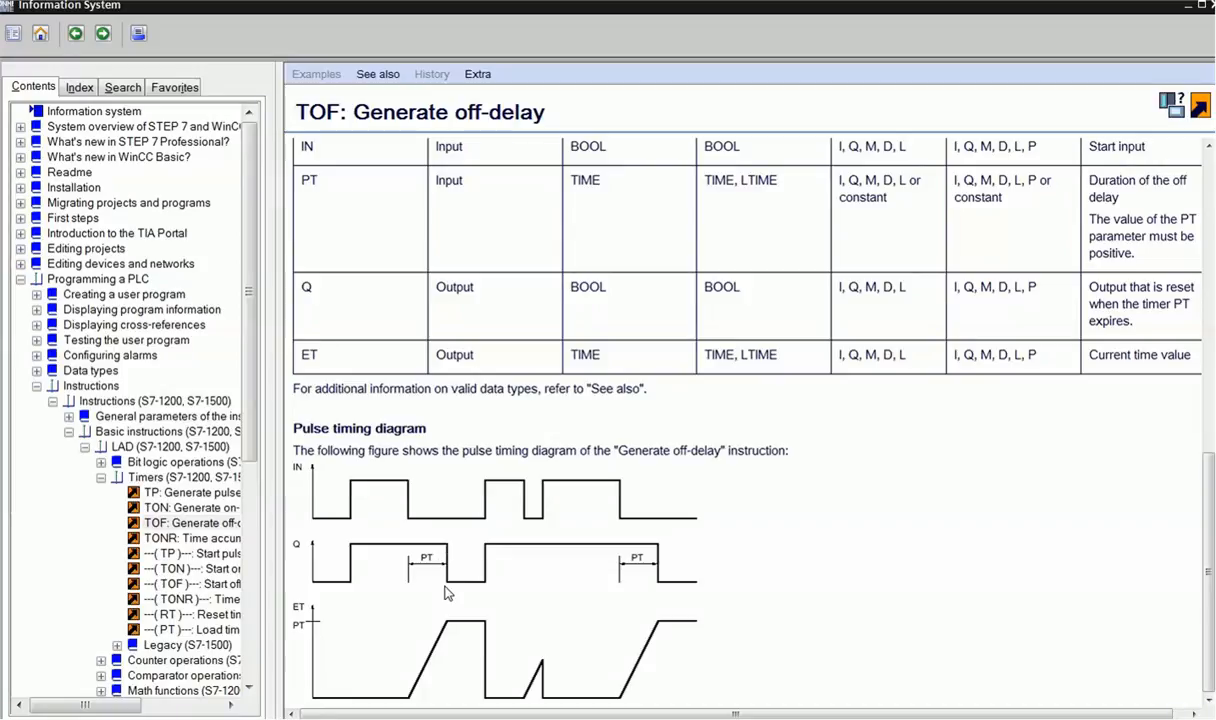
pyautogui.moveTo(684, 421)
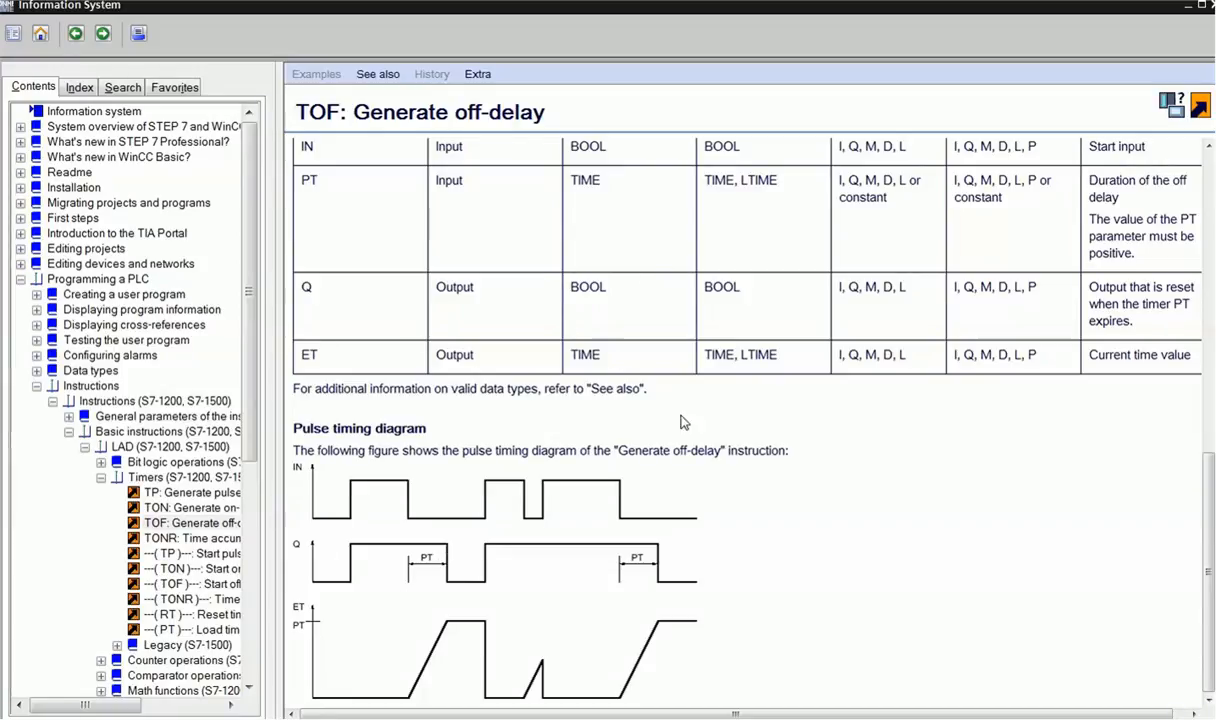
pyautogui.moveTo(442, 505)
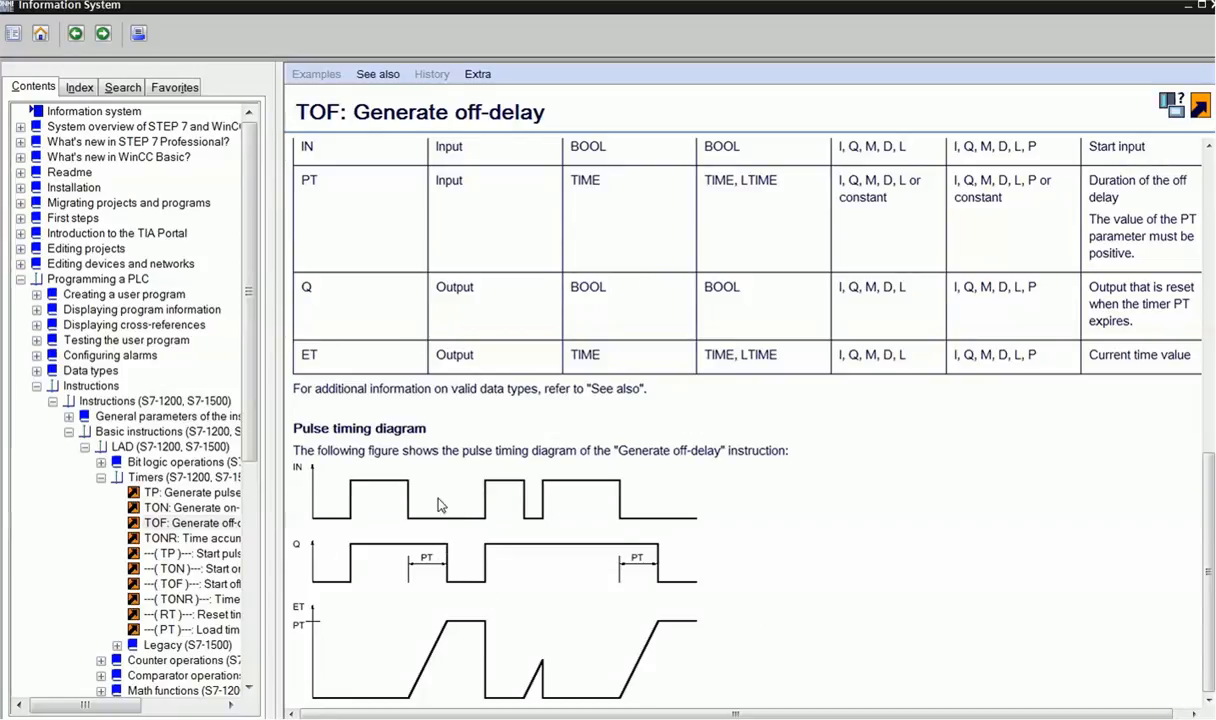
pyautogui.scroll(3)
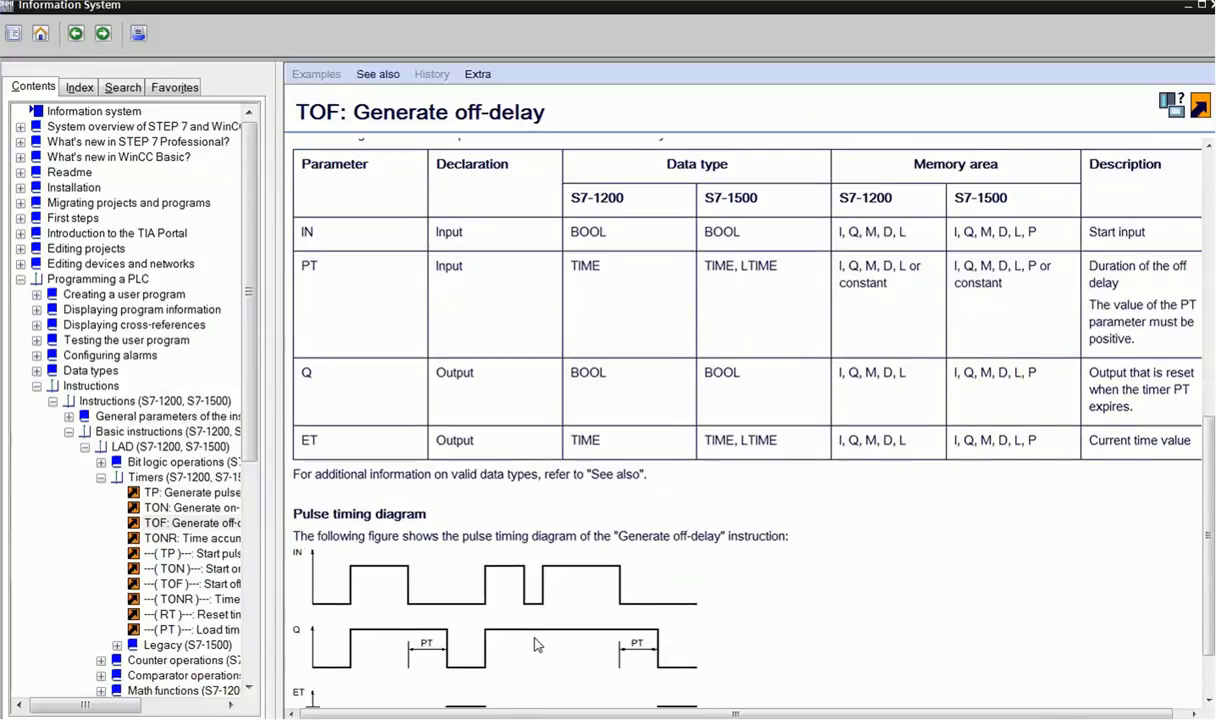
pyautogui.scroll(3)
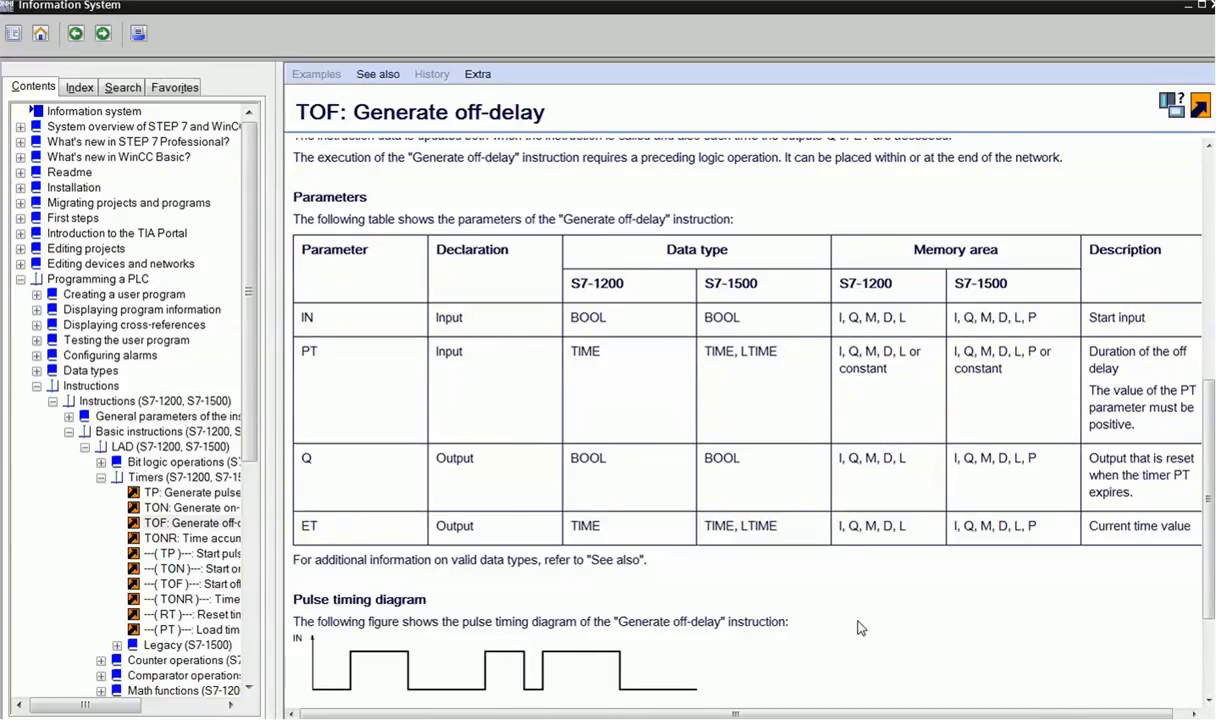
pyautogui.hscroll(-3)
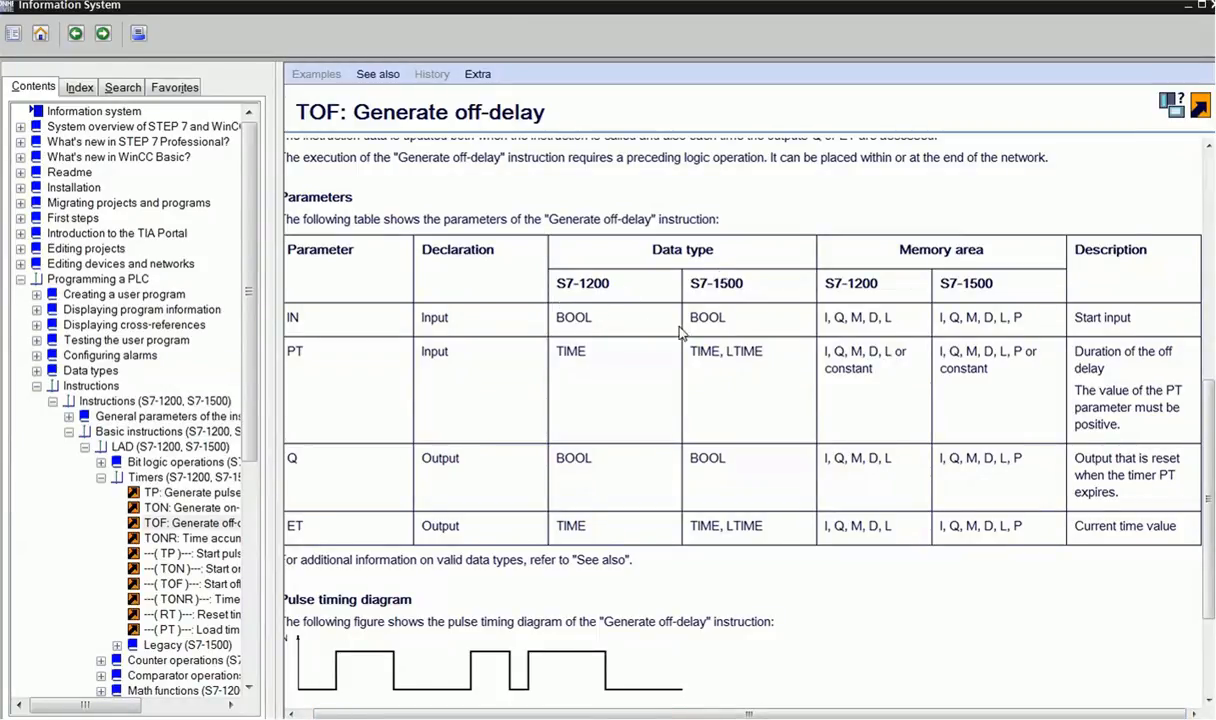
pyautogui.moveTo(728, 700)
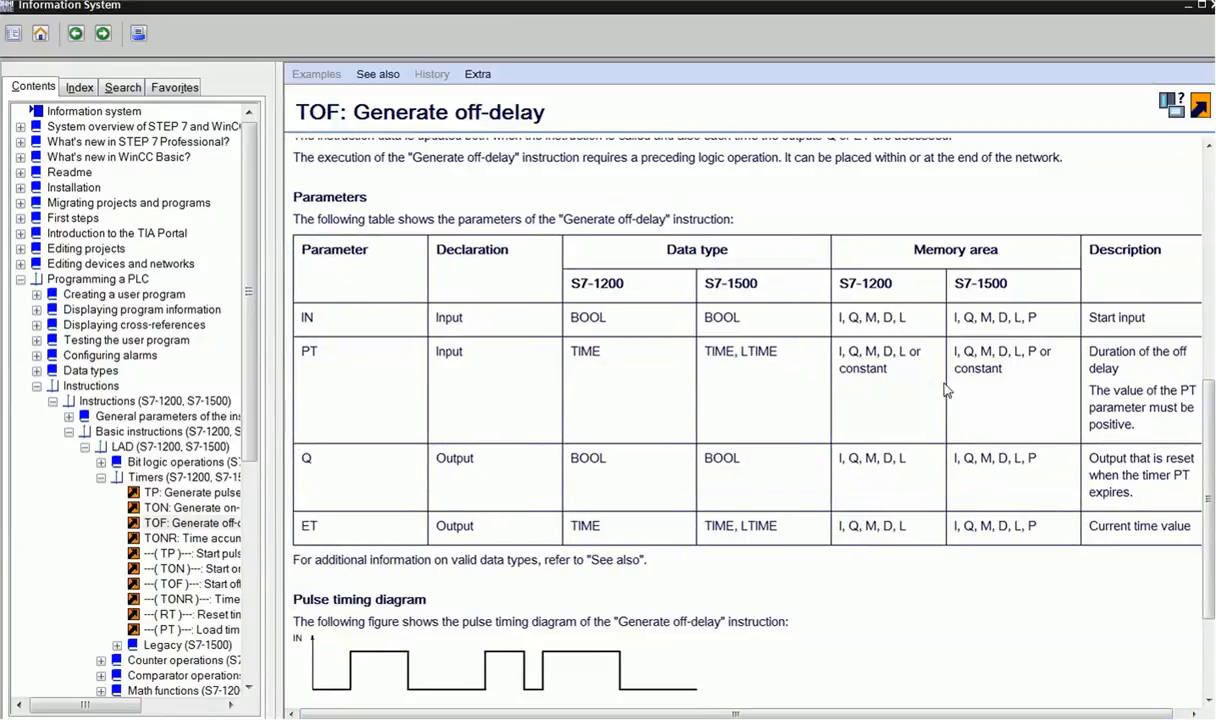
pyautogui.moveTo(895, 471)
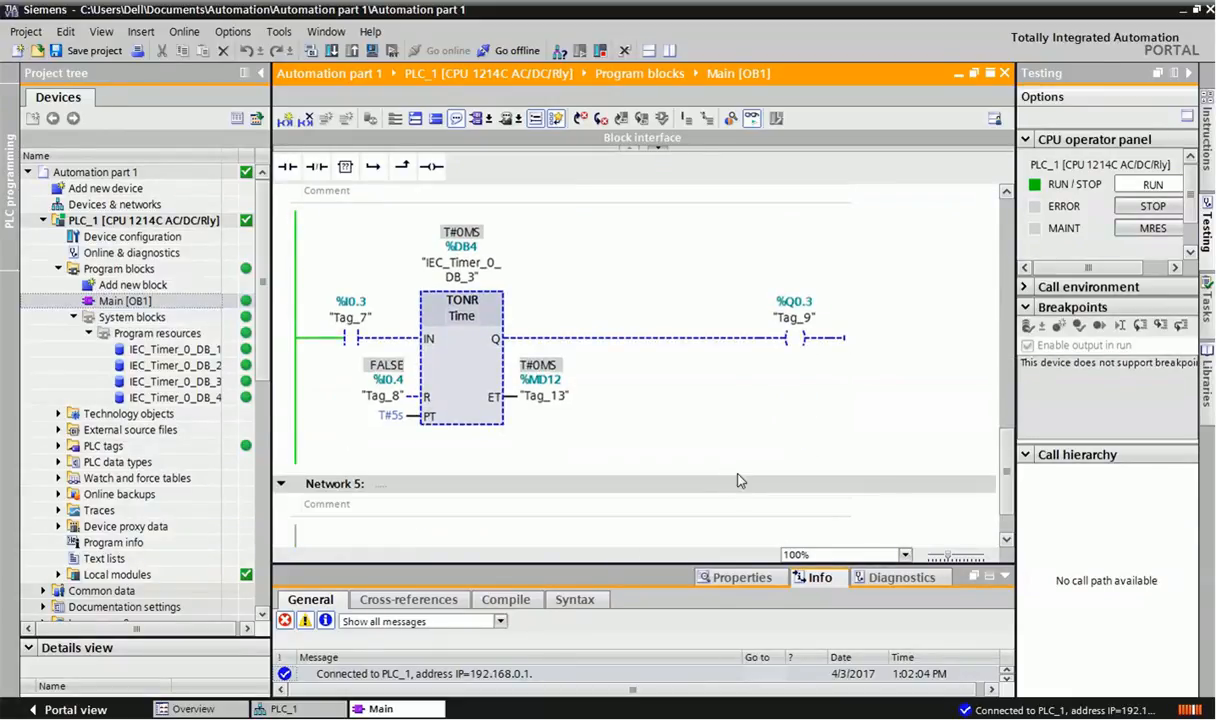
pyautogui.moveTo(740, 470)
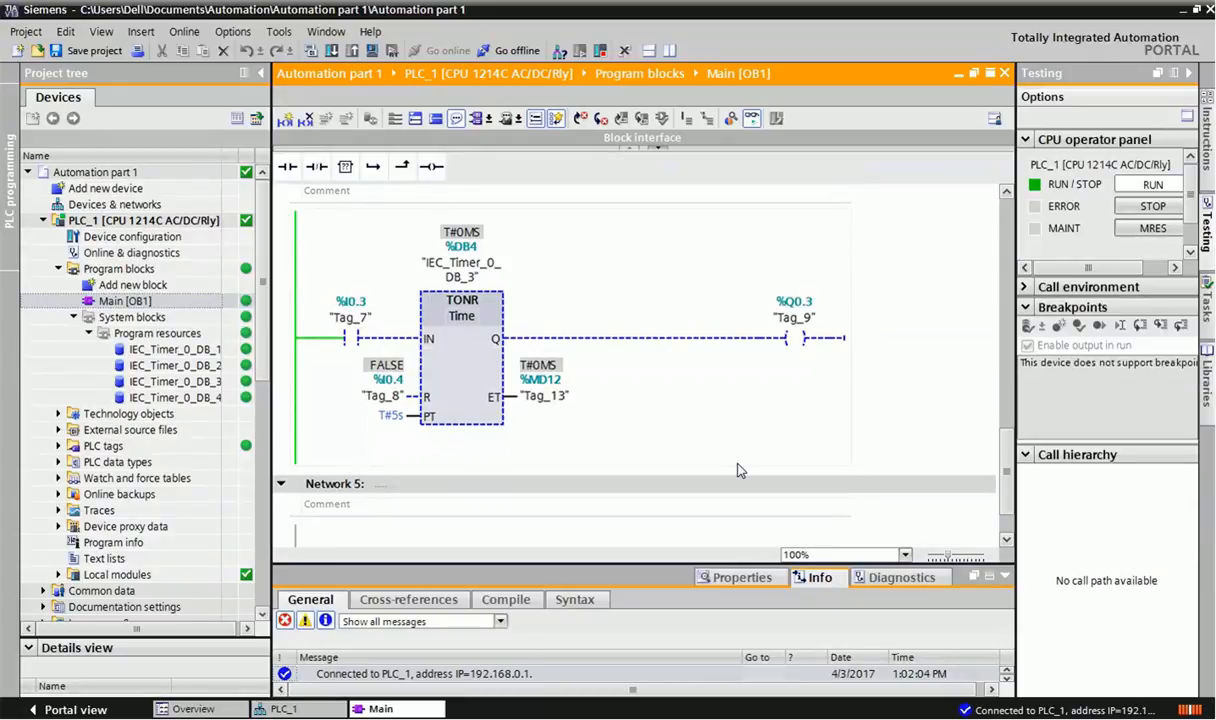